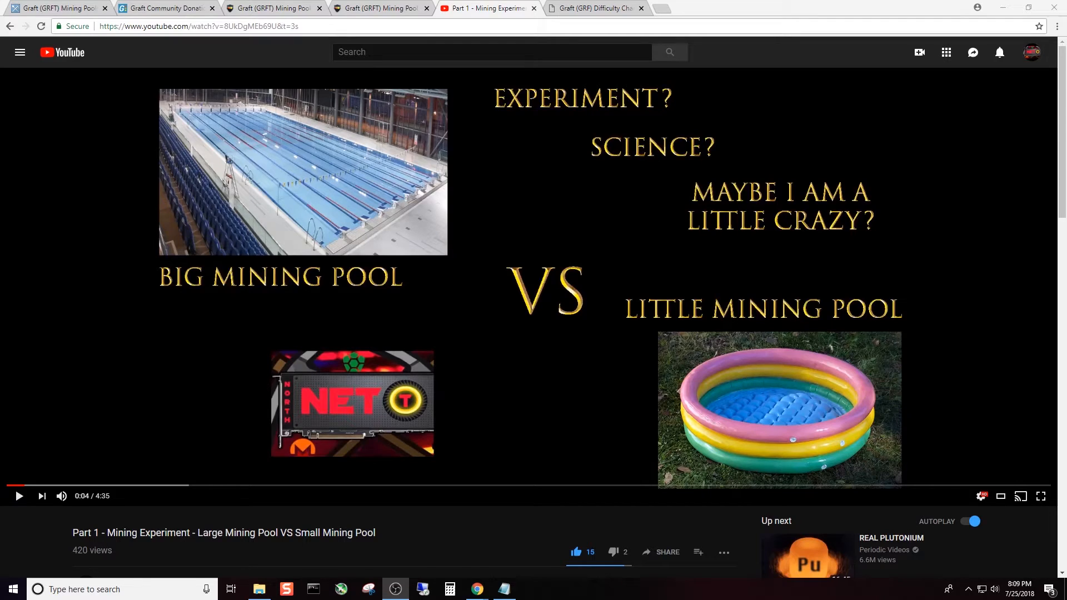
pyautogui.moveTo(58, 8)
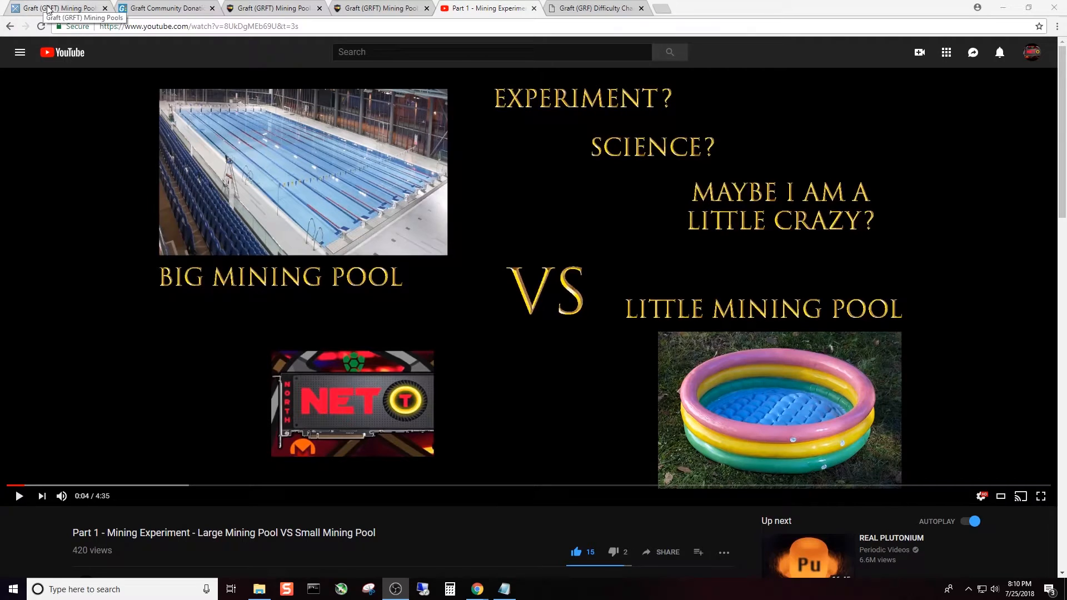
# Switch to the Graft (GRFT) pool rankings tab listing hashvault.pro and graft.community.
pyautogui.click(58, 8)
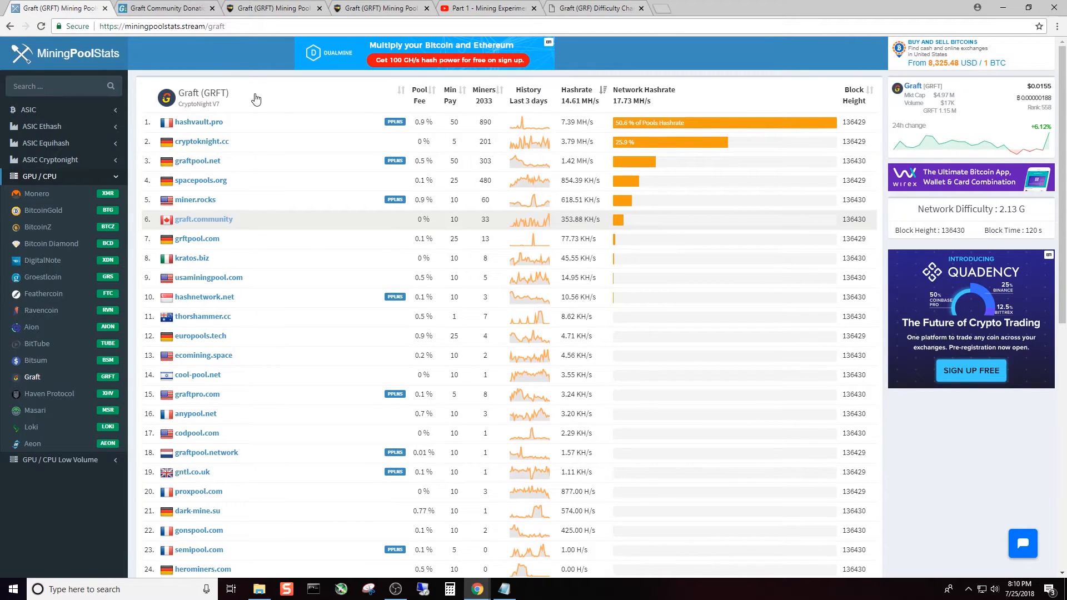
pyautogui.moveTo(268, 117)
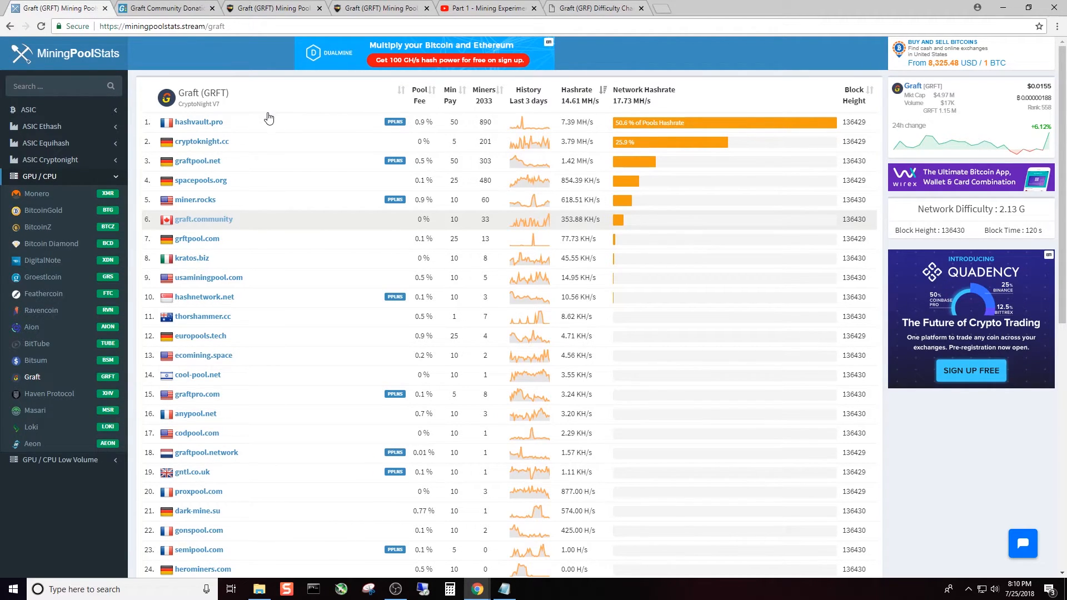
pyautogui.moveTo(199, 123)
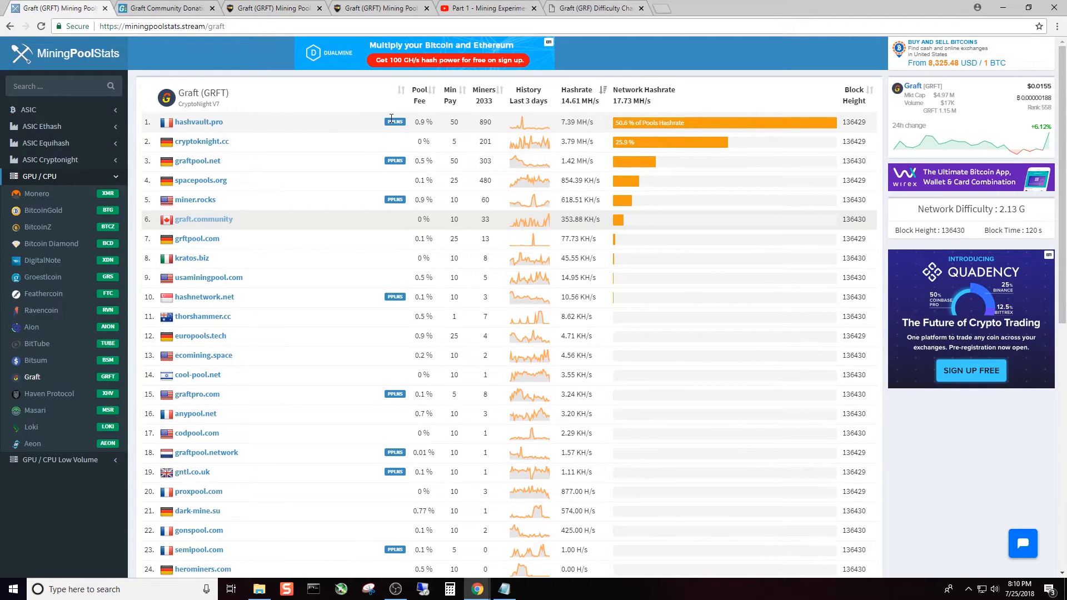
pyautogui.moveTo(391, 122)
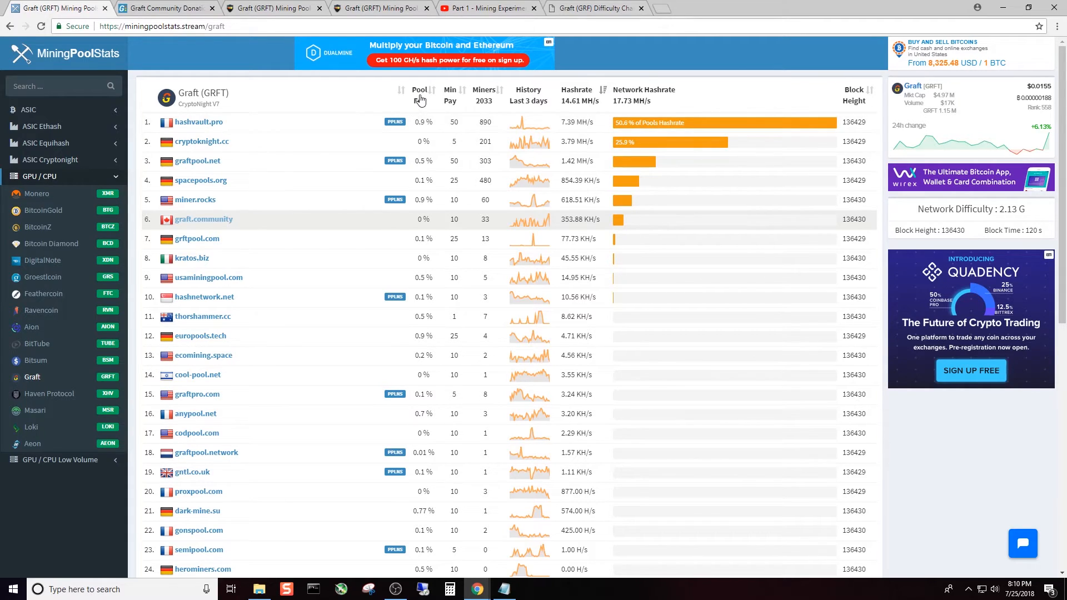
pyautogui.moveTo(302, 48)
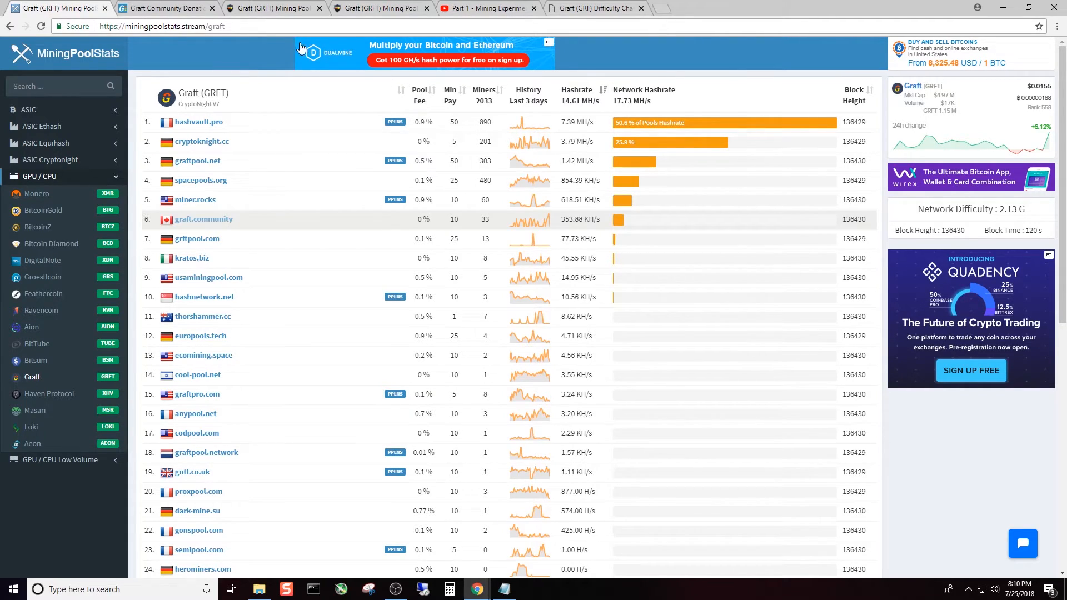
pyautogui.moveTo(237, 118)
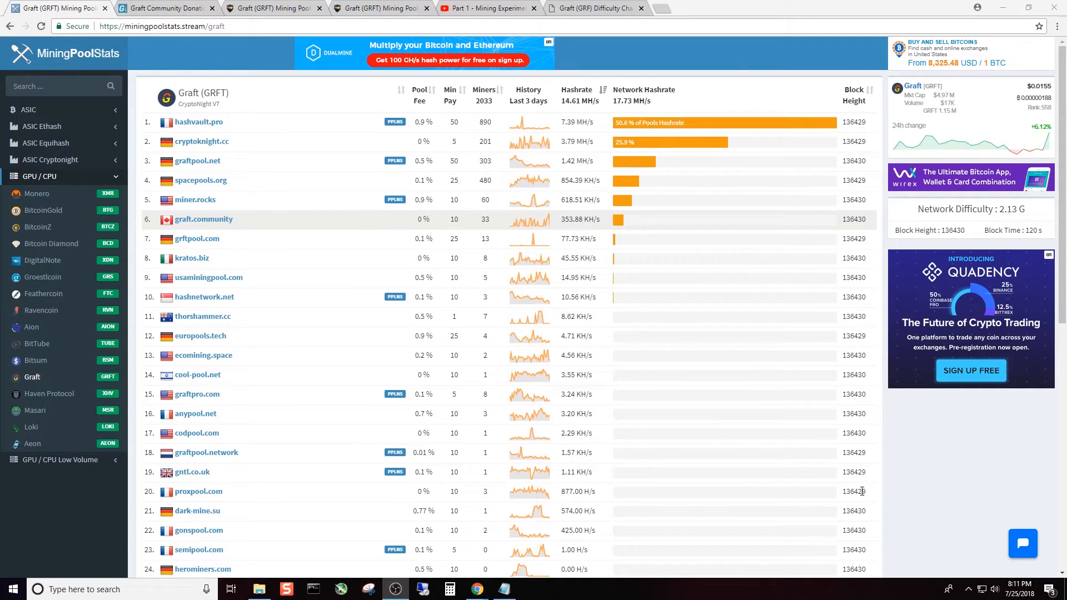
pyautogui.moveTo(197, 122)
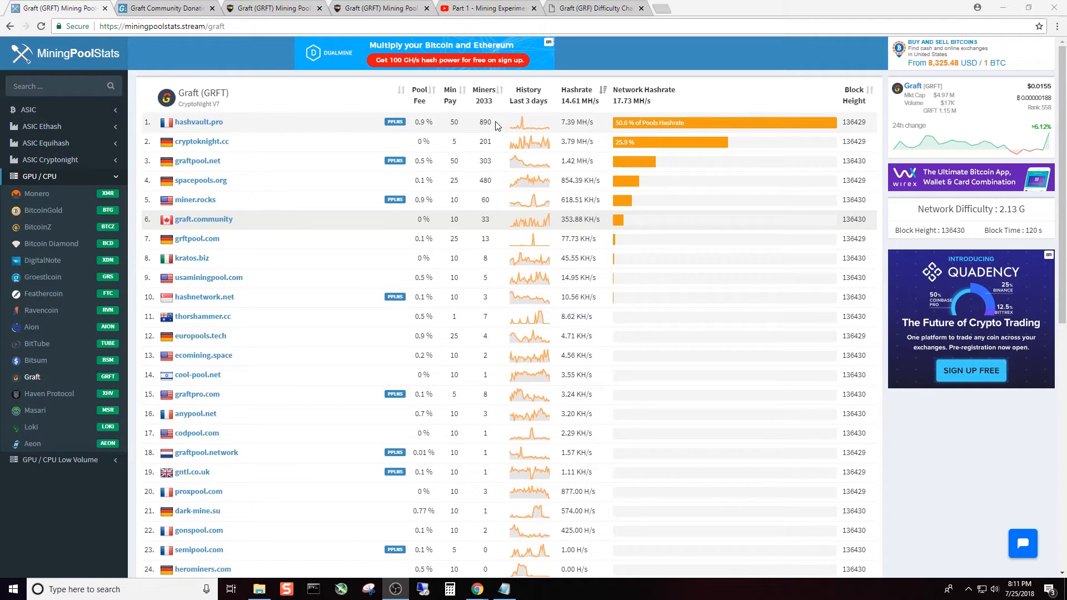
pyautogui.moveTo(529, 122)
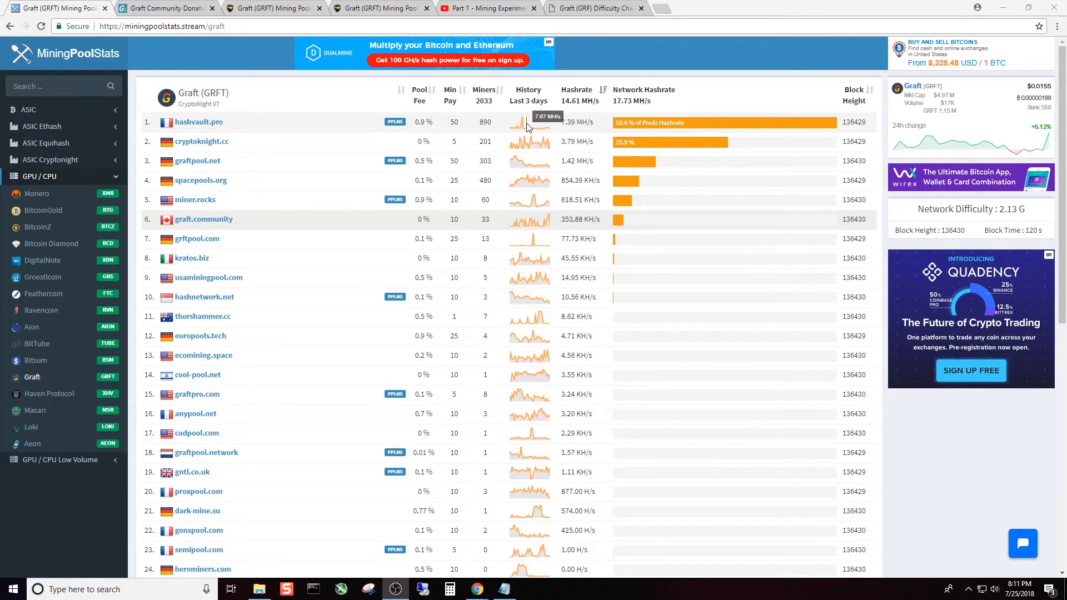
pyautogui.scroll(-3)
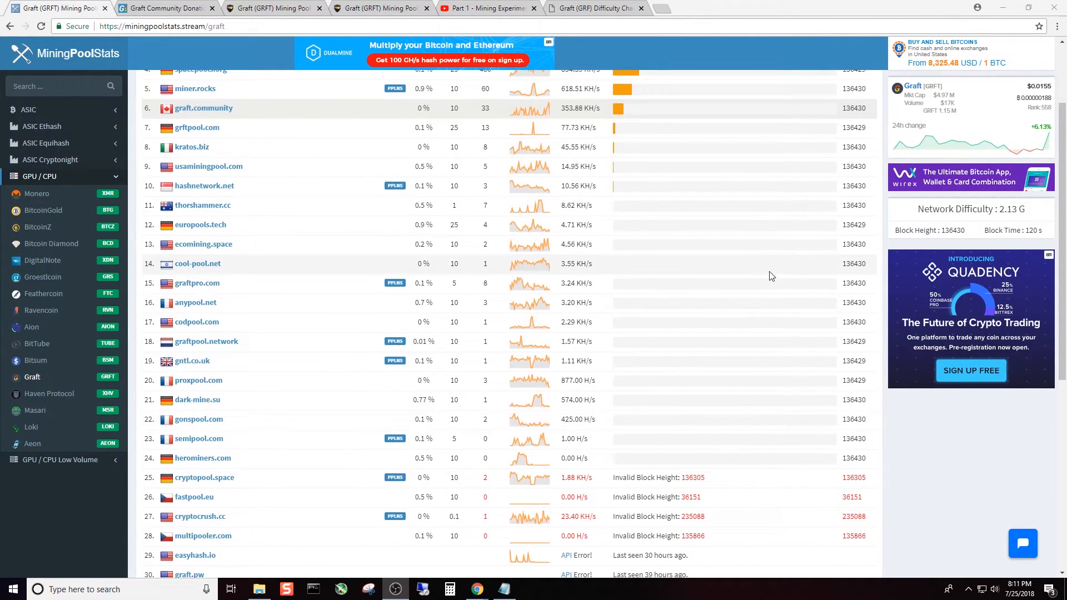
pyautogui.moveTo(768, 293)
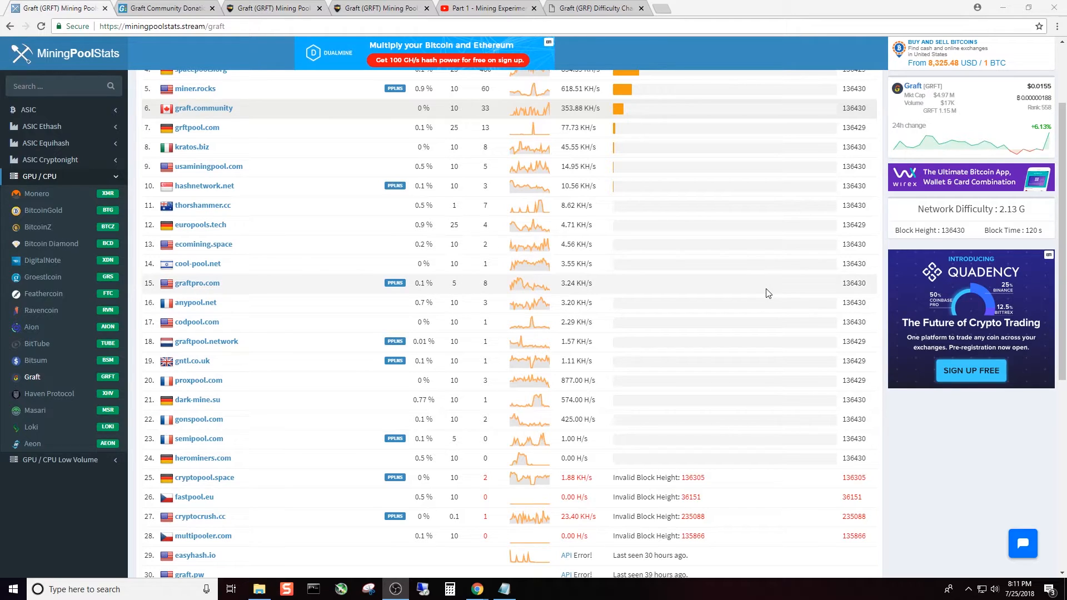
pyautogui.scroll(3)
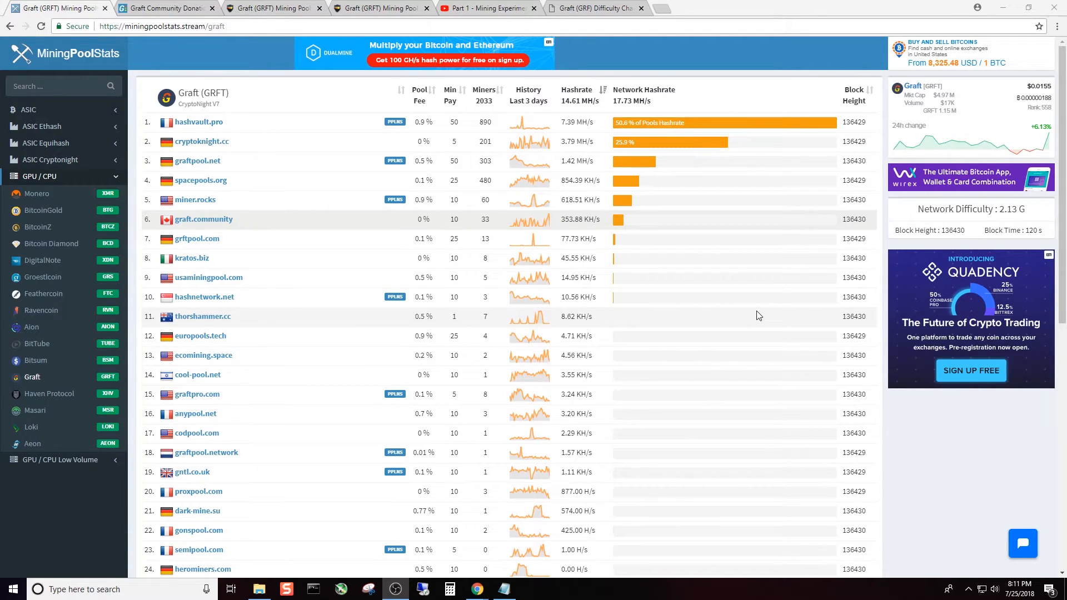
pyautogui.moveTo(765, 311)
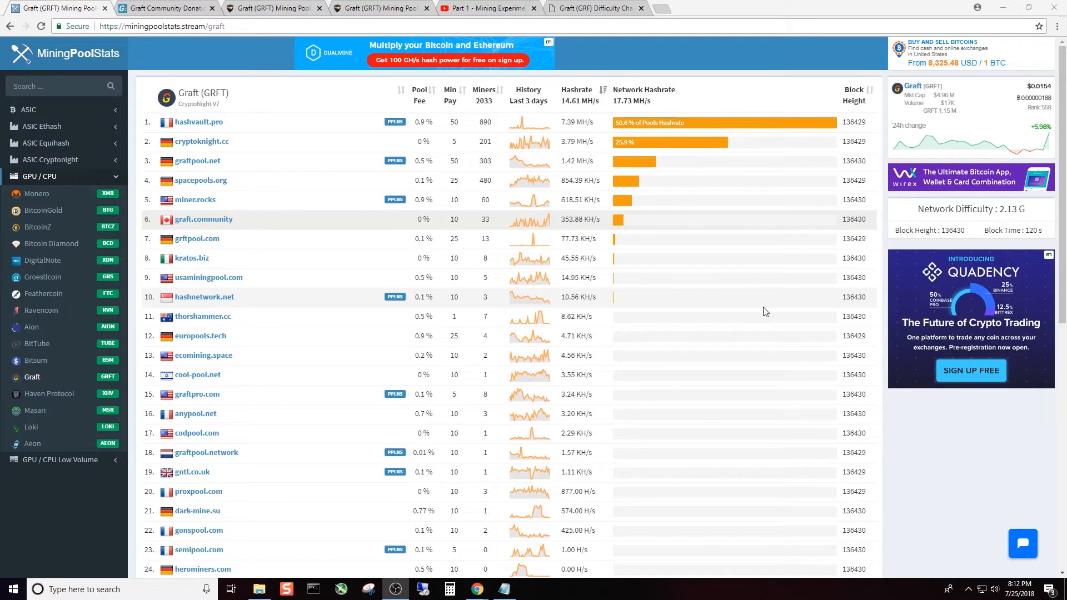
pyautogui.moveTo(767, 312)
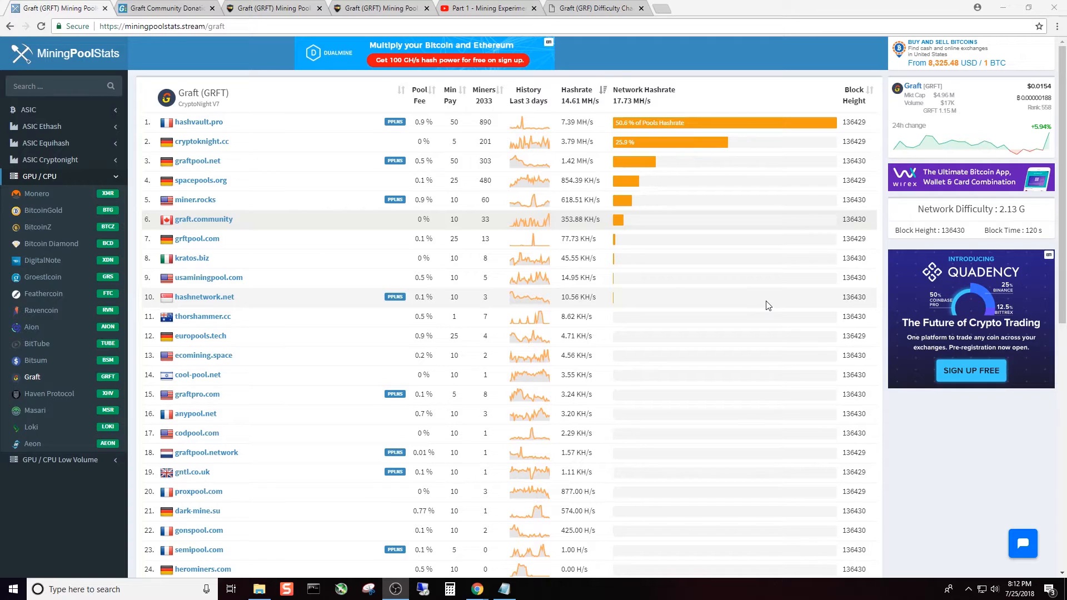
pyautogui.moveTo(198, 123)
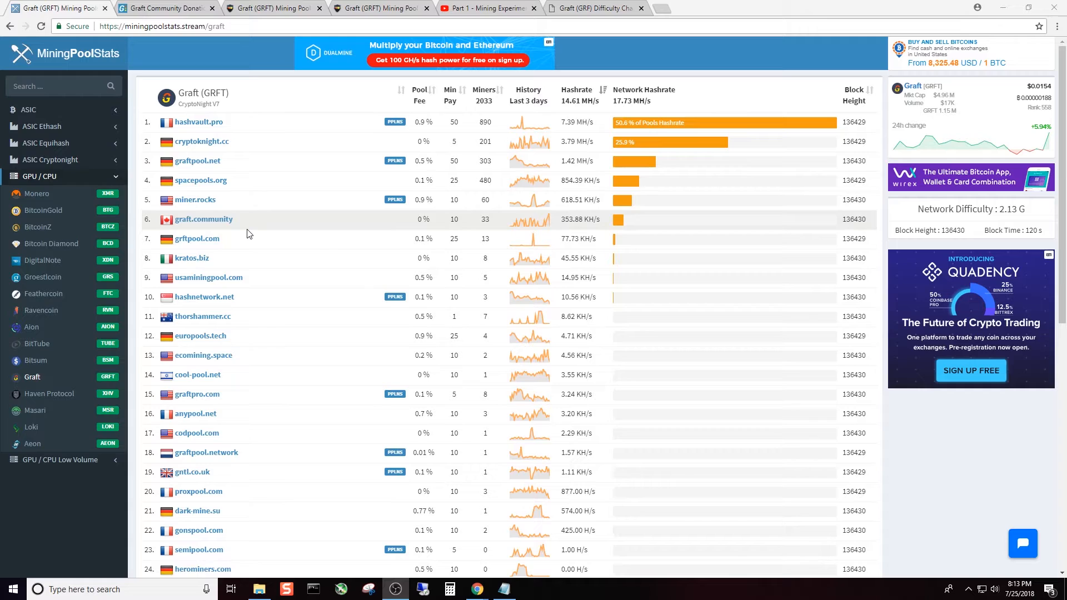
pyautogui.moveTo(505, 215)
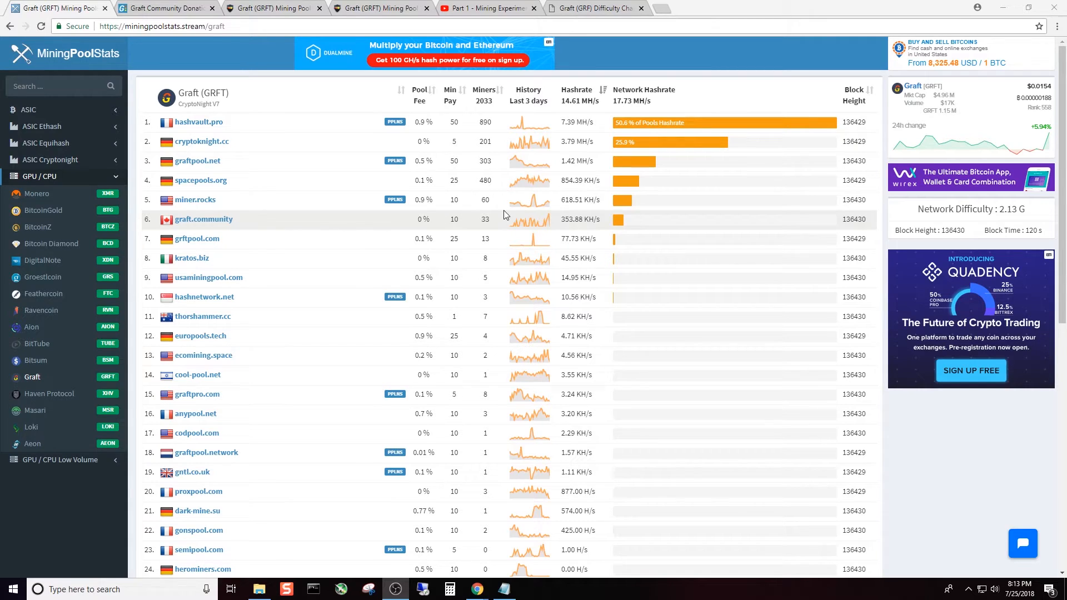
pyautogui.moveTo(590, 218)
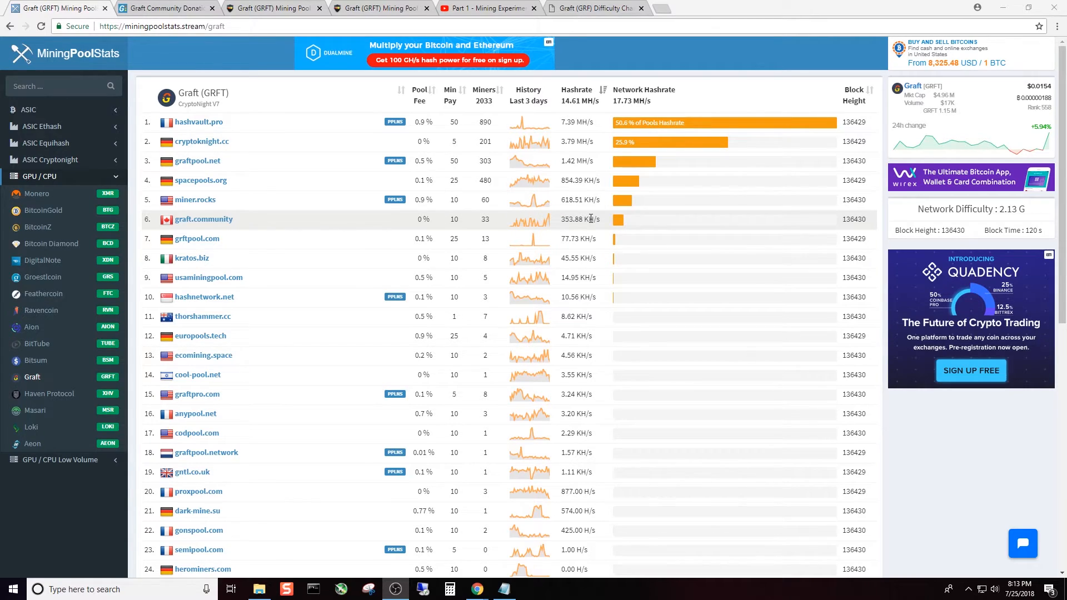
# Highlight hashvault.pro's 7.39 MH/s and graft.community's 353.88 KH/s figures, then move to the difficulty chart.
pyautogui.doubleClick(578, 219)
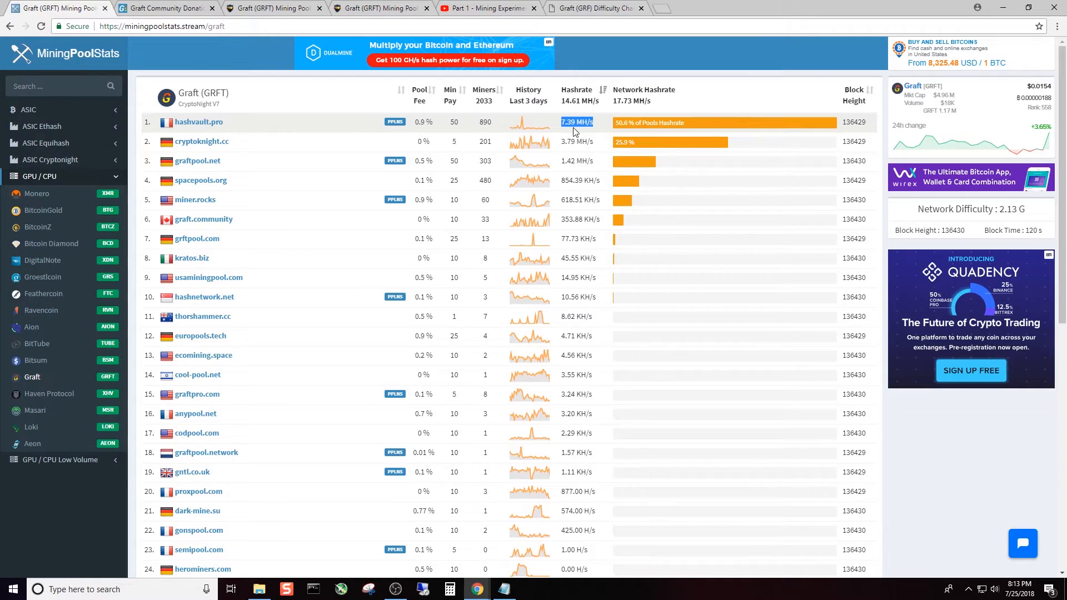
pyautogui.moveTo(235, 127)
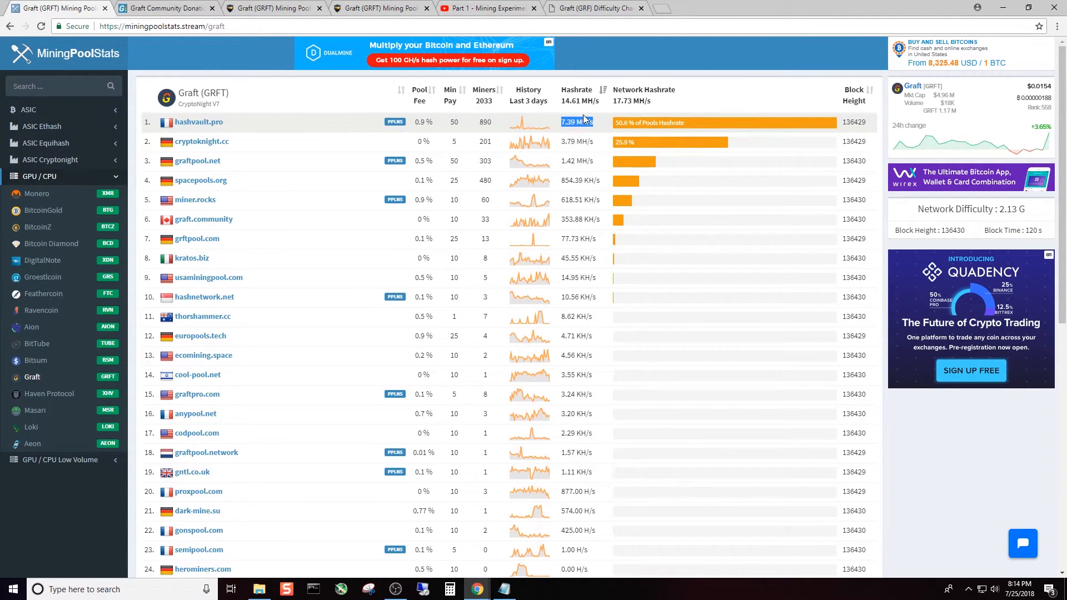
pyautogui.moveTo(573, 229)
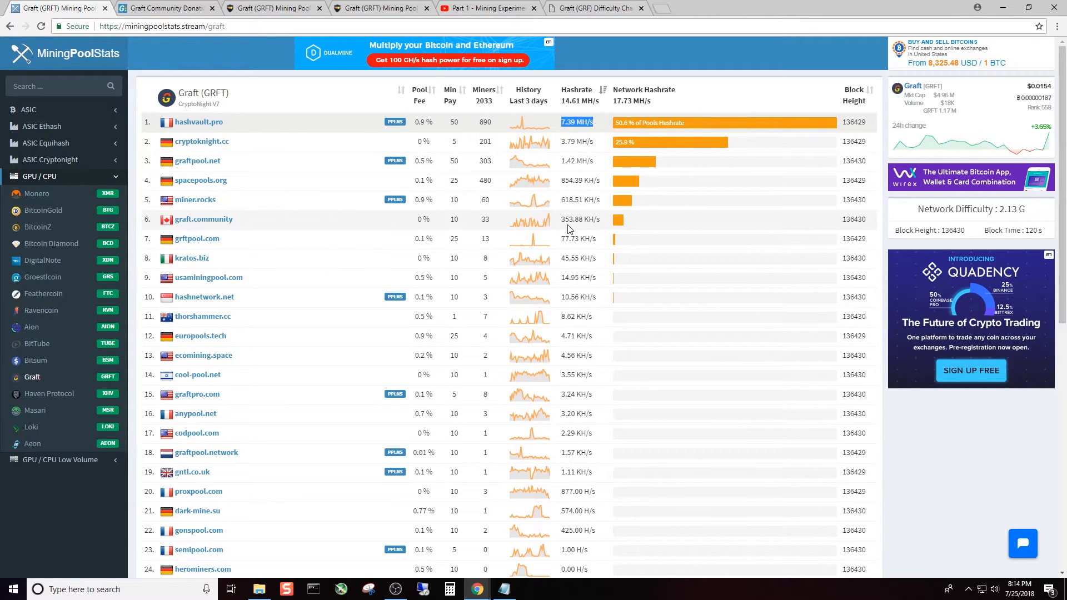
pyautogui.doubleClick(574, 219)
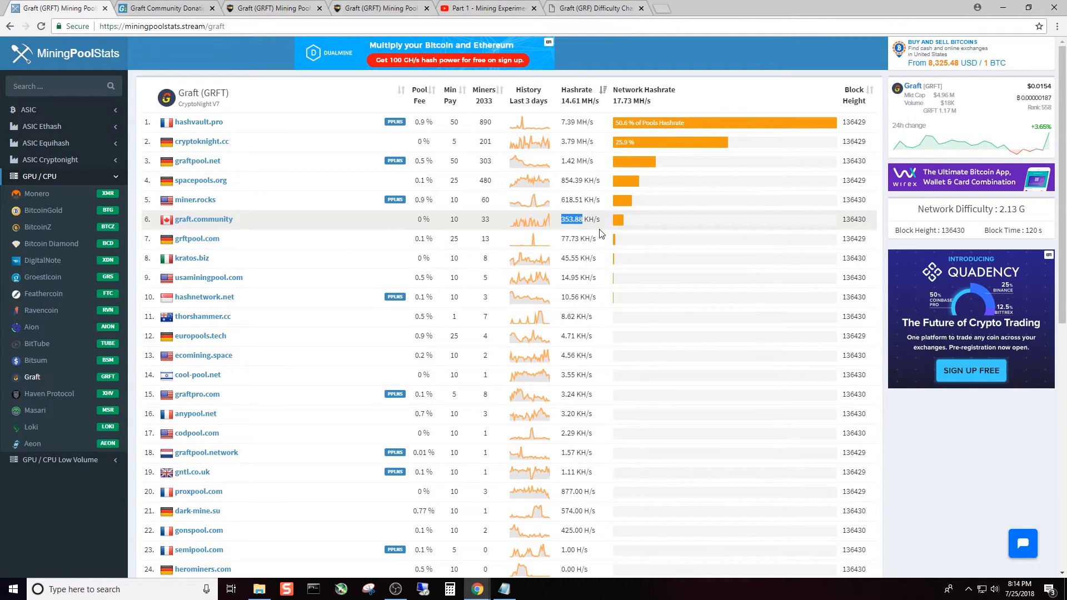
pyautogui.moveTo(310, 70)
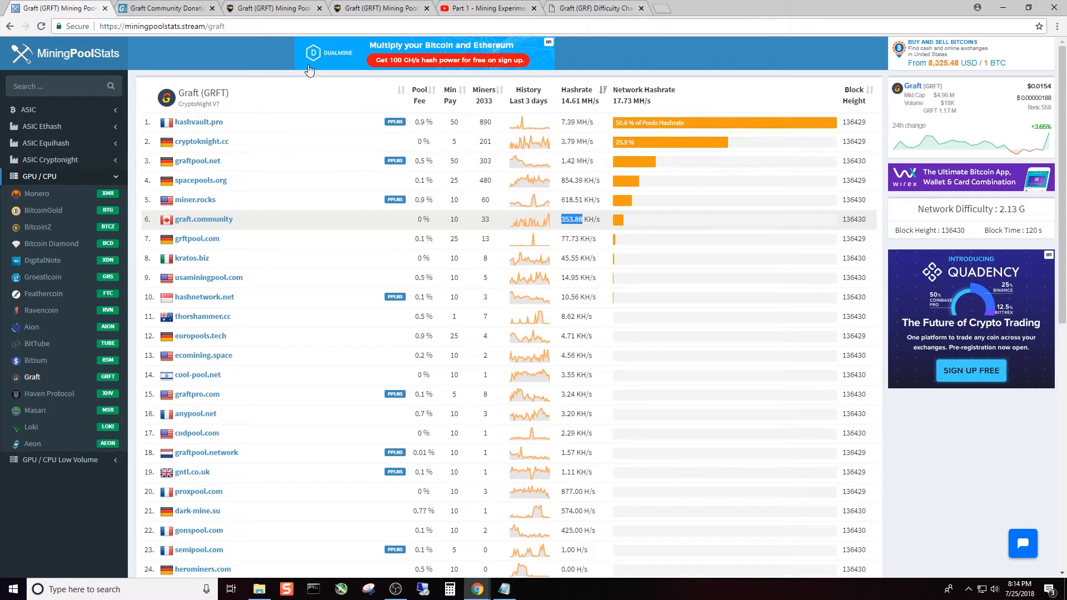
pyautogui.click(593, 8)
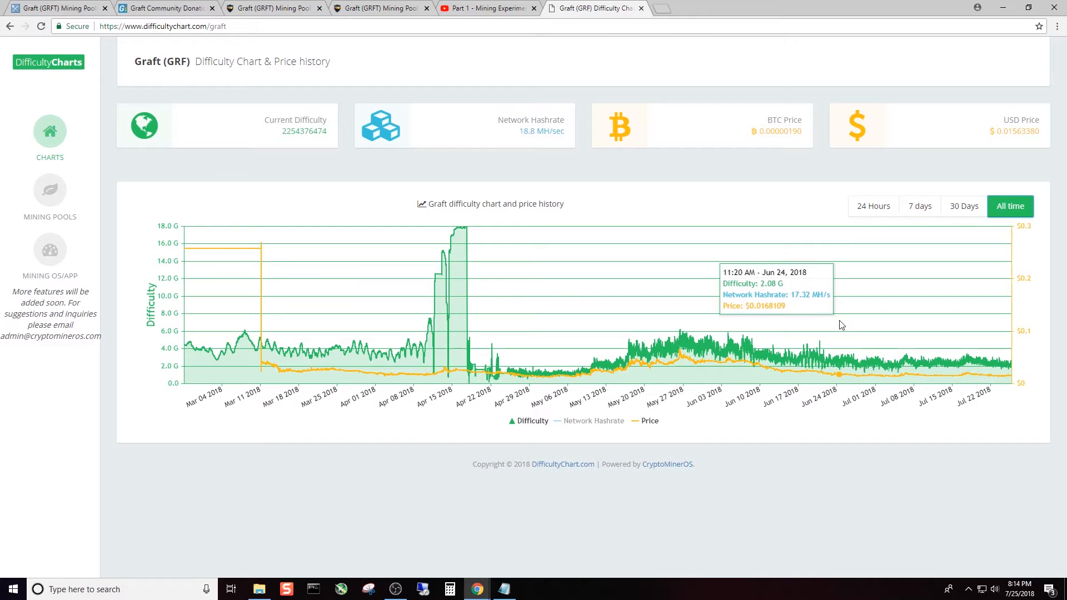
pyautogui.moveTo(836, 325)
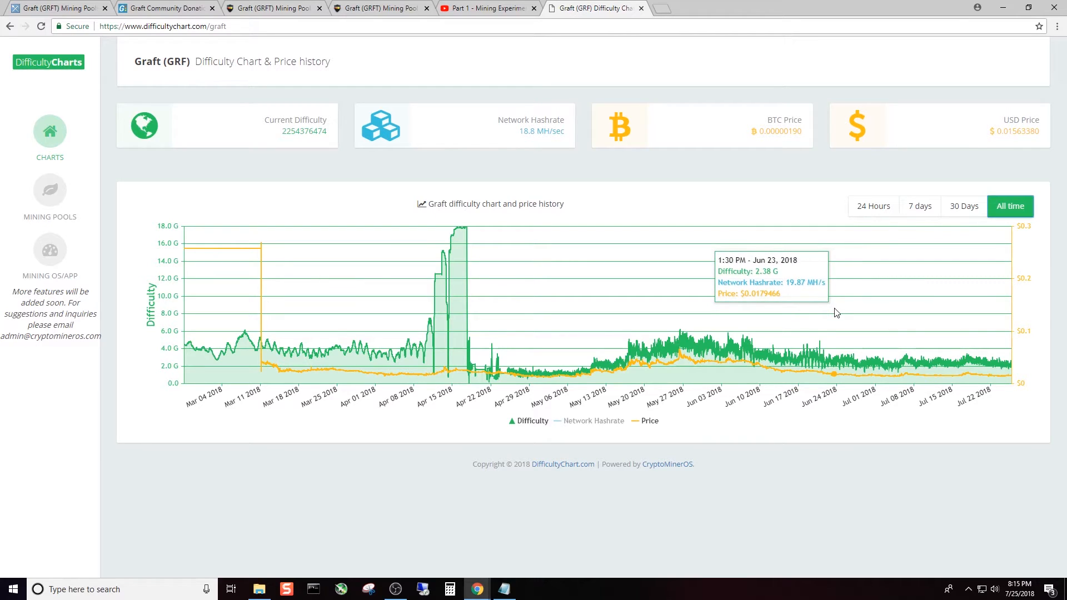
pyautogui.moveTo(841, 341)
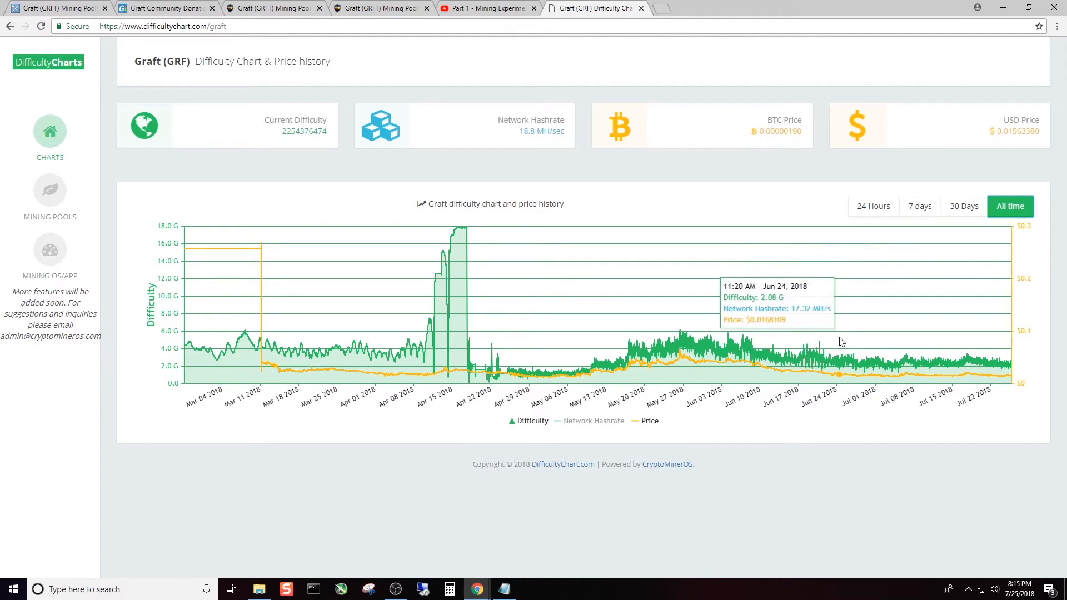
pyautogui.moveTo(912, 374)
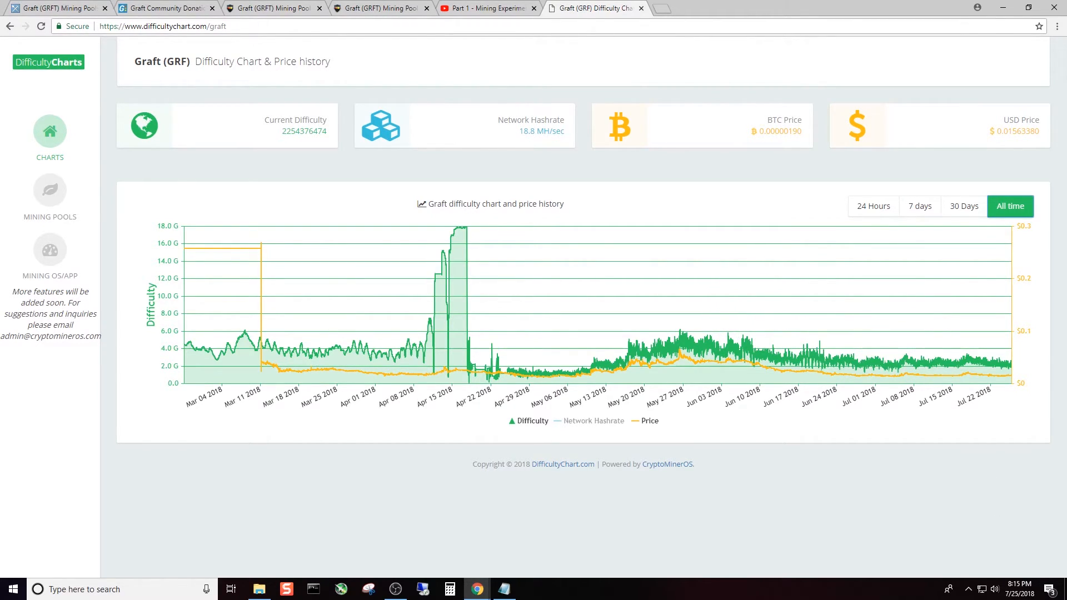
pyautogui.moveTo(894, 378)
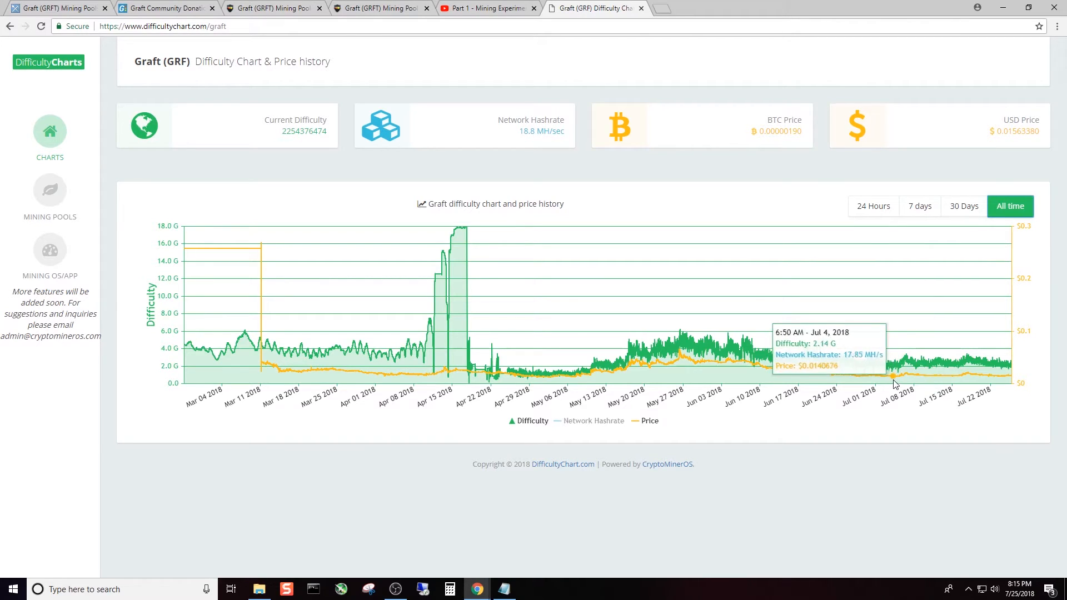
pyautogui.moveTo(914, 359)
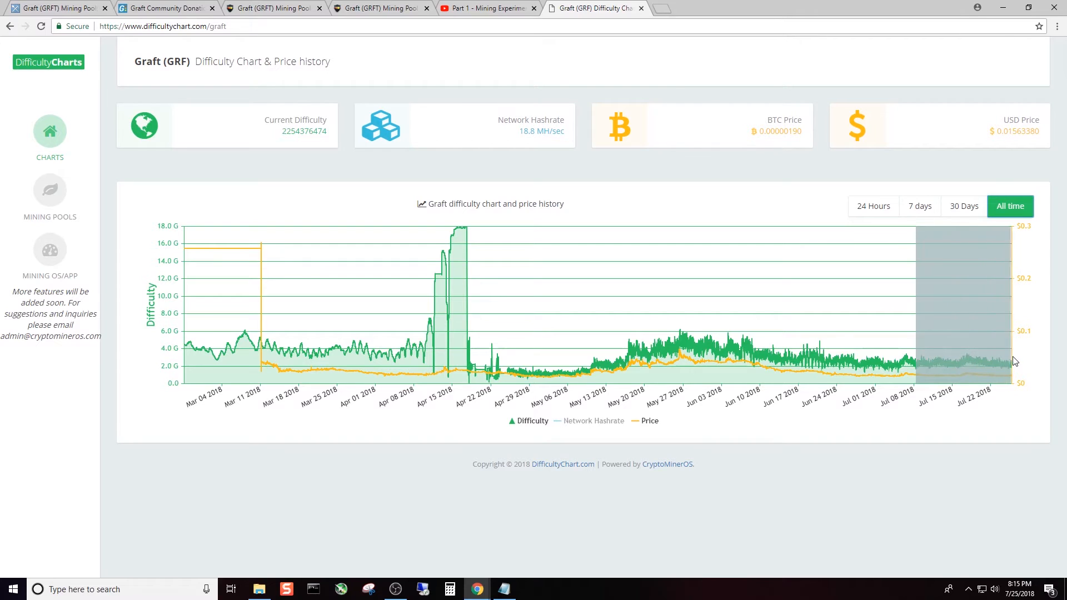
pyautogui.moveTo(1008, 361)
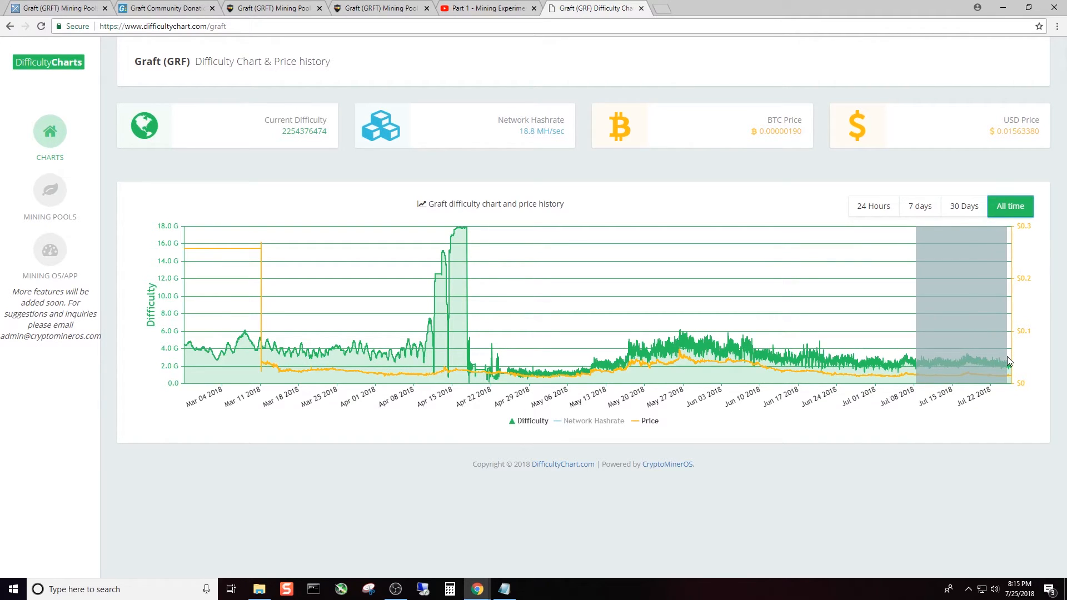
# Bring up the Hash Vault pool stats page showing 7.42 MH/s pool versus 18.81 MH/s network.
pyautogui.click(382, 8)
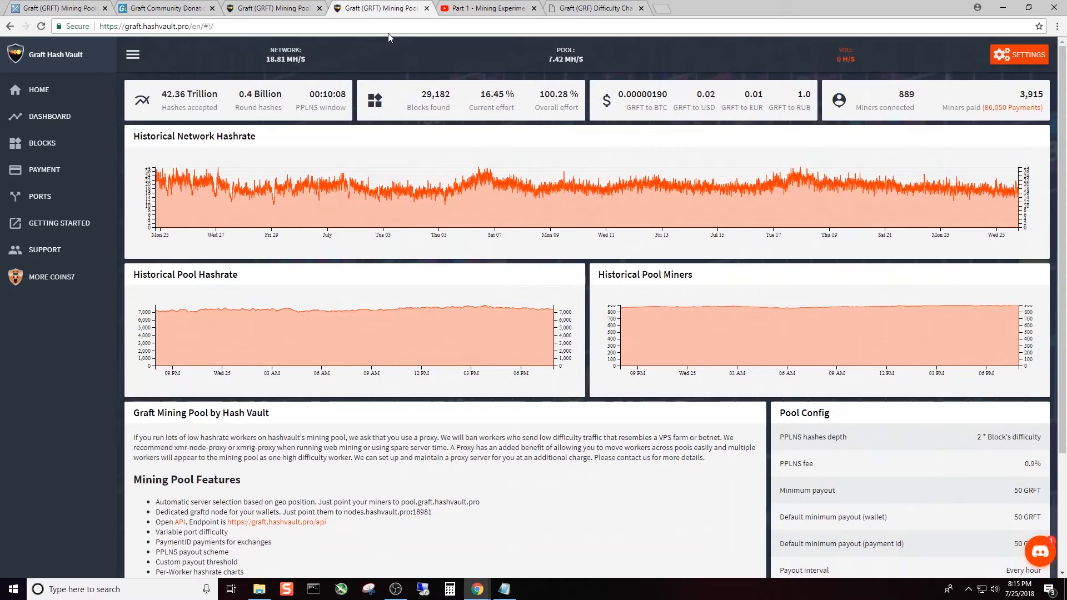
pyautogui.moveTo(487, 193)
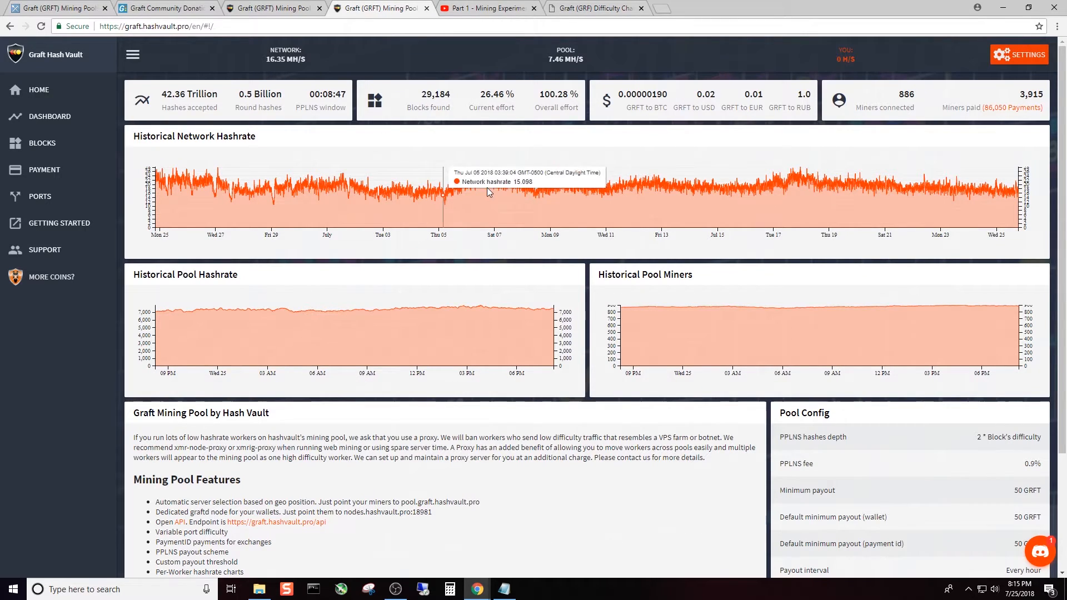
pyautogui.moveTo(692, 189)
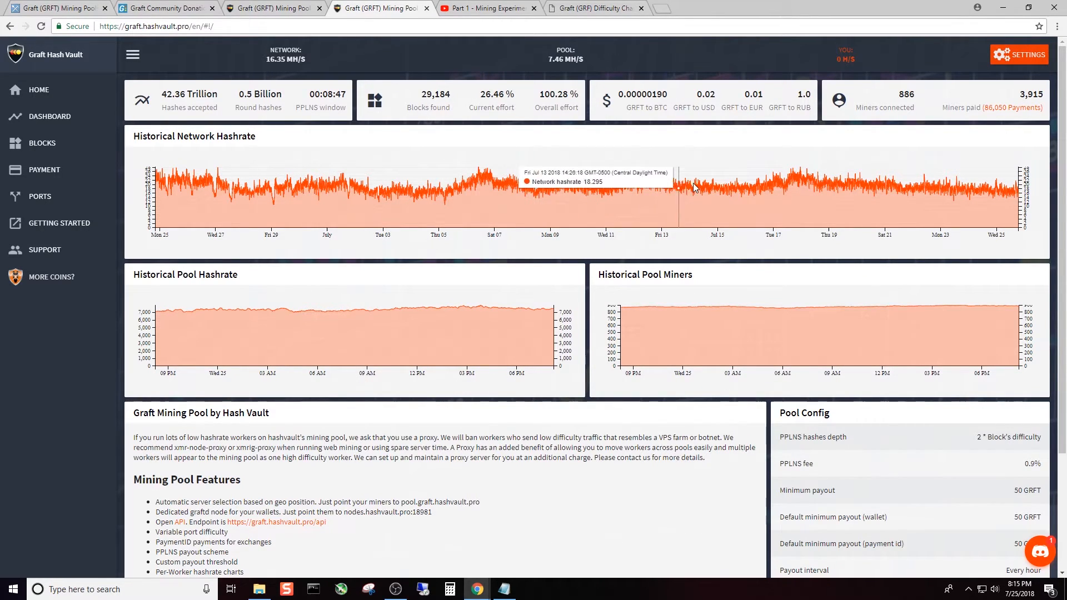
pyautogui.moveTo(860, 201)
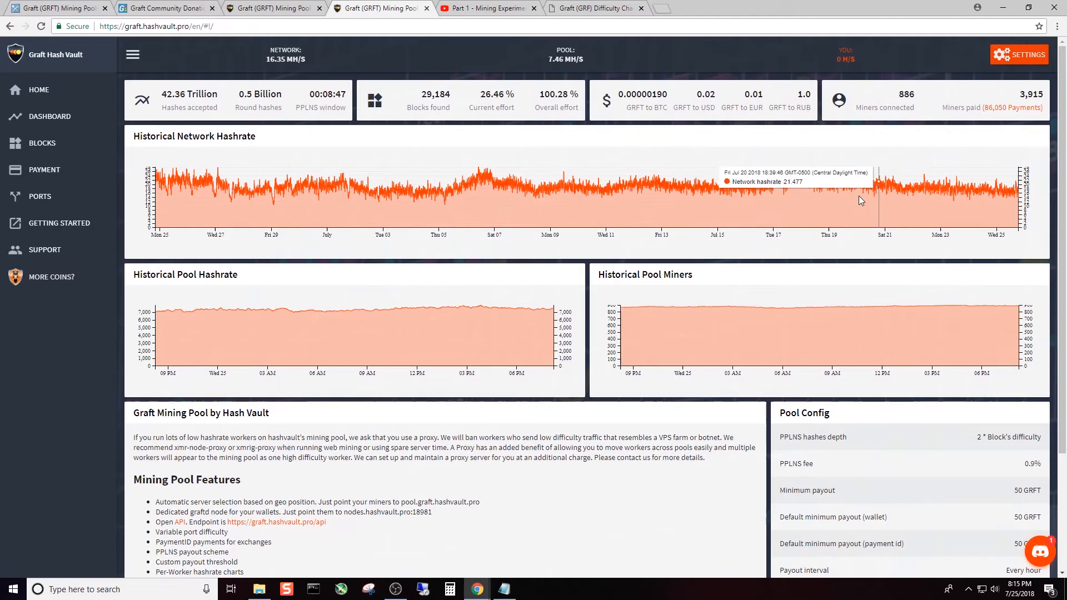
pyautogui.moveTo(609, 192)
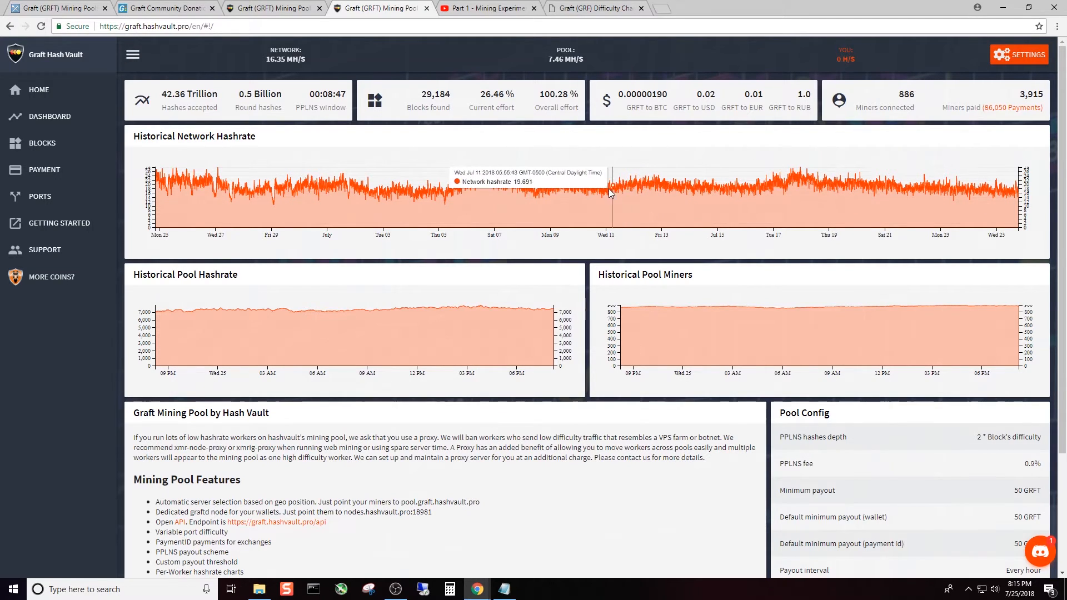
pyautogui.moveTo(943, 189)
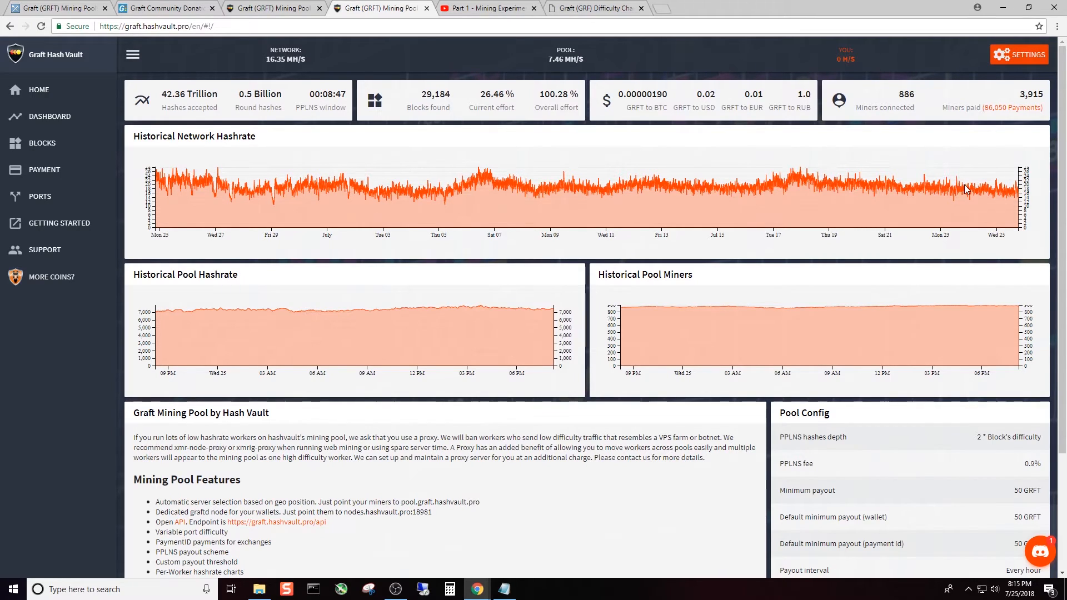
pyautogui.moveTo(966, 190)
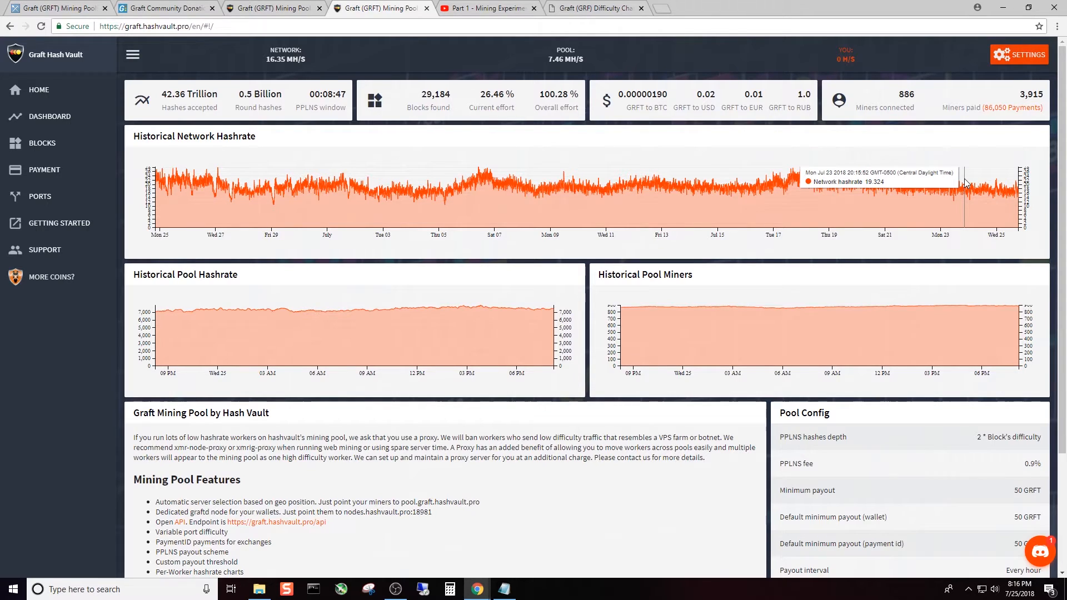
pyautogui.moveTo(965, 183)
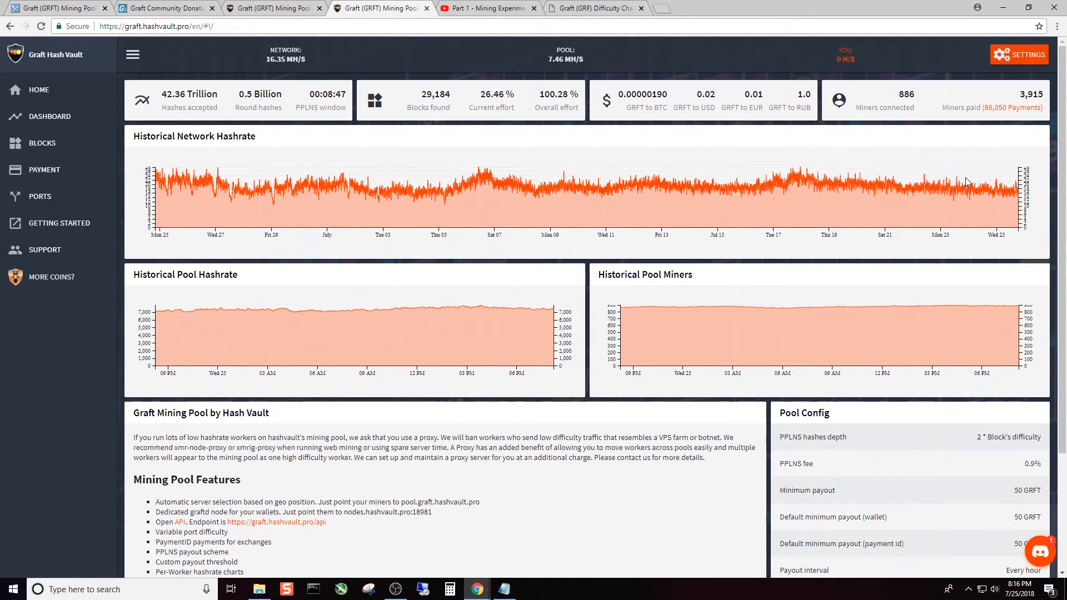
pyautogui.moveTo(976, 187)
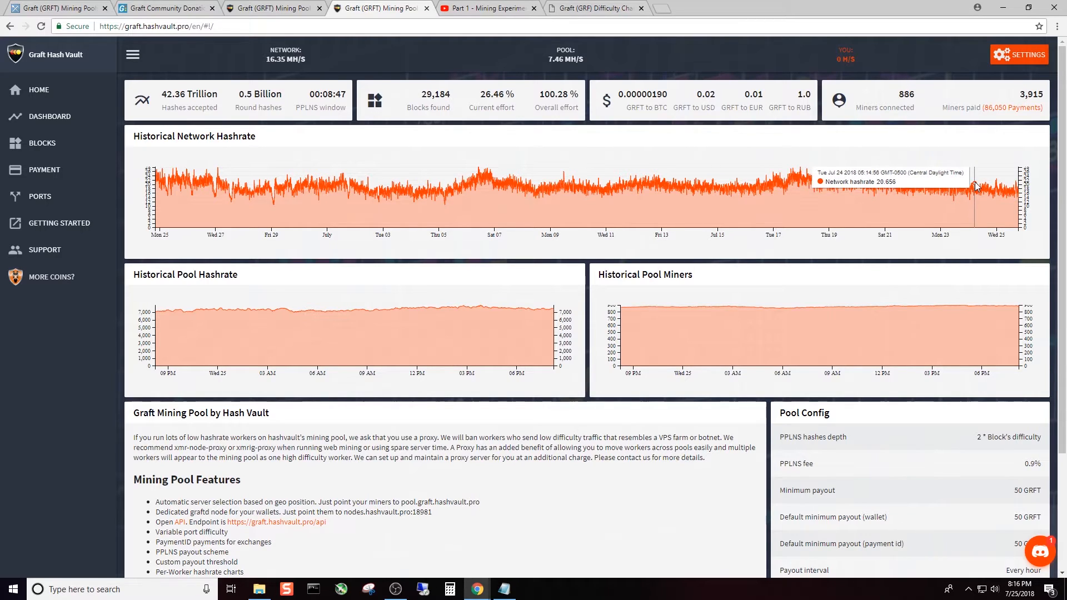
pyautogui.moveTo(753, 188)
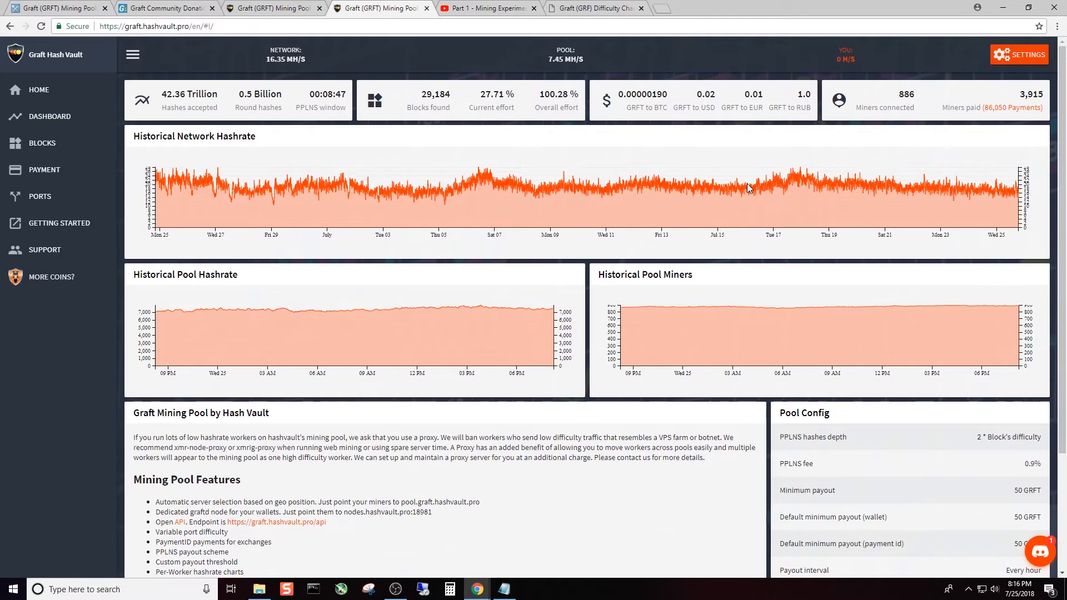
pyautogui.moveTo(747, 190)
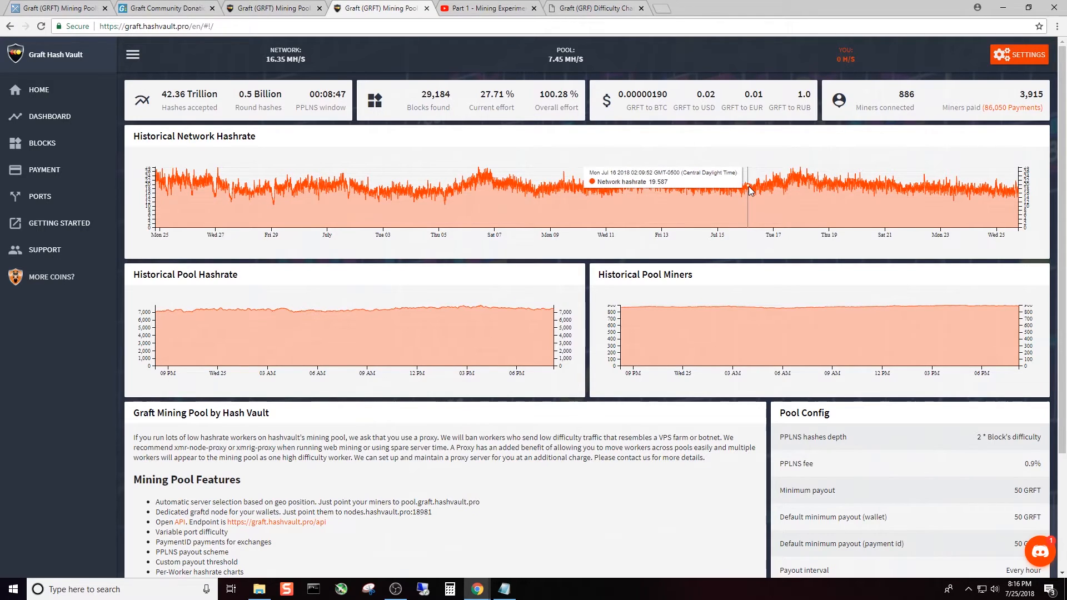
pyautogui.moveTo(773, 189)
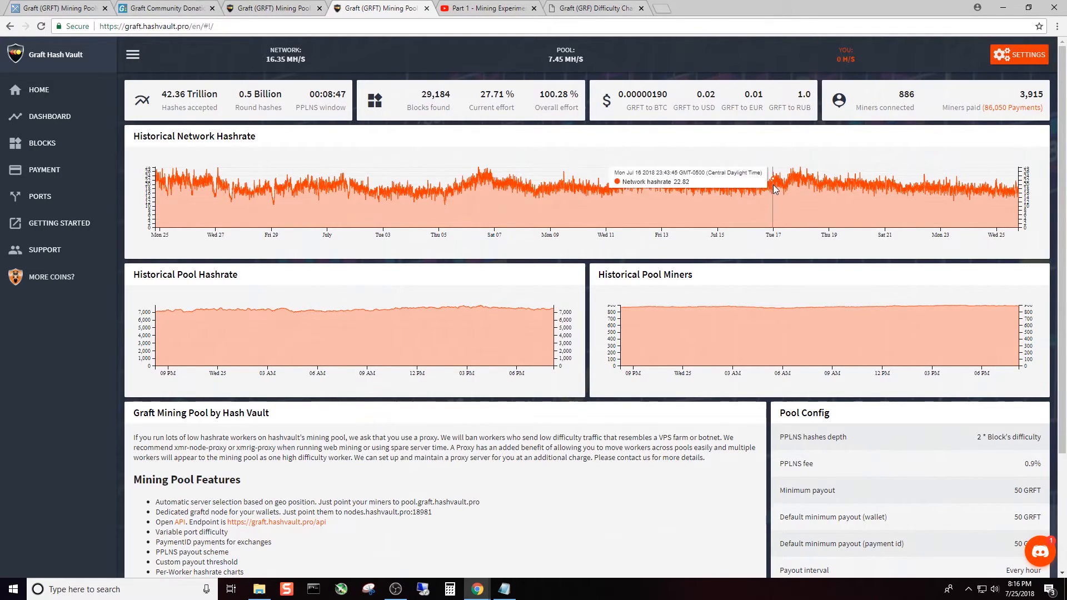
pyautogui.moveTo(860, 190)
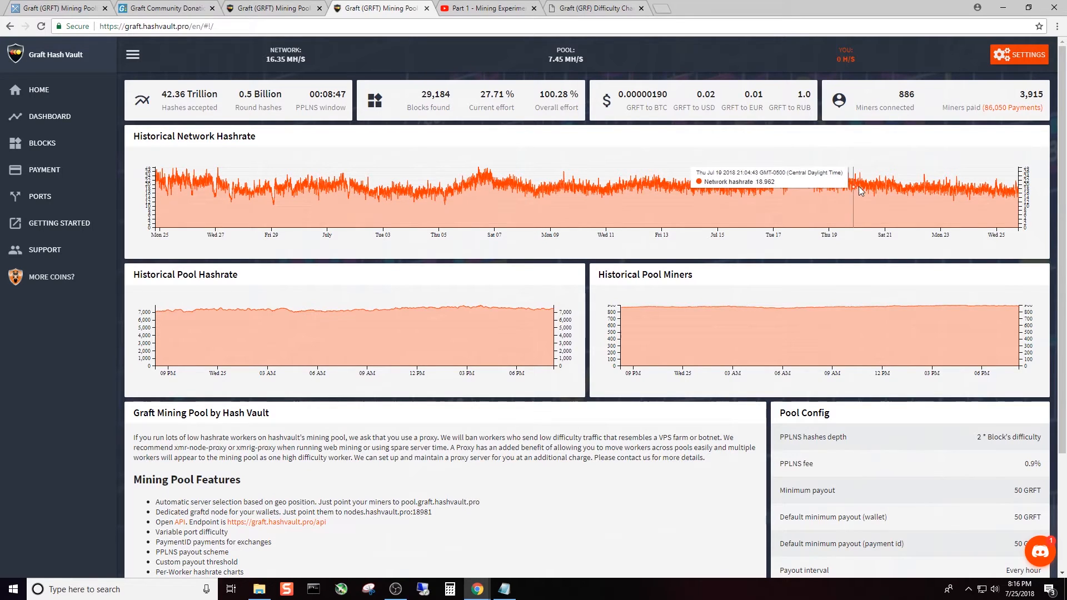
pyautogui.moveTo(974, 195)
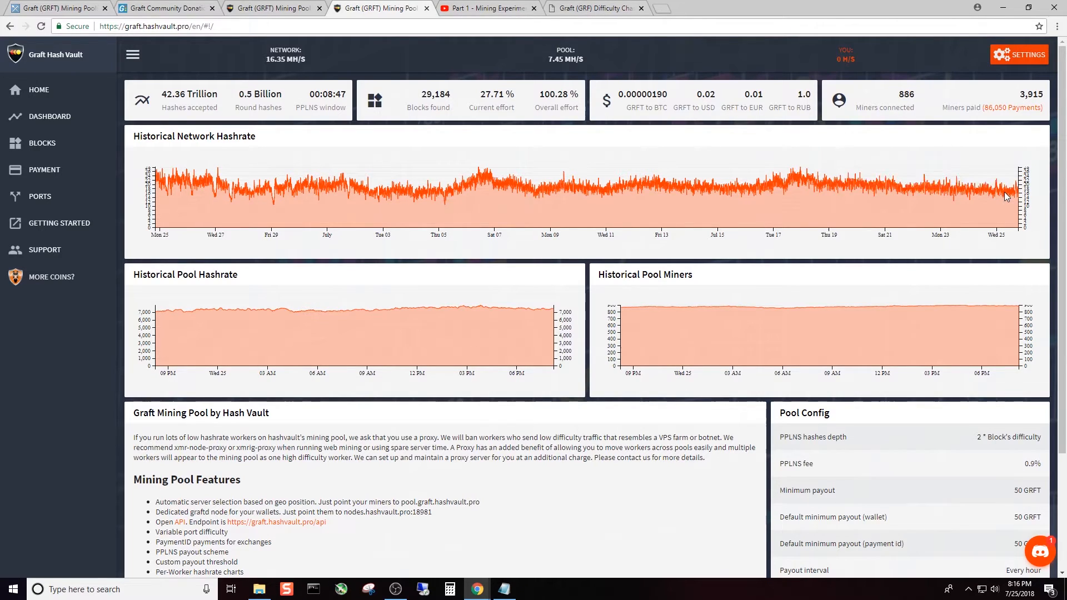
pyautogui.moveTo(1013, 196)
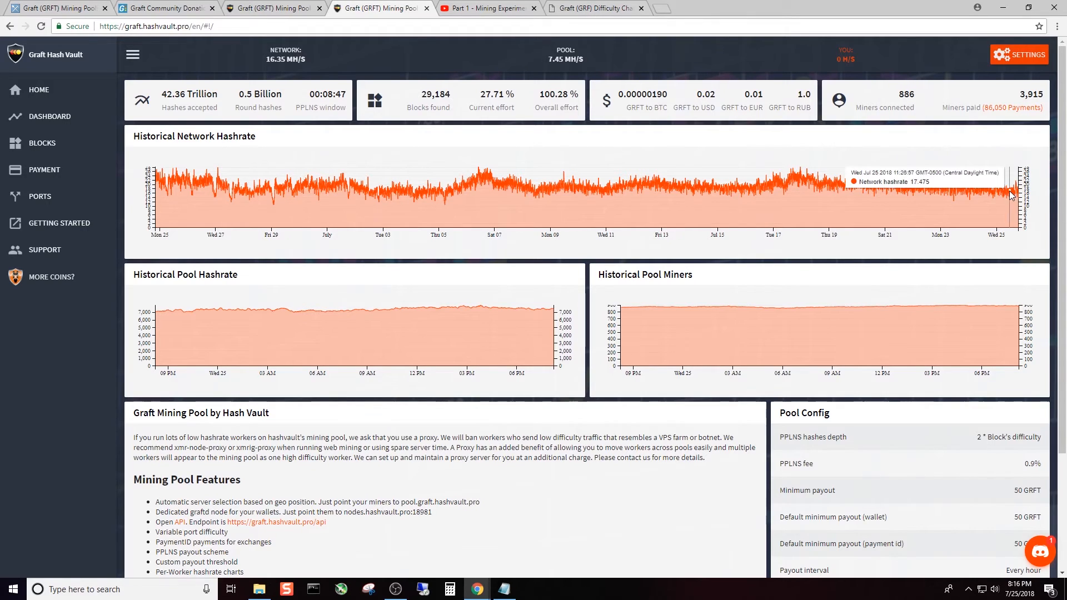
pyautogui.moveTo(520, 158)
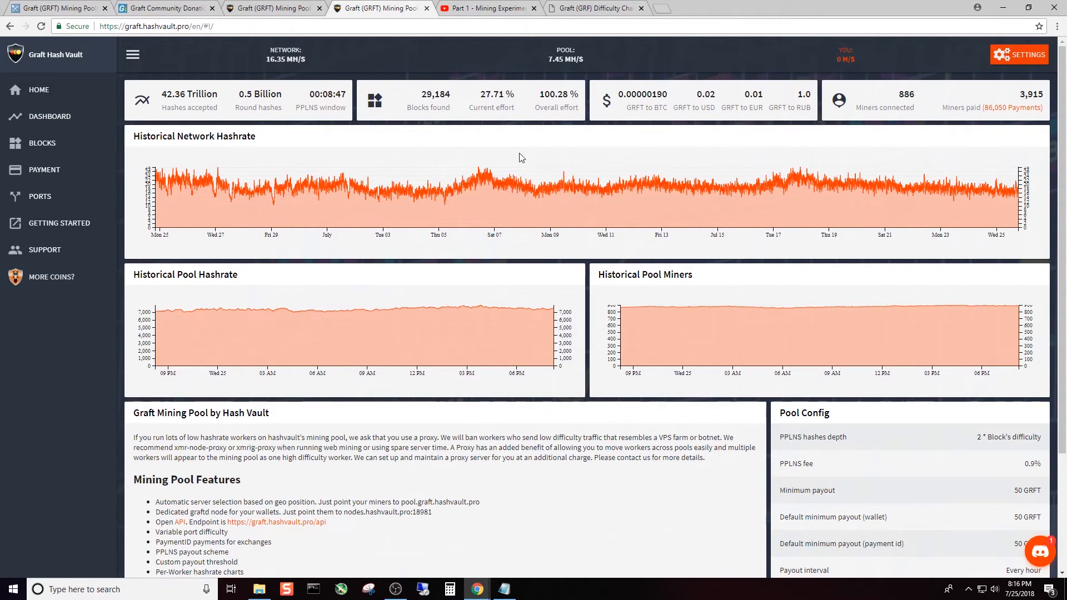
pyautogui.moveTo(353, 81)
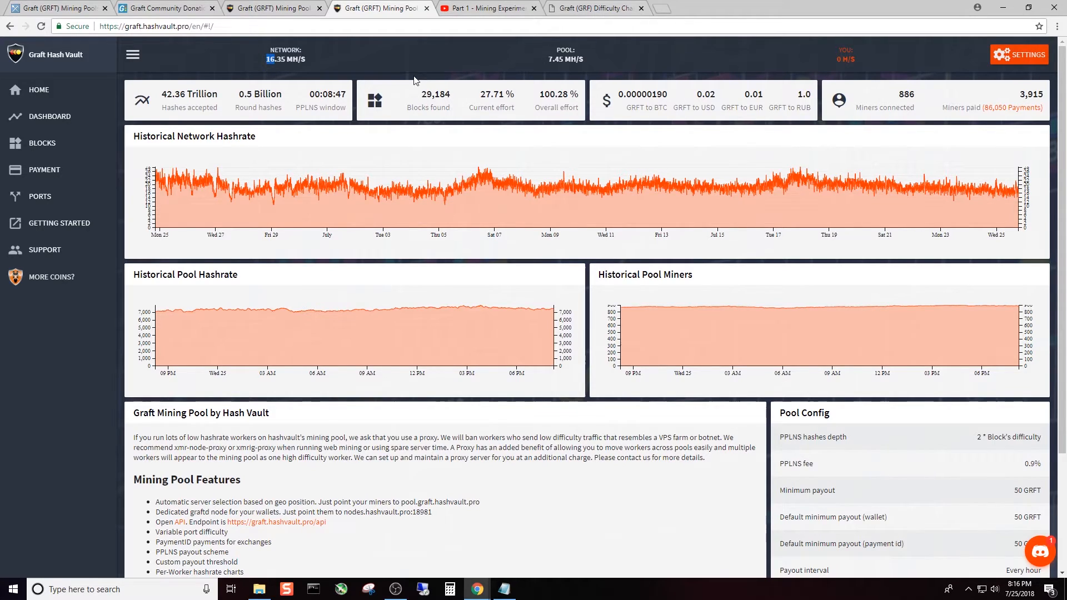
pyautogui.moveTo(416, 99)
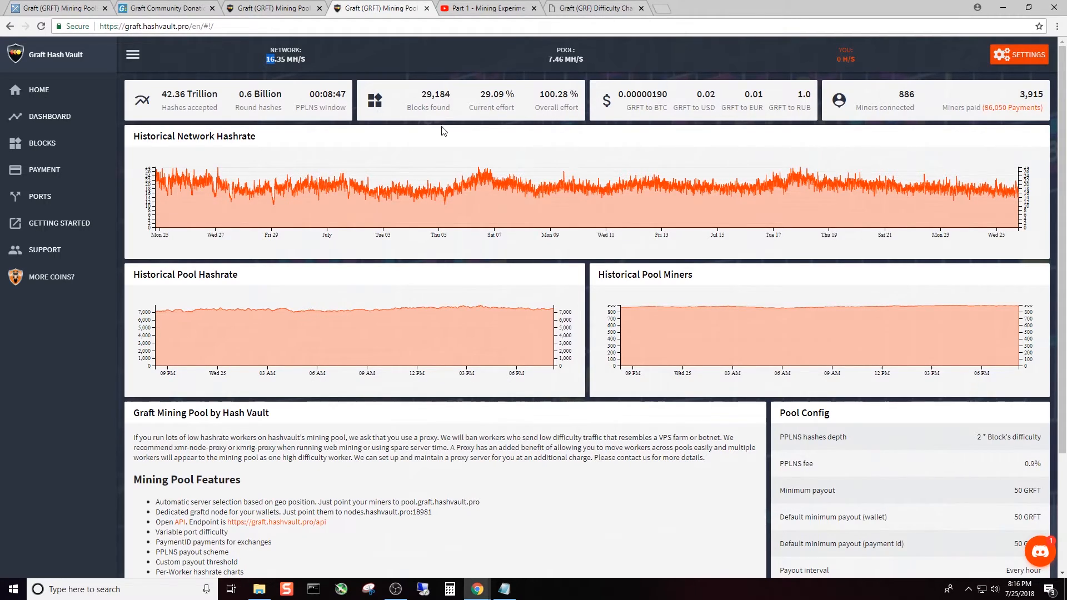
pyautogui.moveTo(317, 141)
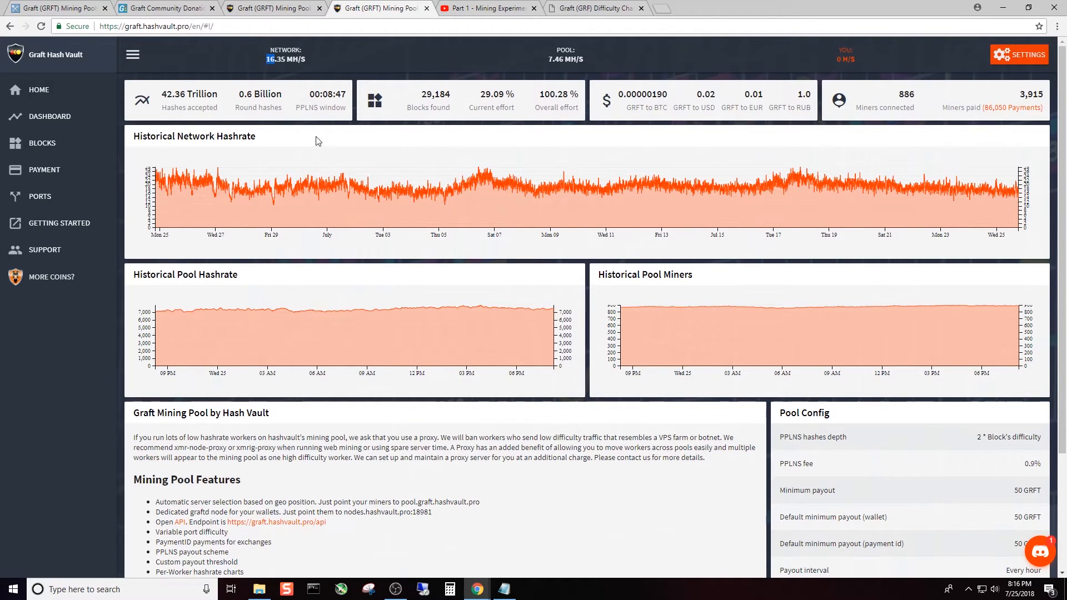
pyautogui.moveTo(366, 168)
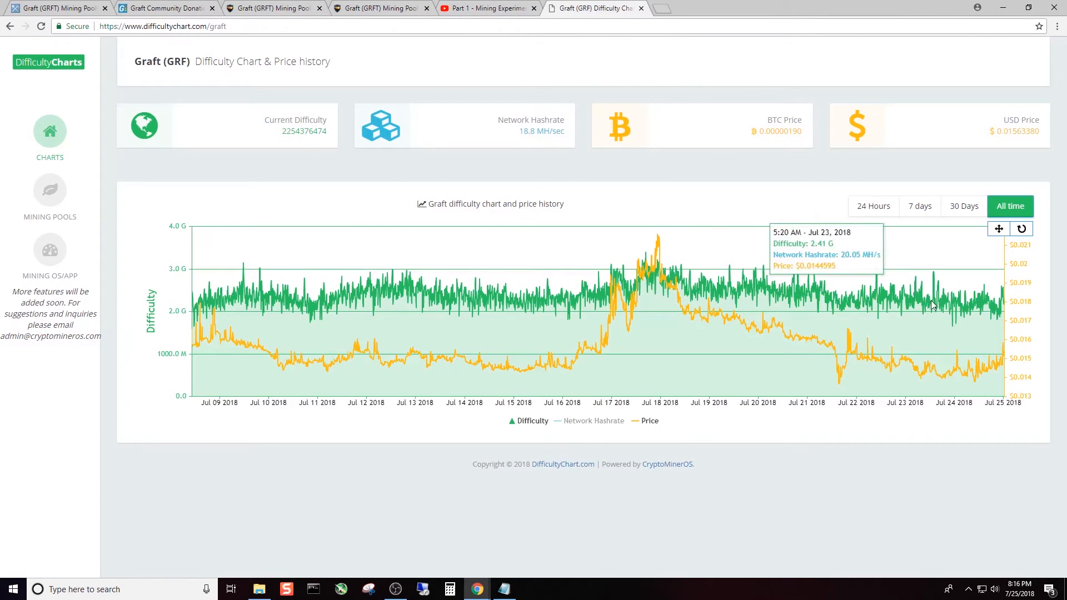
pyautogui.moveTo(926, 308)
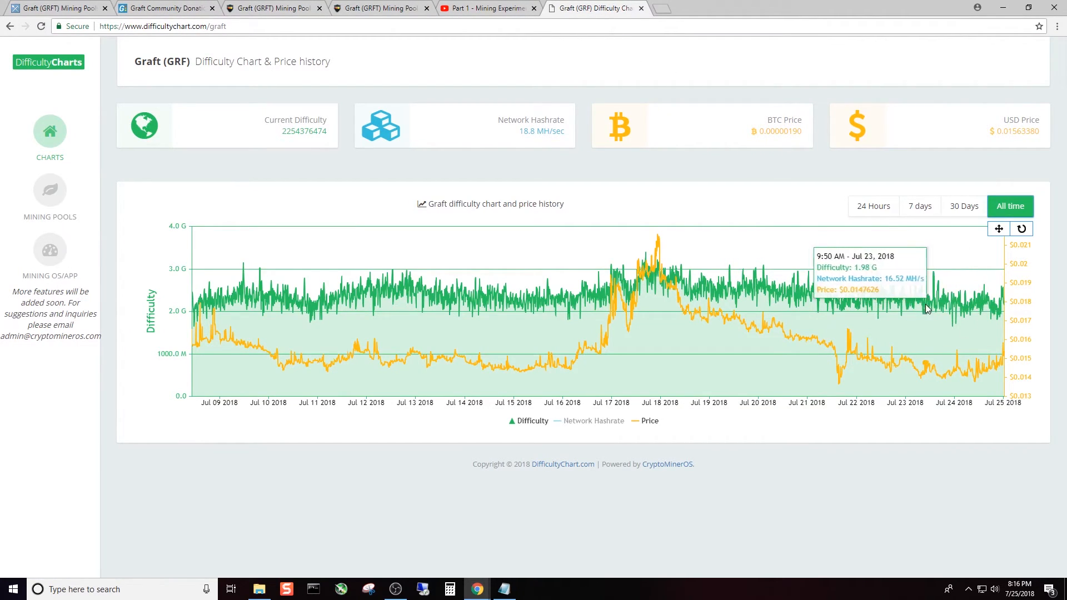
pyautogui.moveTo(692, 292)
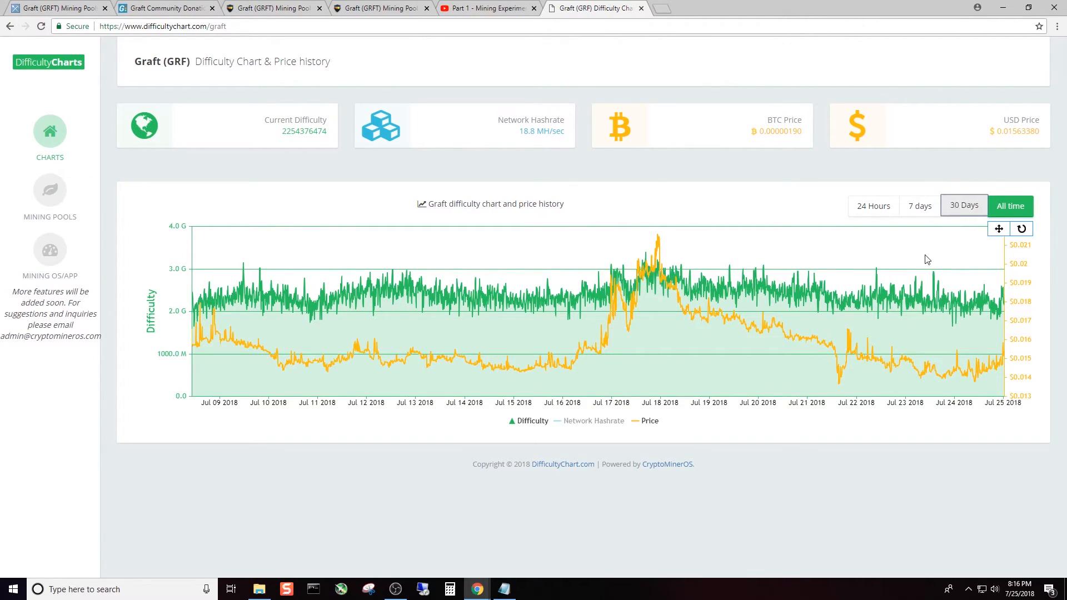
# Show the 30-day range of the Graft difficulty and price history chart.
pyautogui.click(963, 206)
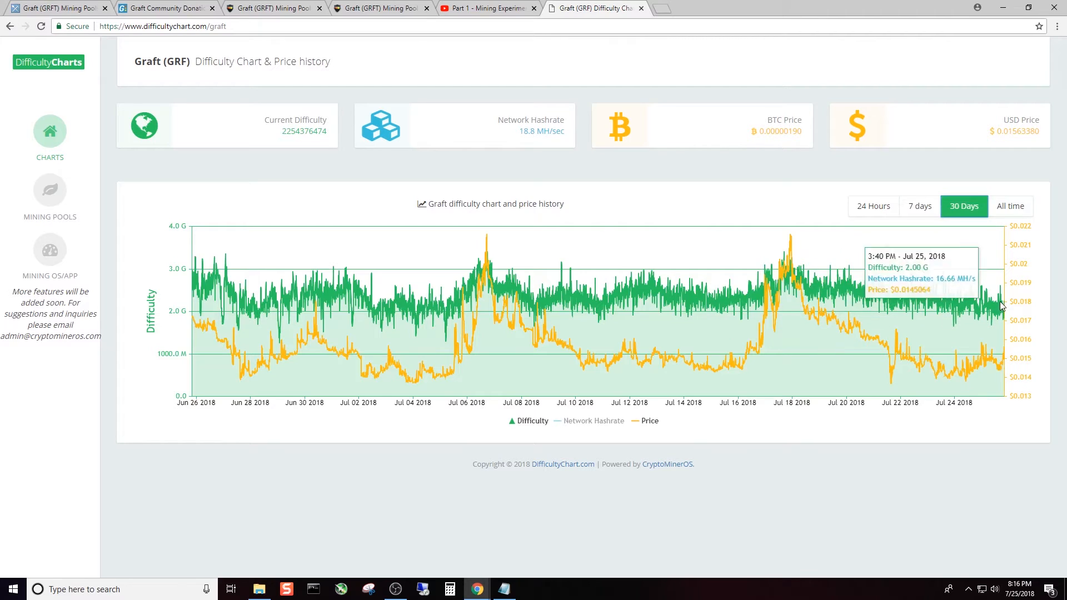
pyautogui.moveTo(776, 282)
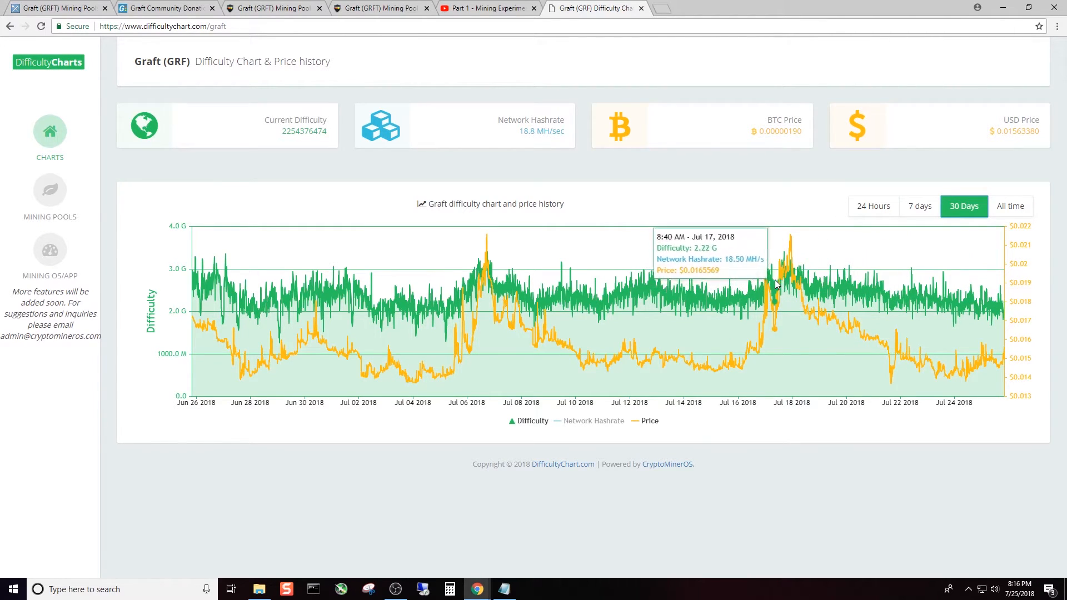
pyautogui.moveTo(811, 284)
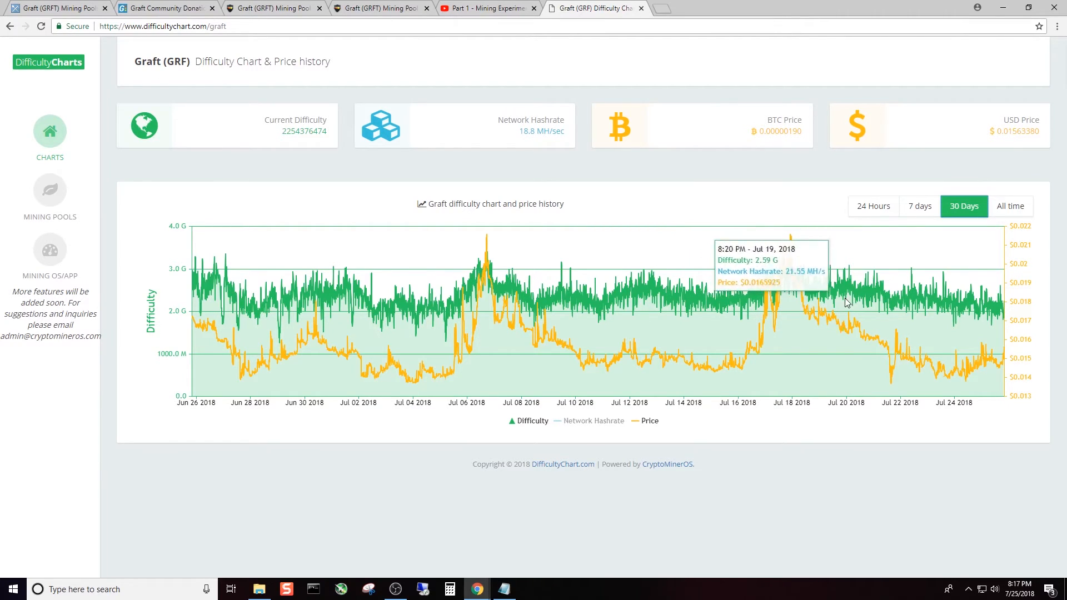
pyautogui.moveTo(848, 307)
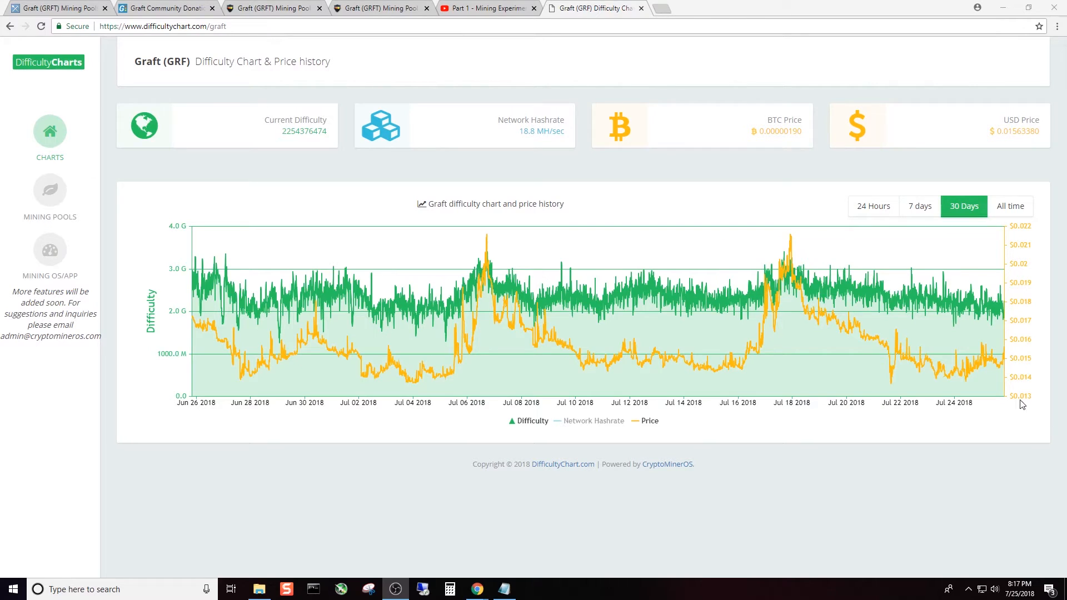
# Review Hash Vault's most recent payment amounts, then move to the graft.community payments history.
pyautogui.click(272, 8)
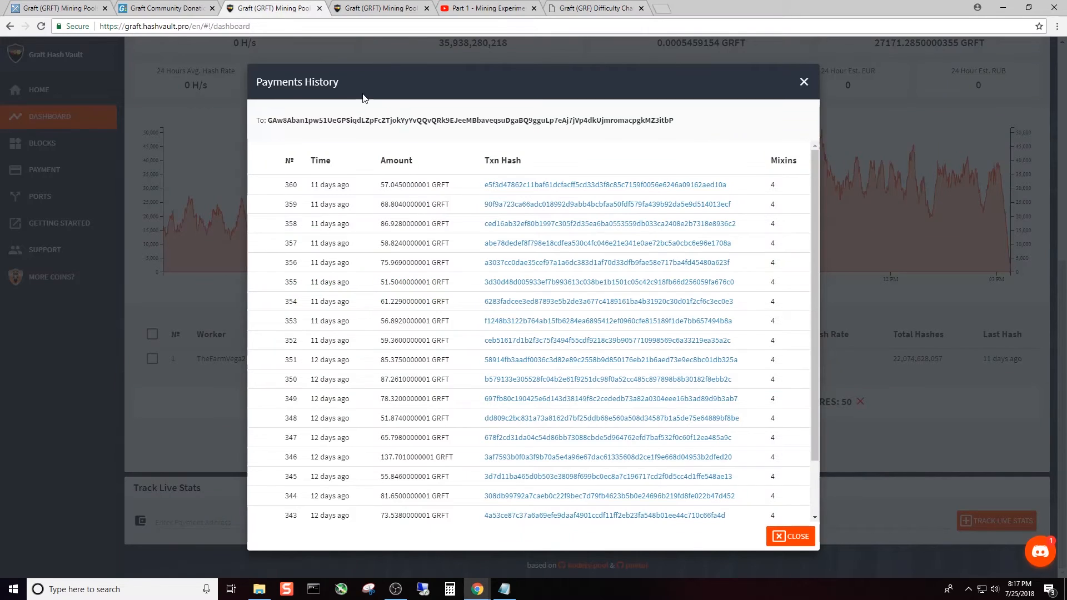
pyautogui.scroll(-3)
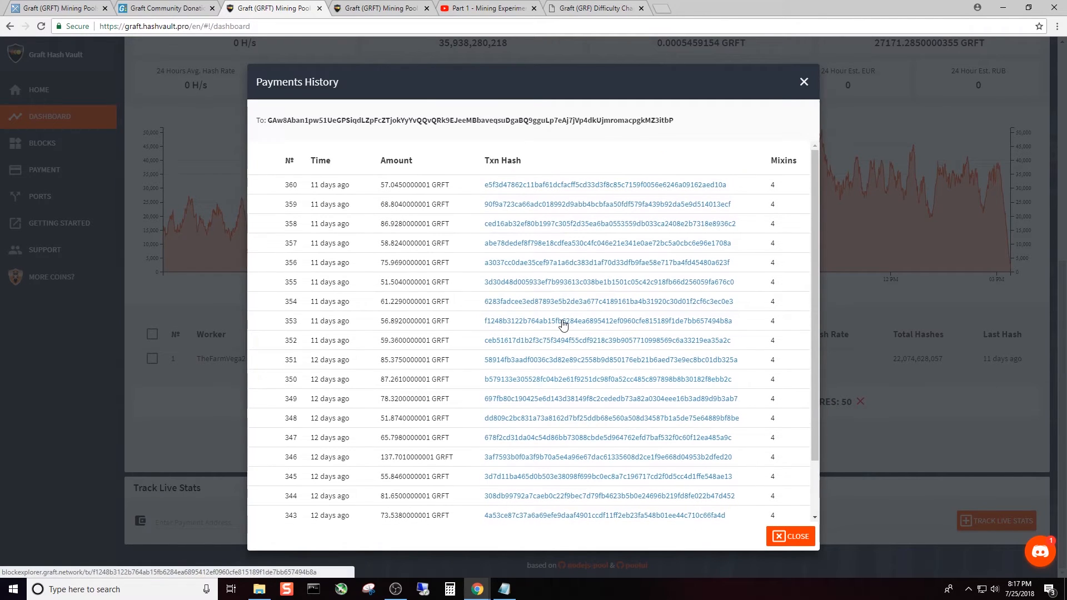
pyautogui.doubleClick(389, 184)
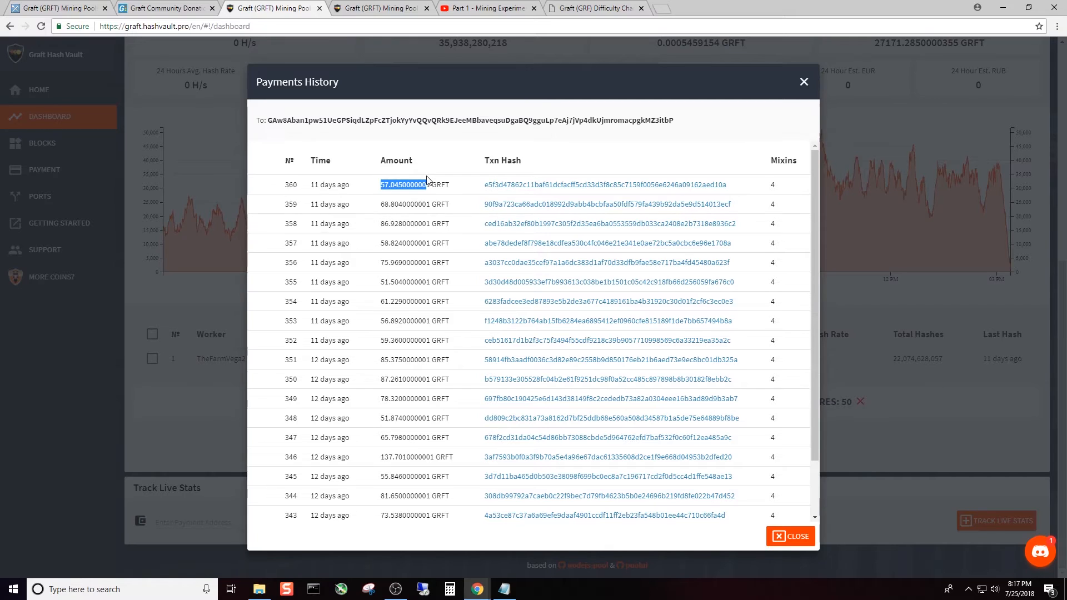
pyautogui.moveTo(400, 297)
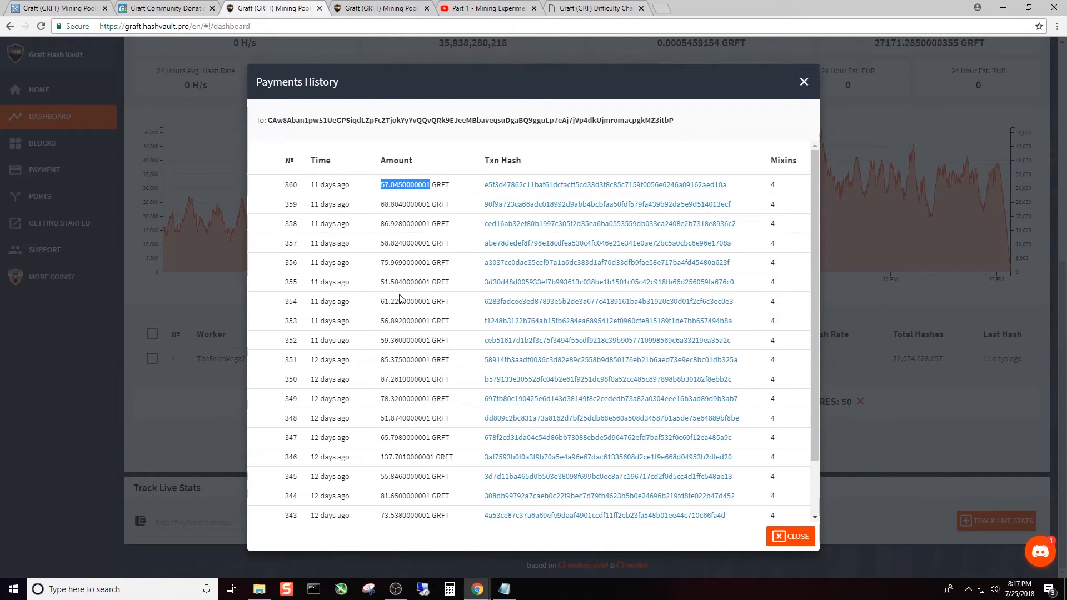
pyautogui.scroll(-3)
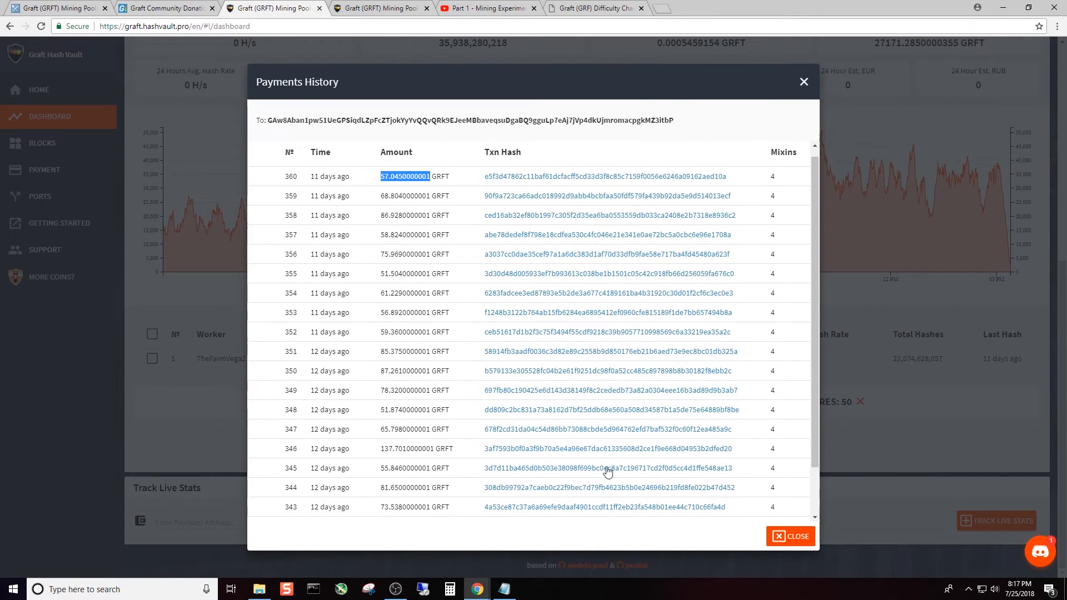
pyautogui.scroll(-3)
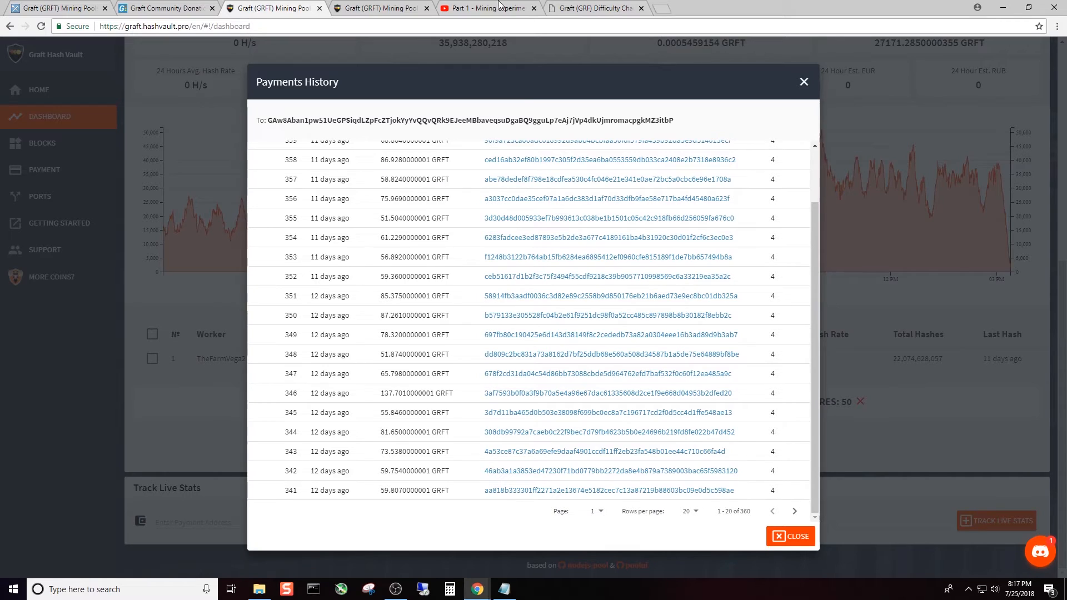
pyautogui.click(163, 8)
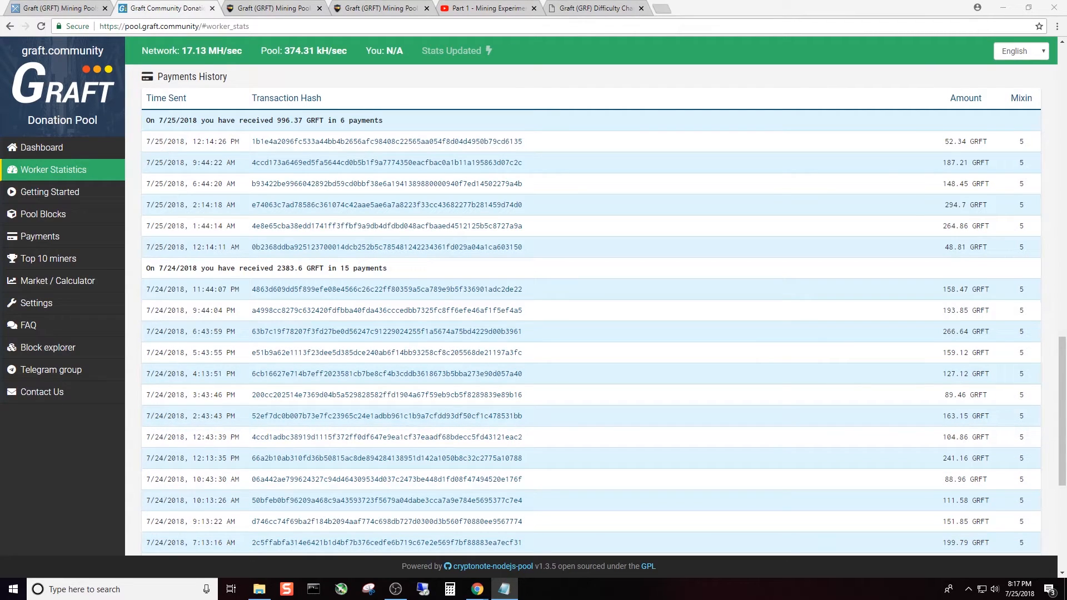
# Bring the Hashvault notes with seven daily amounts and the 9,813 weekly total in front of the browser.
pyautogui.click(503, 589)
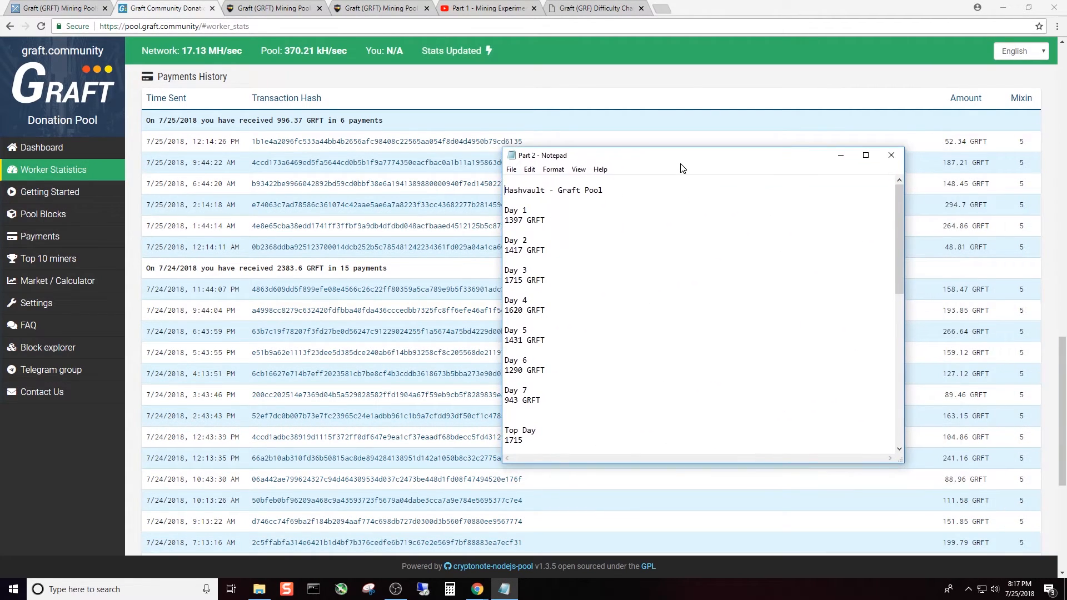
pyautogui.moveTo(680, 155); pyautogui.dragTo(680, 140)
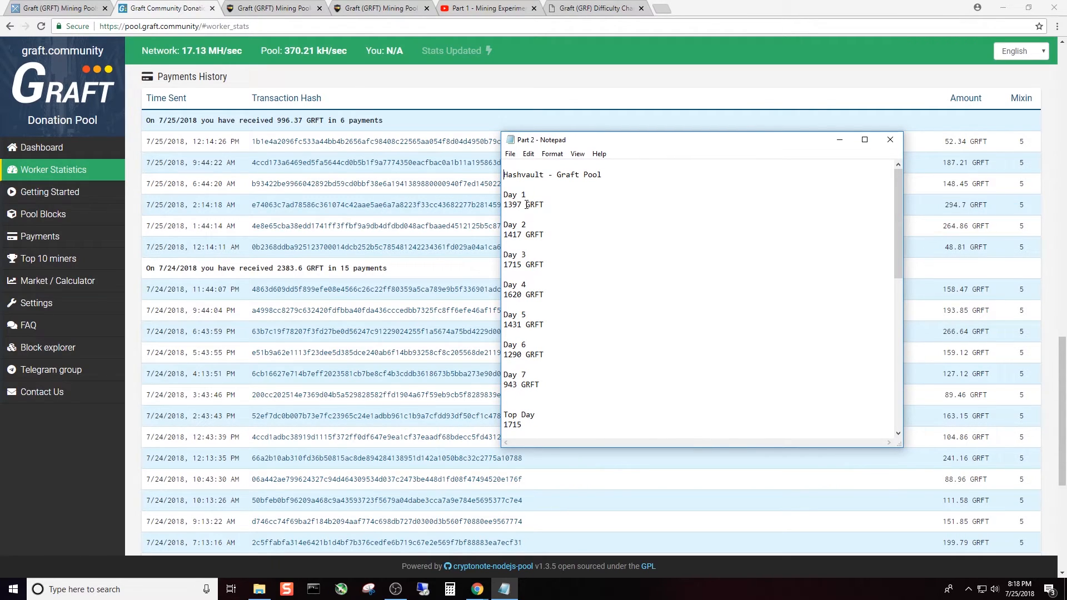
pyautogui.moveTo(795, 226)
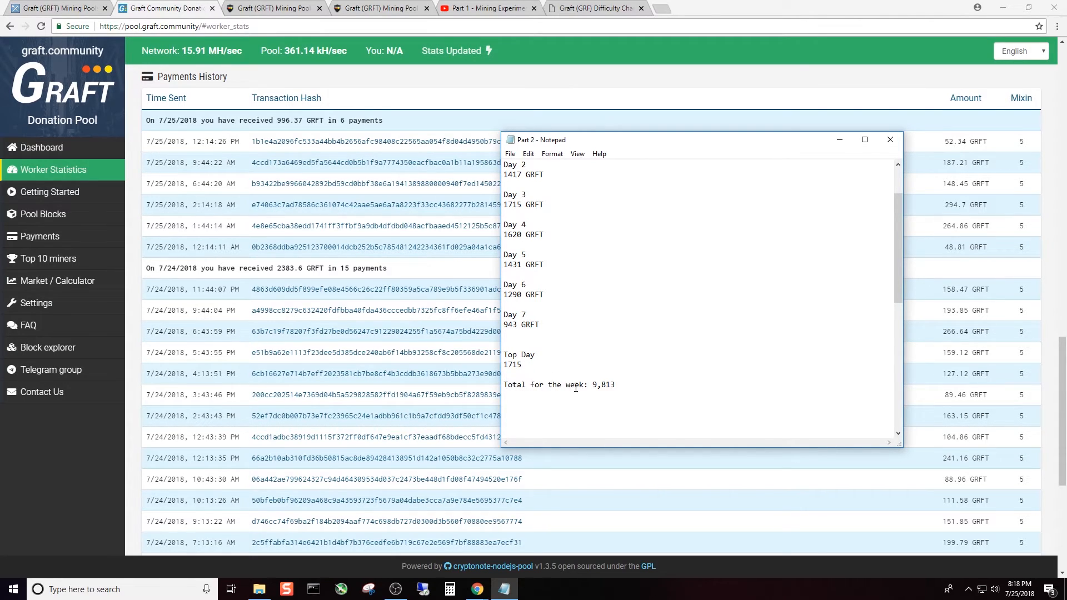
pyautogui.click(616, 387)
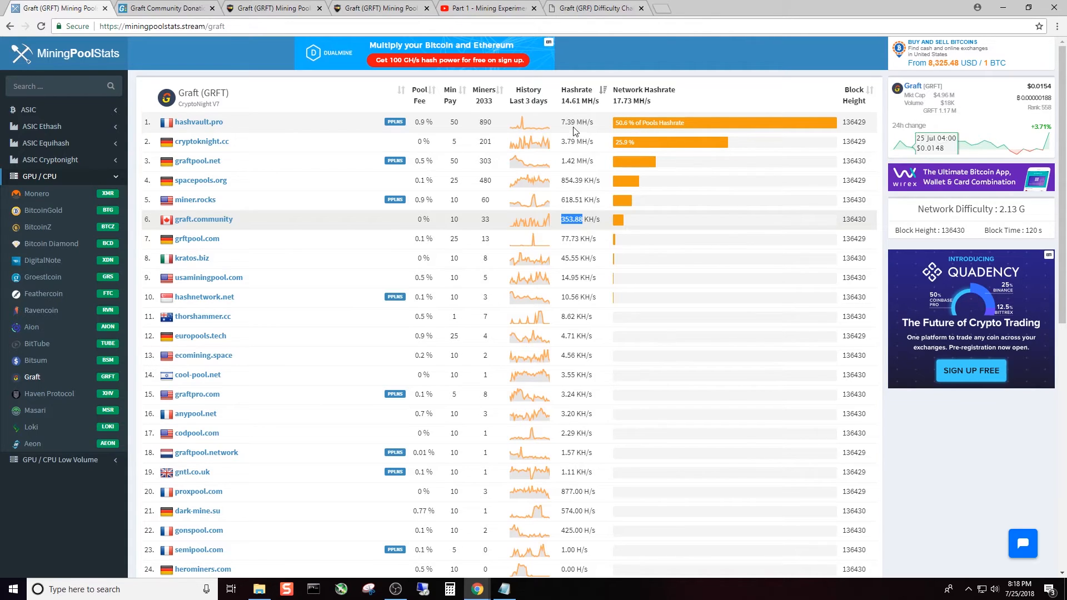
pyautogui.moveTo(590, 125)
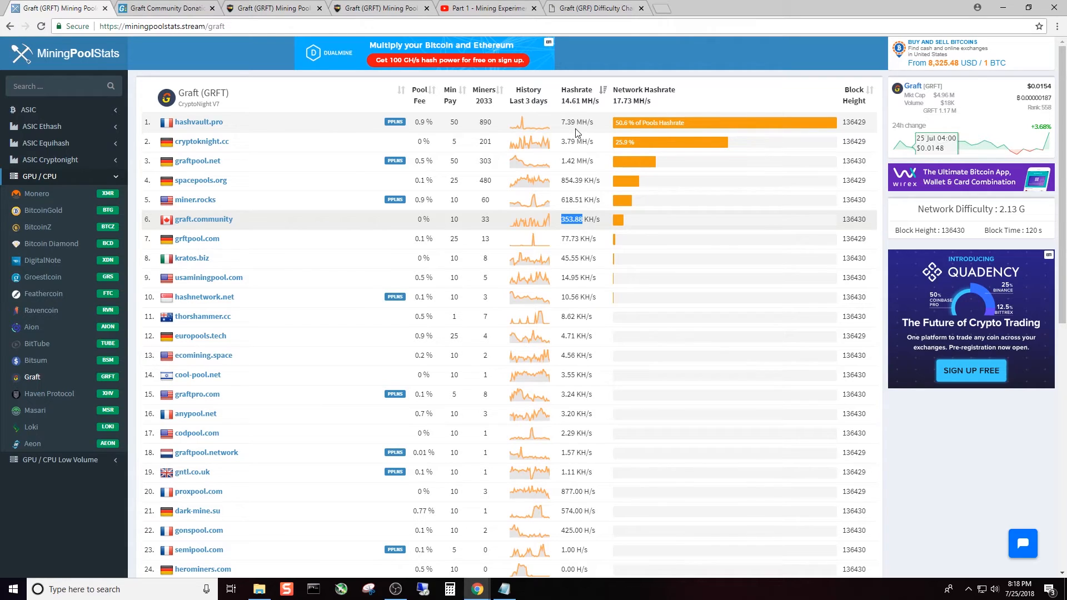
pyautogui.moveTo(620, 130)
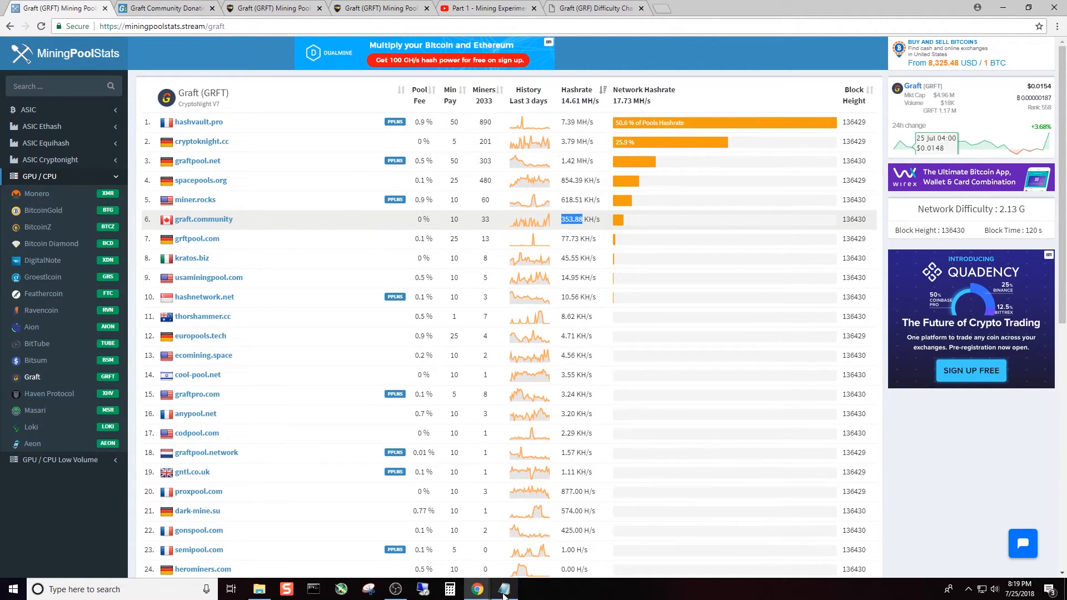
# Show graft.community's payments history with the Hashvault notes window moved to the right side.
pyautogui.click(503, 589)
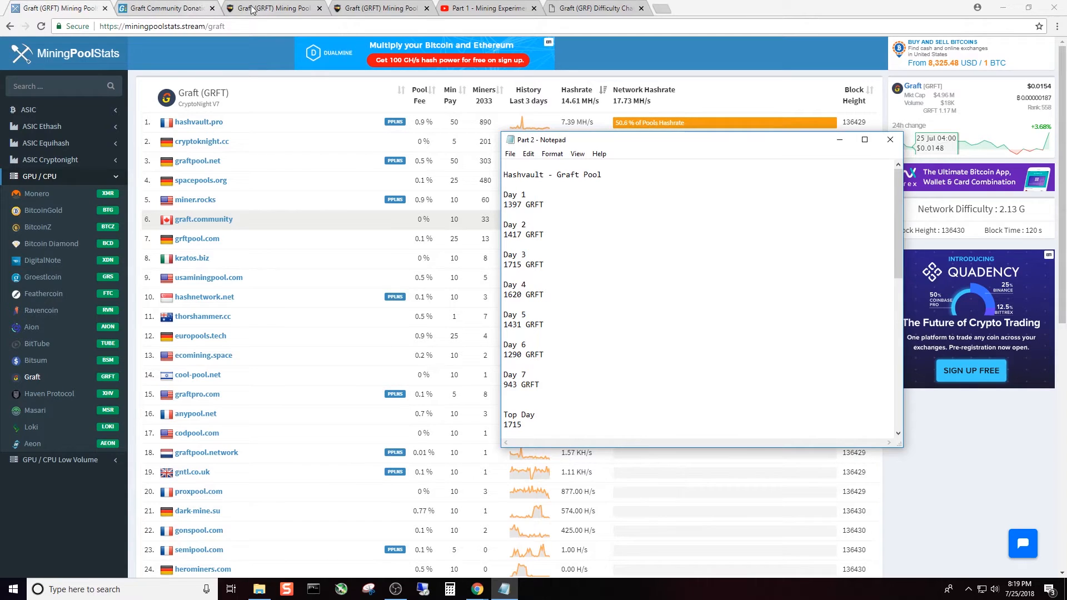
pyautogui.click(163, 7)
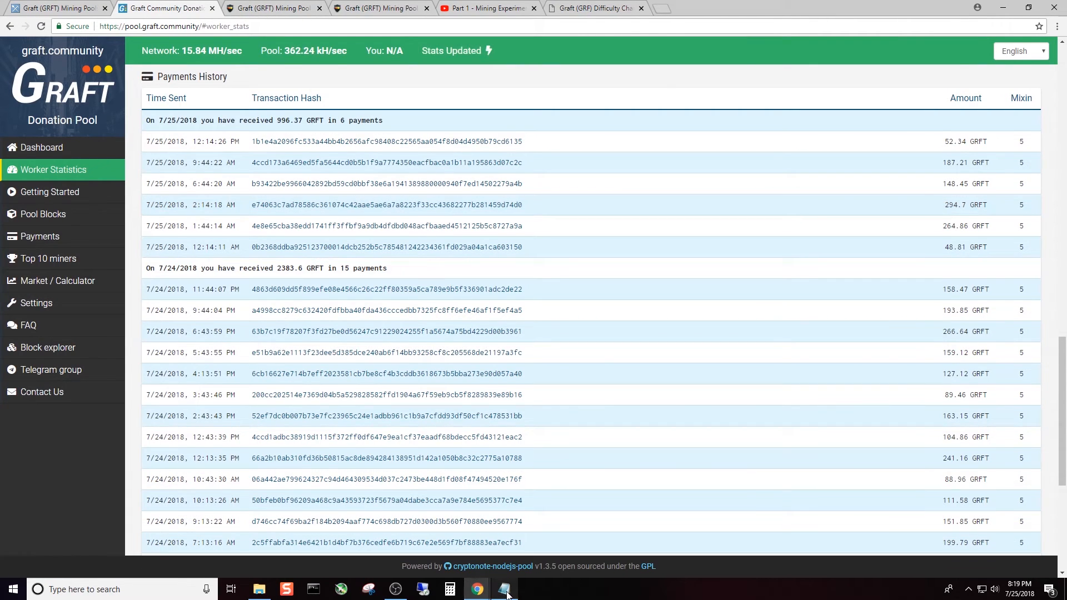
pyautogui.click(503, 589)
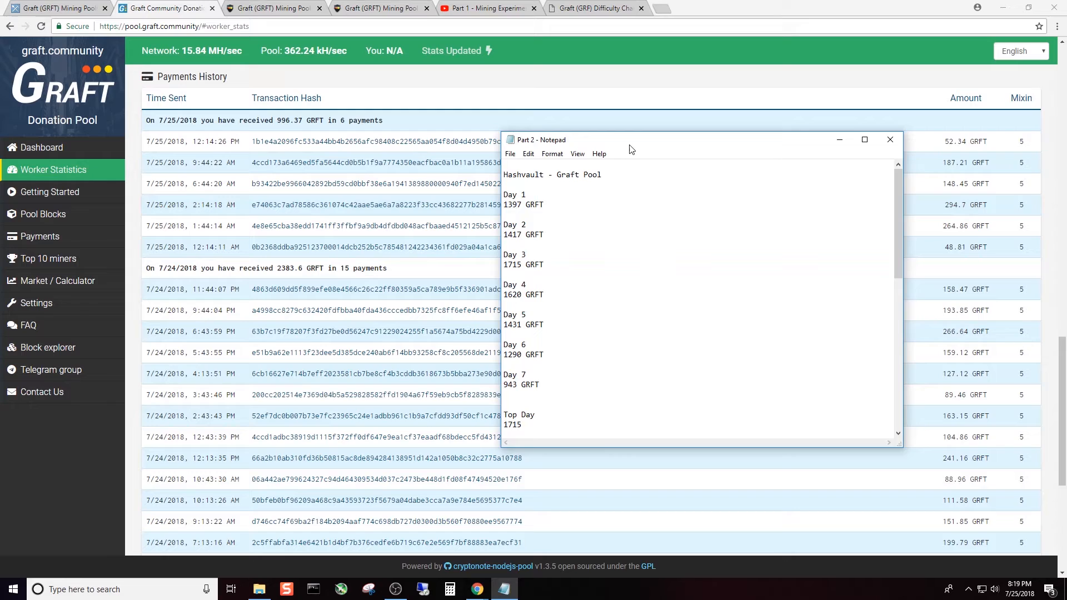
pyautogui.moveTo(629, 140); pyautogui.dragTo(843, 129)
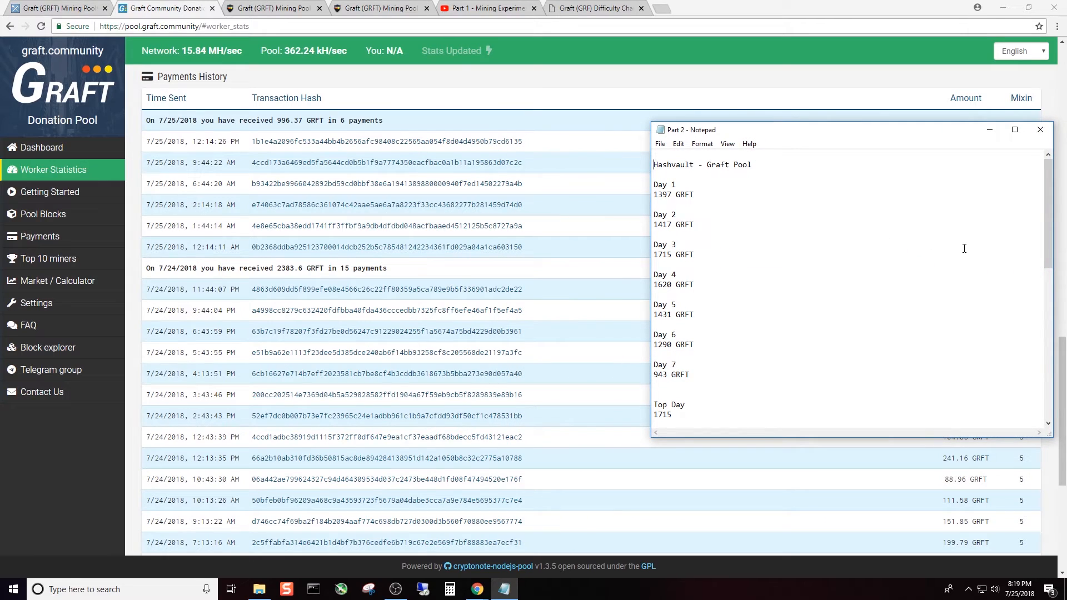
pyautogui.scroll(-3)
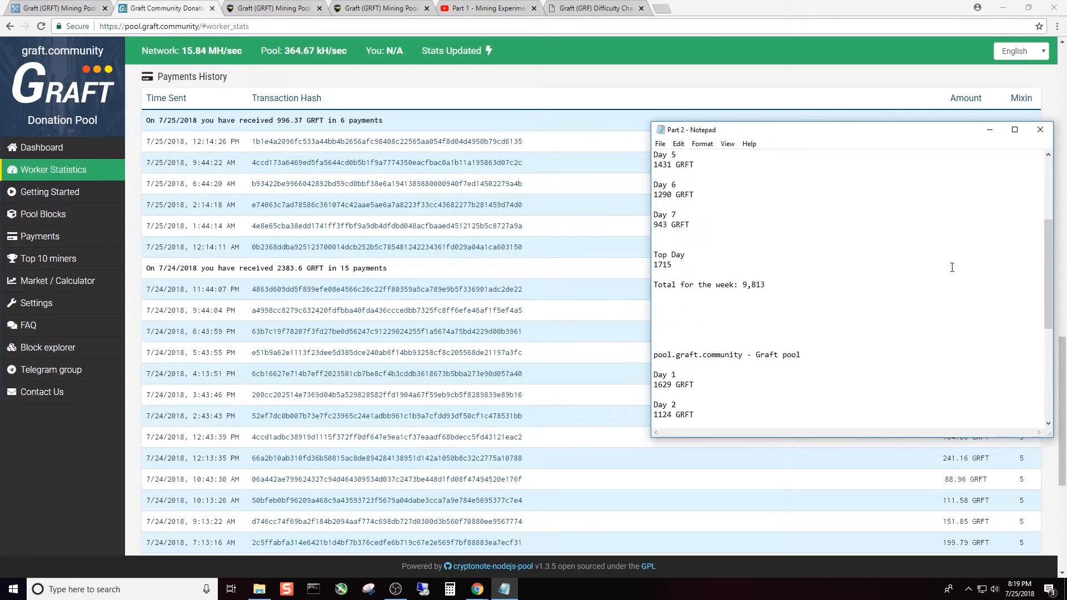
pyautogui.scroll(-3)
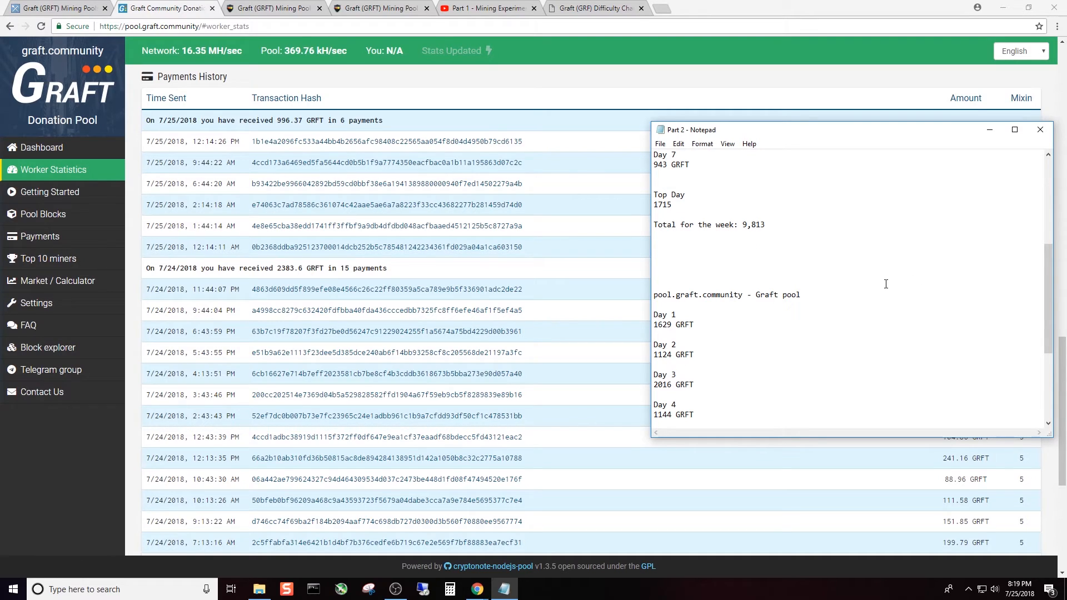
pyautogui.moveTo(687, 345)
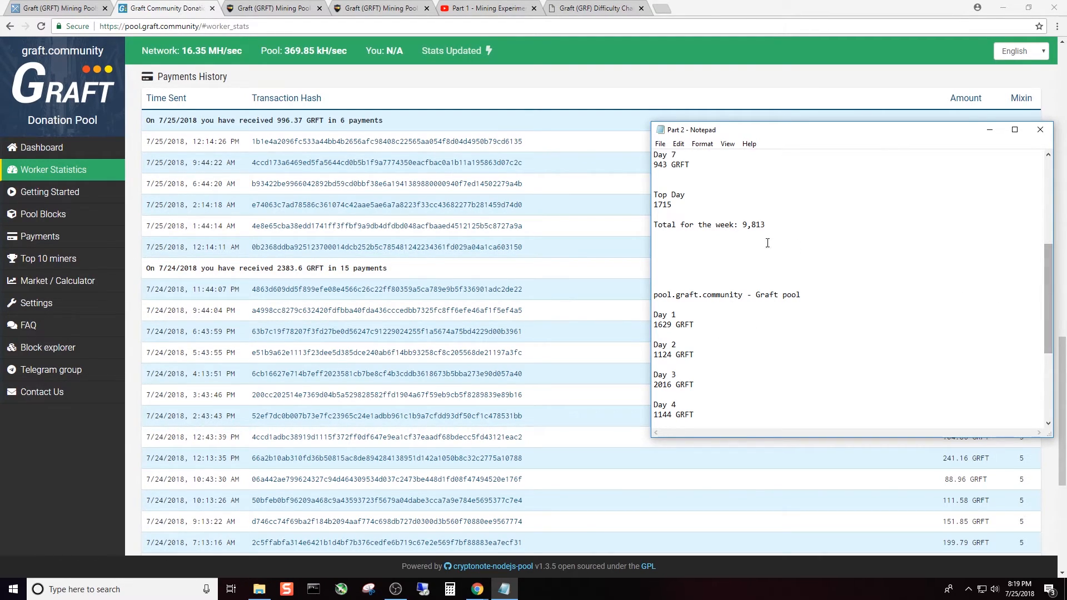
pyautogui.moveTo(710, 184)
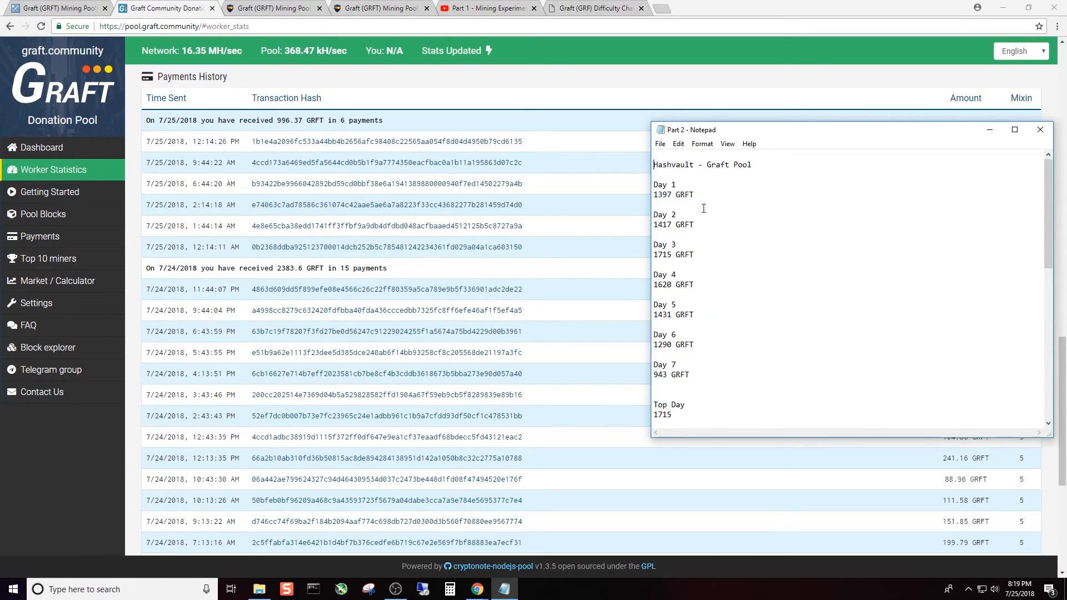
pyautogui.scroll(-3)
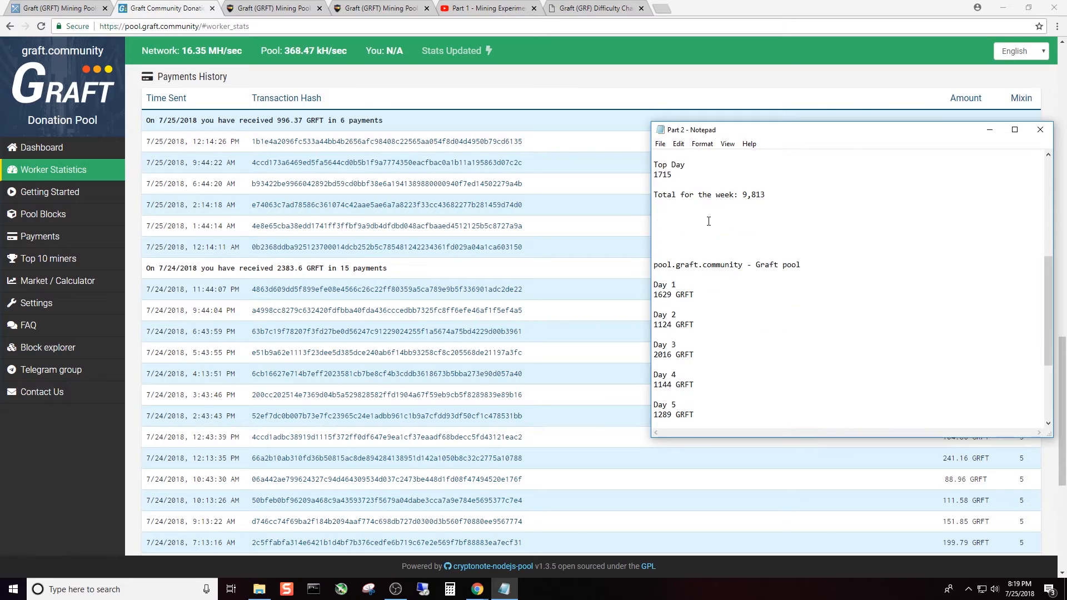
pyautogui.scroll(-3)
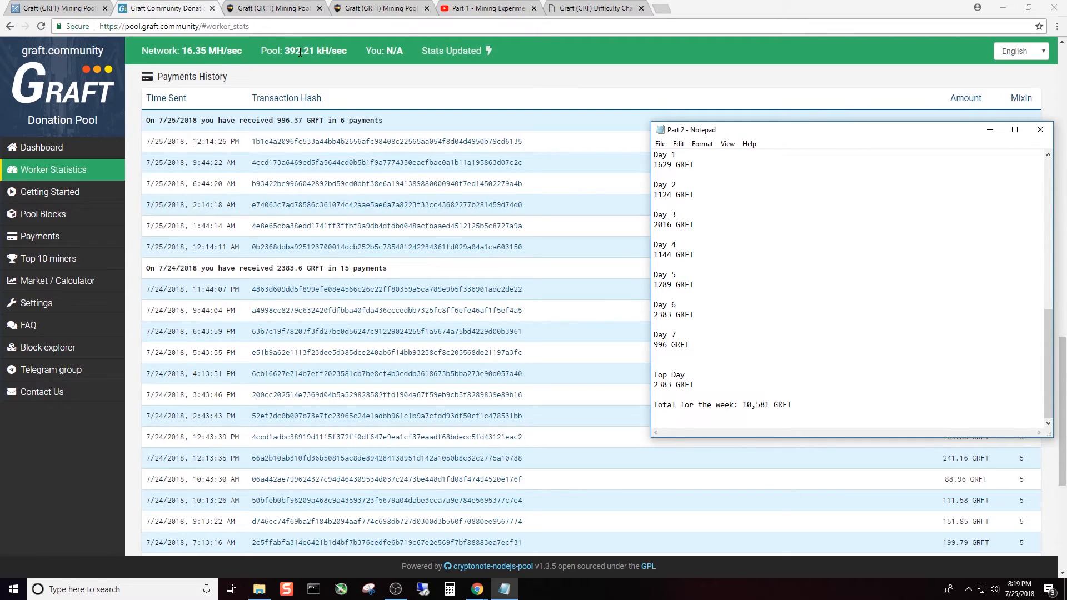
pyautogui.moveTo(317, 55)
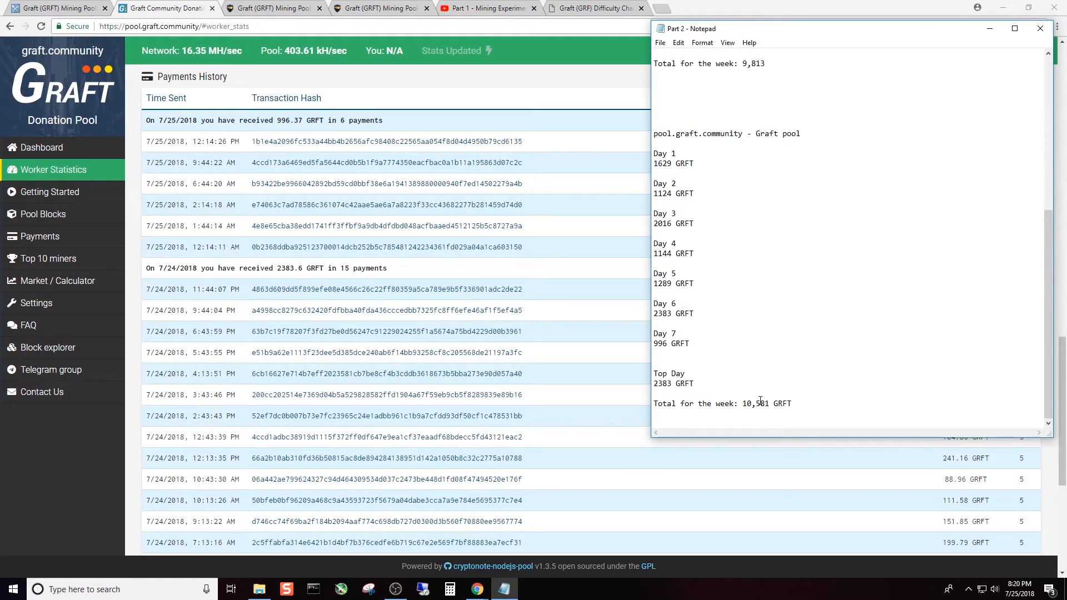
# Select the graft.community 'Total for the week' figure and start overwriting it with 1.
pyautogui.doubleClick(753, 402)
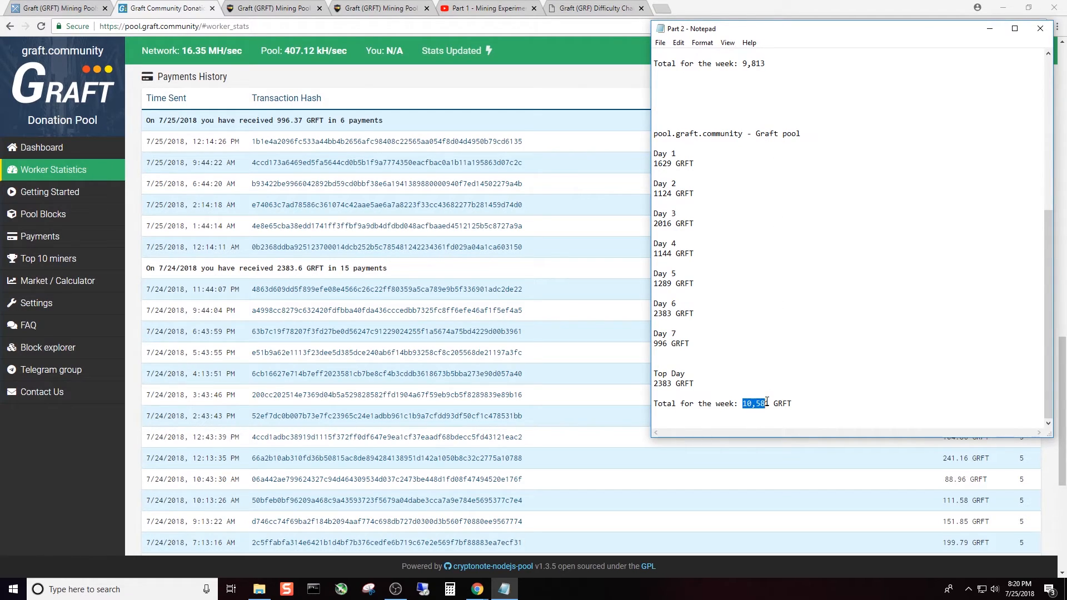
pyautogui.write('1')
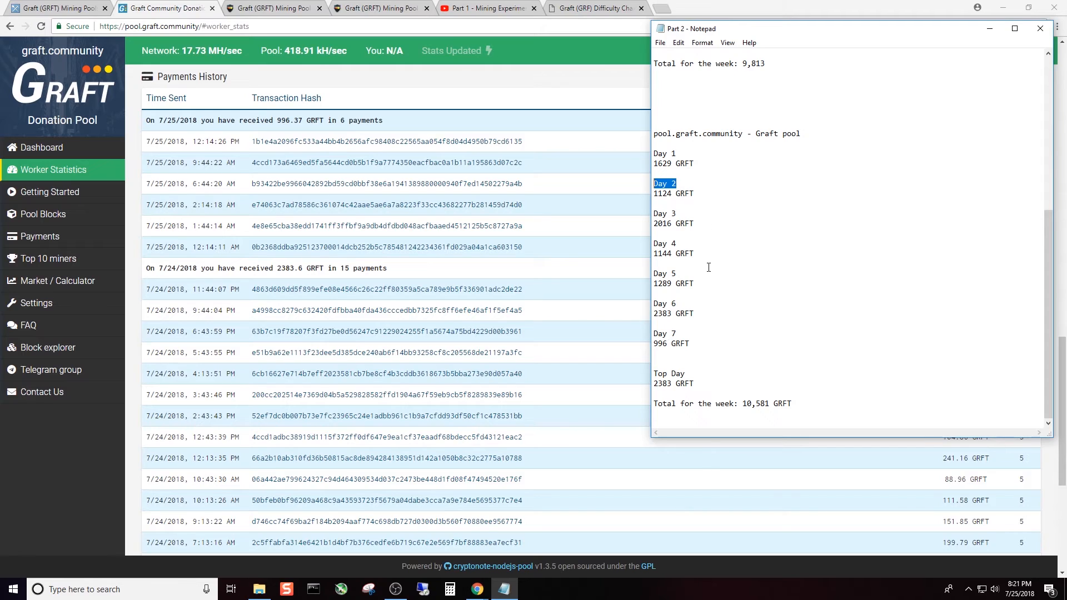
pyautogui.moveTo(704, 294)
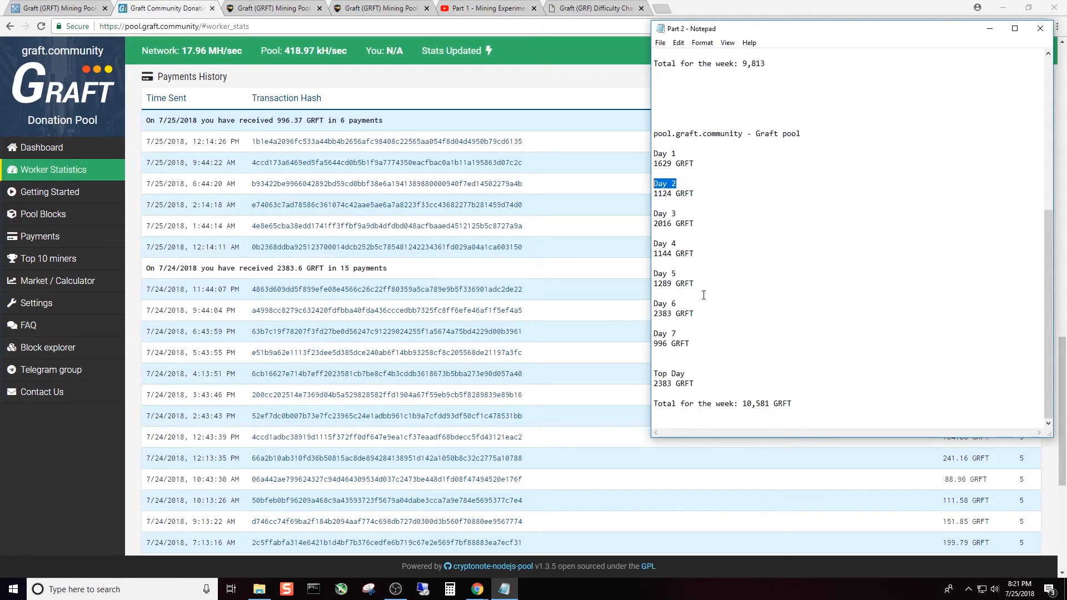
pyautogui.moveTo(710, 229)
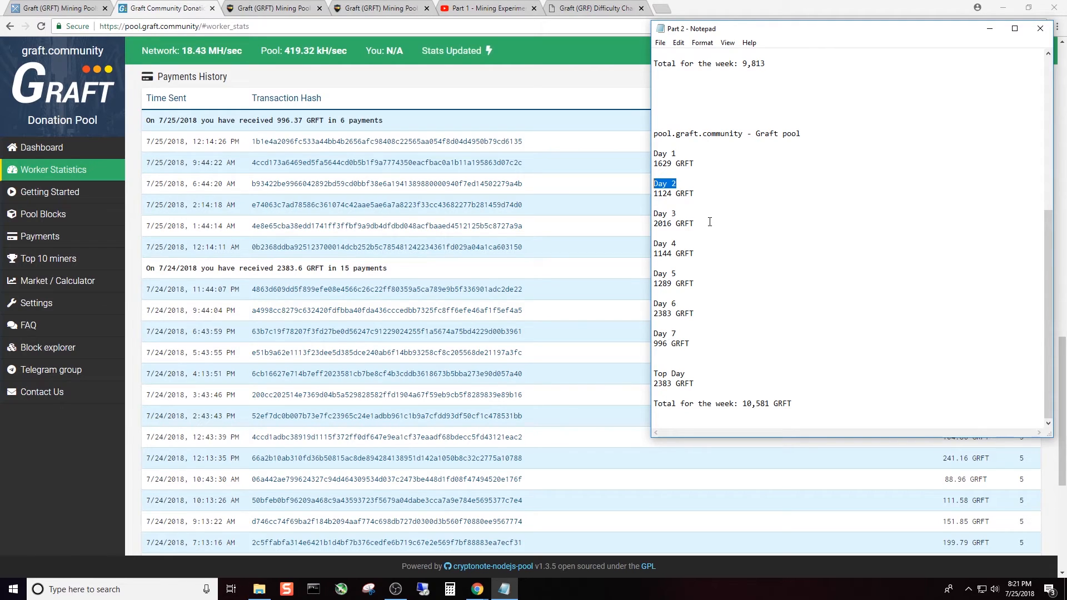
pyautogui.moveTo(710, 196)
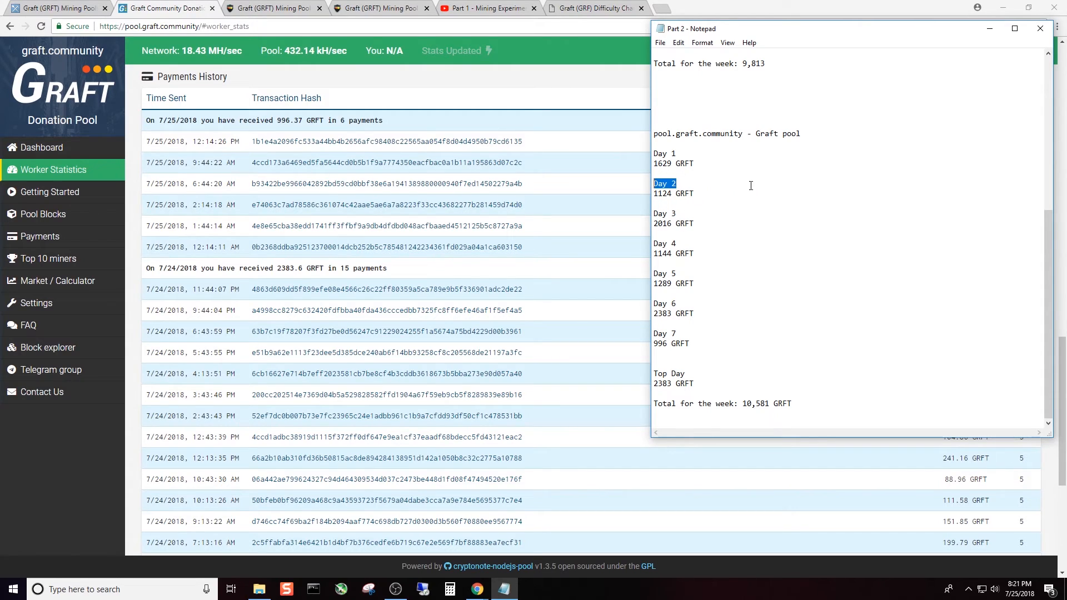
pyautogui.moveTo(789, 174)
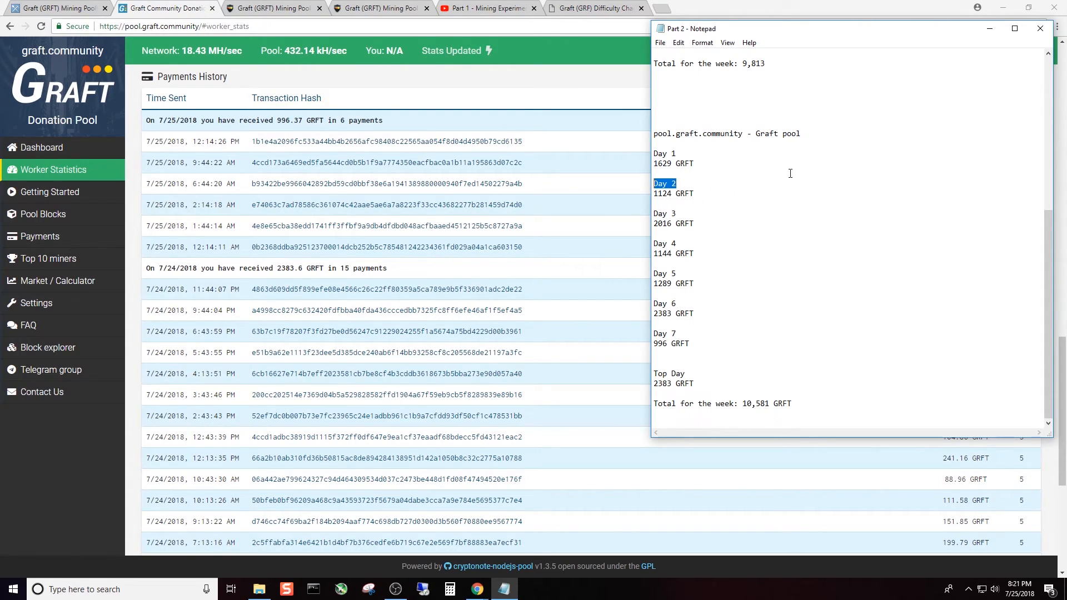
pyautogui.moveTo(711, 197)
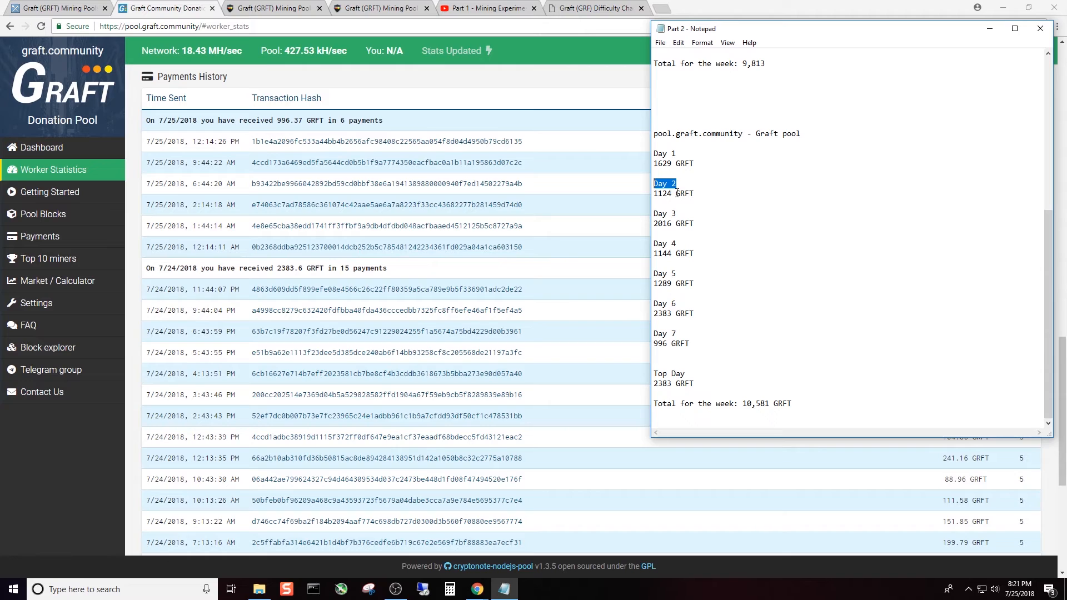
pyautogui.moveTo(678, 229)
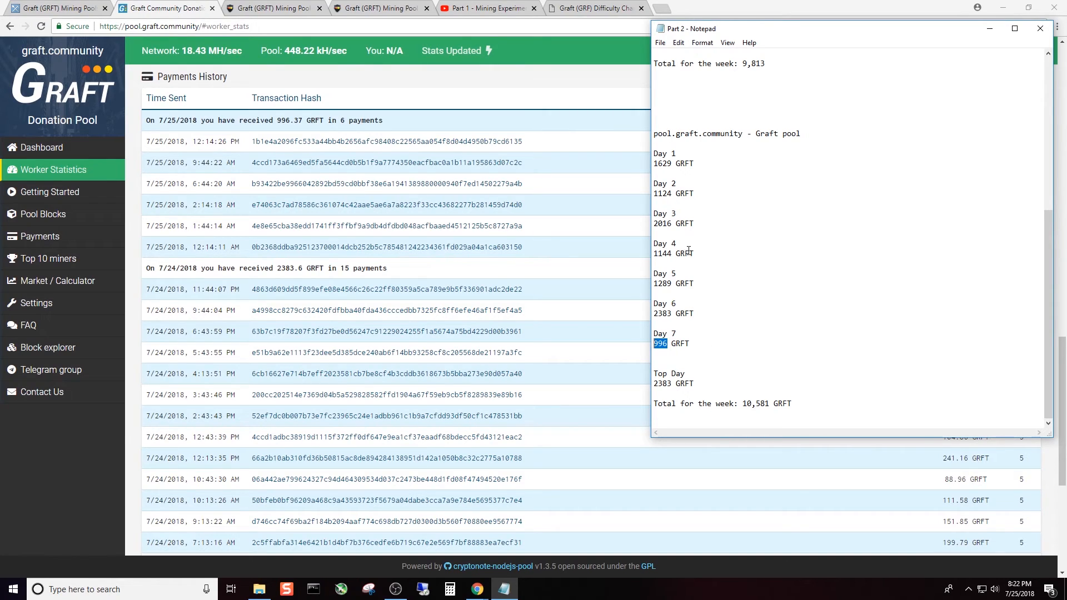
pyautogui.moveTo(739, 275)
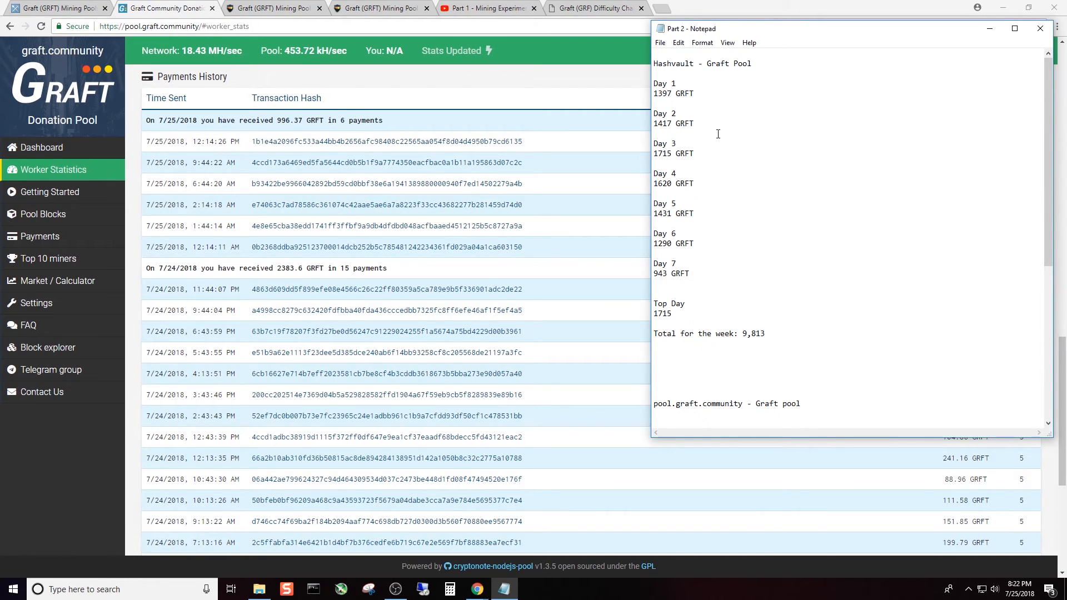
pyautogui.doubleClick(660, 62)
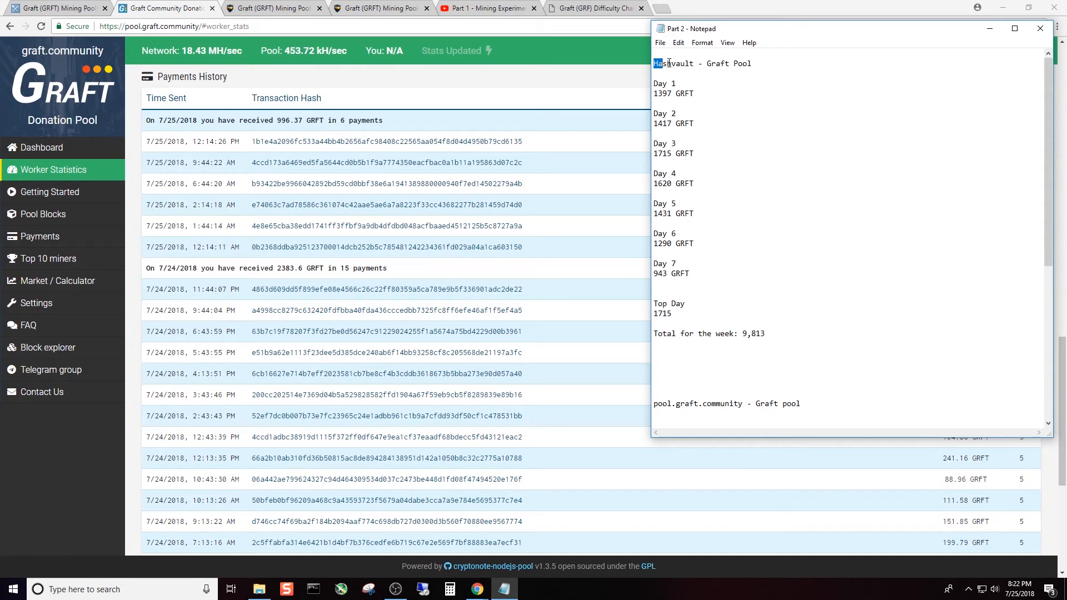
pyautogui.scroll(-3)
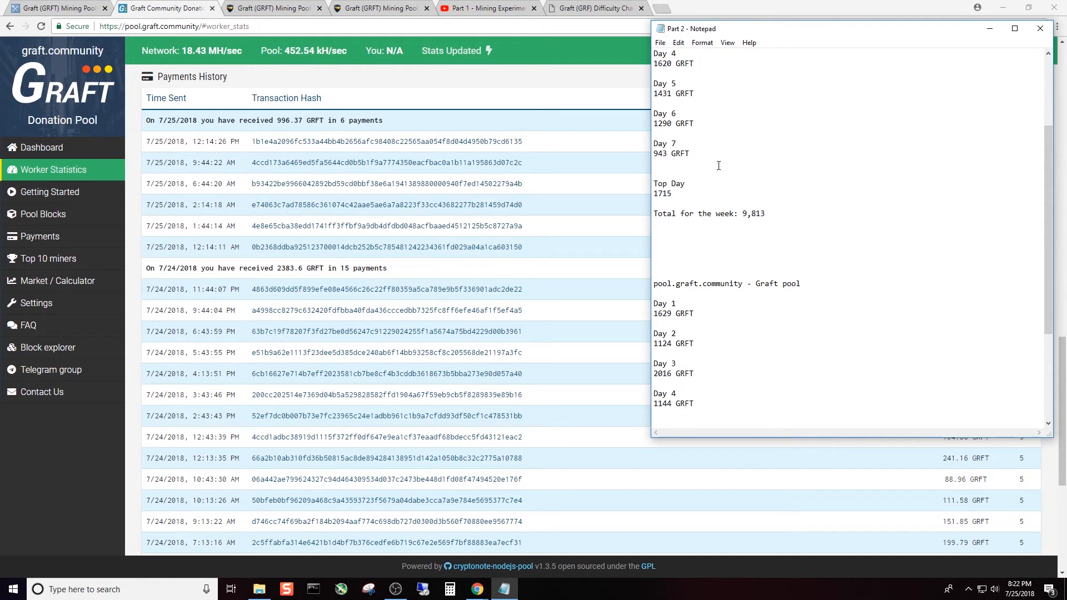
pyautogui.scroll(-3)
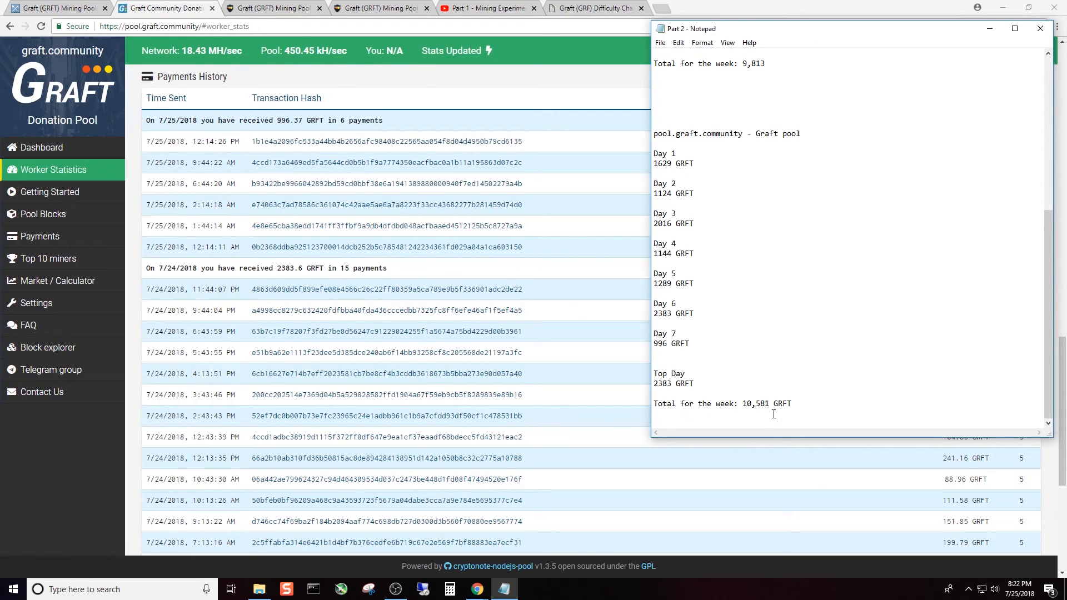
pyautogui.moveTo(799, 224)
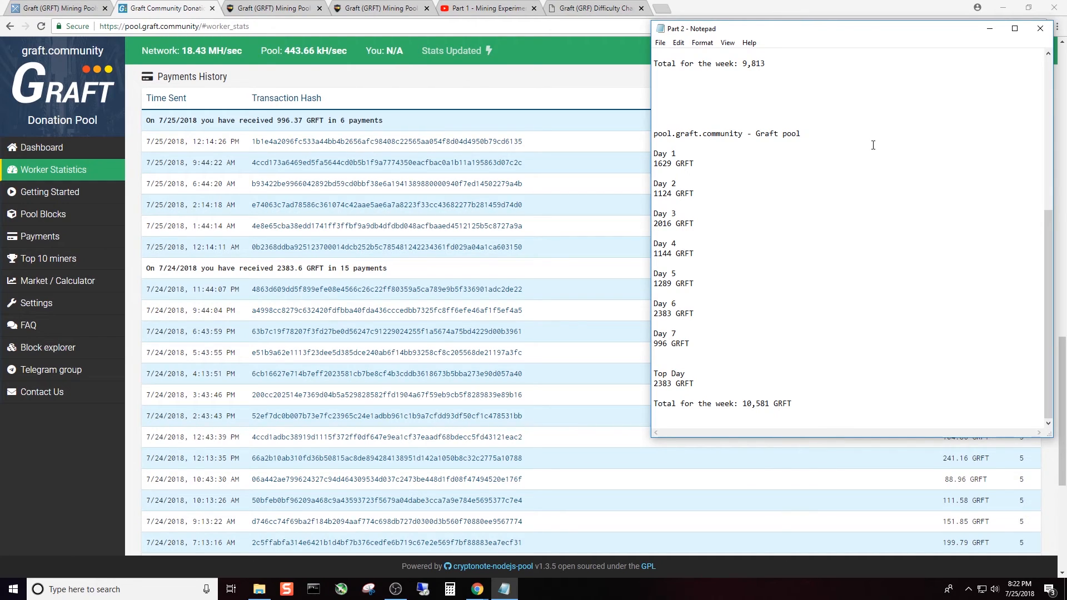
pyautogui.moveTo(842, 186)
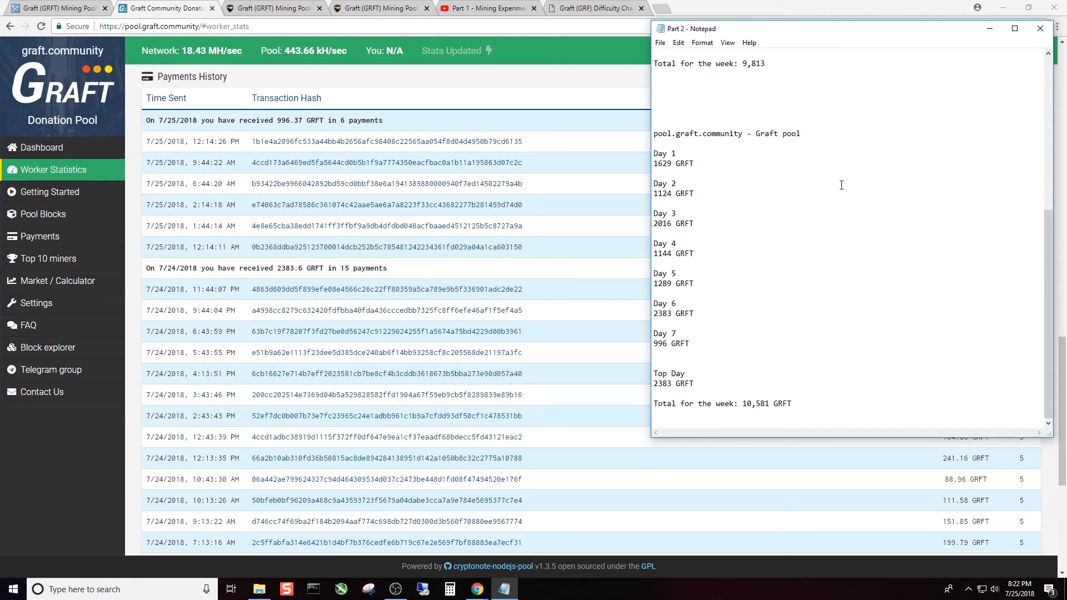
pyautogui.doubleClick(762, 402)
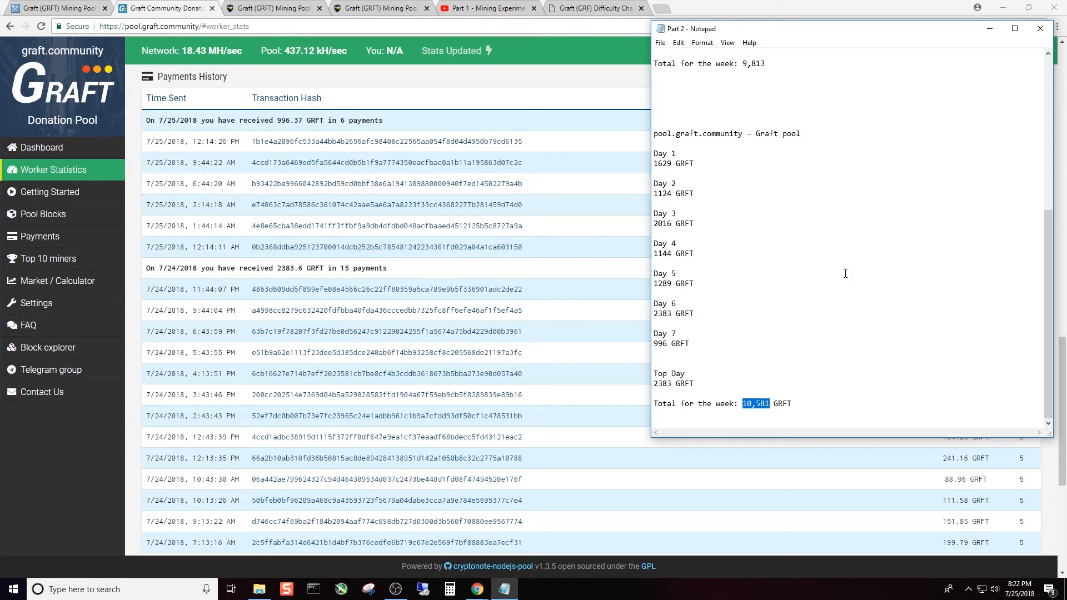
pyautogui.moveTo(858, 282)
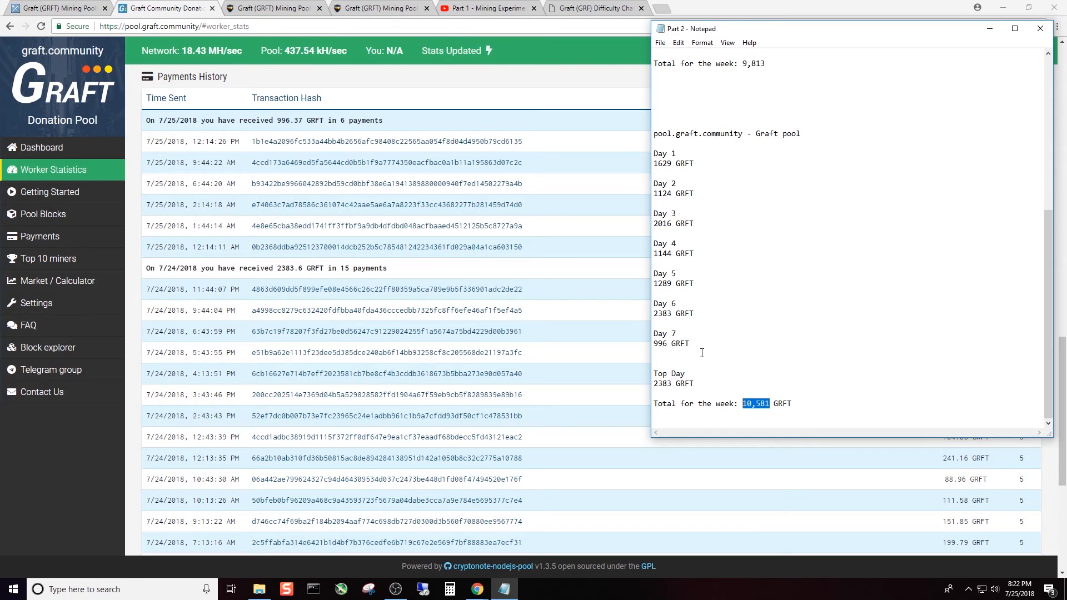
pyautogui.moveTo(791, 355)
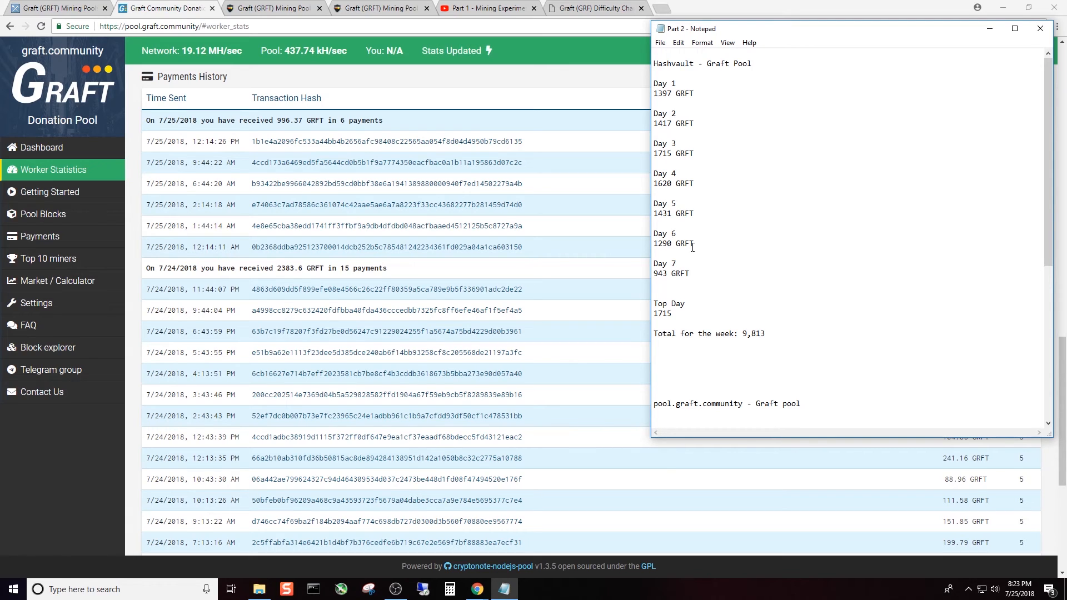
pyautogui.scroll(-3)
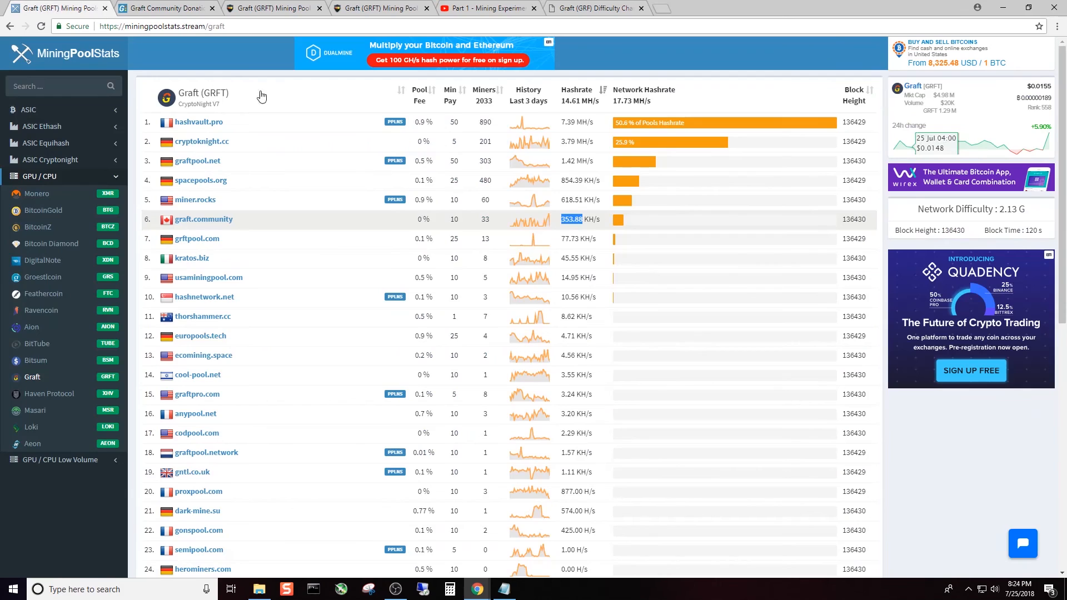
pyautogui.moveTo(605, 232)
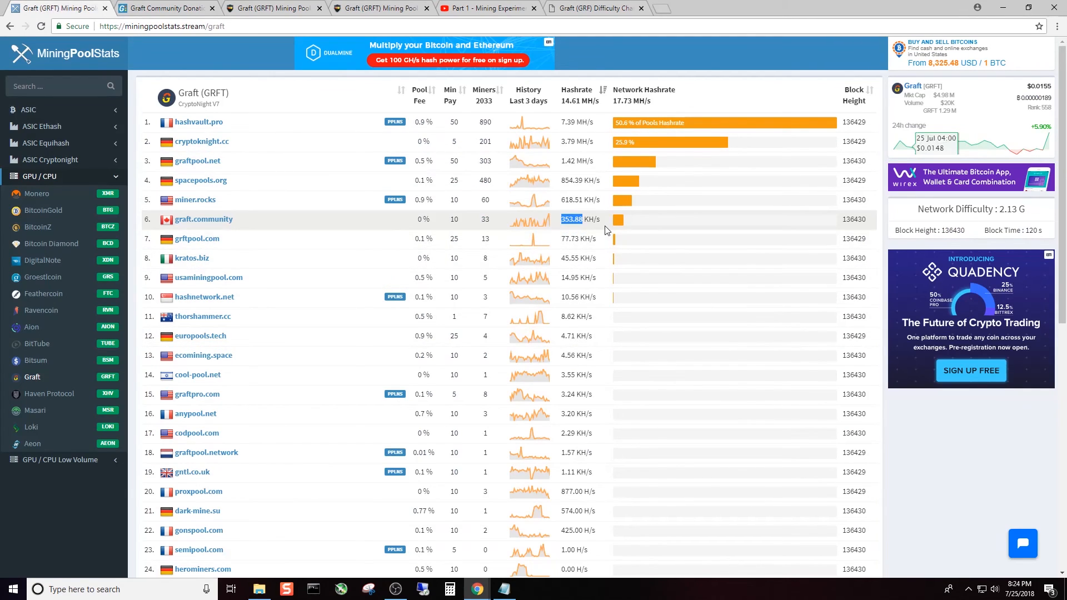
pyautogui.moveTo(619, 227)
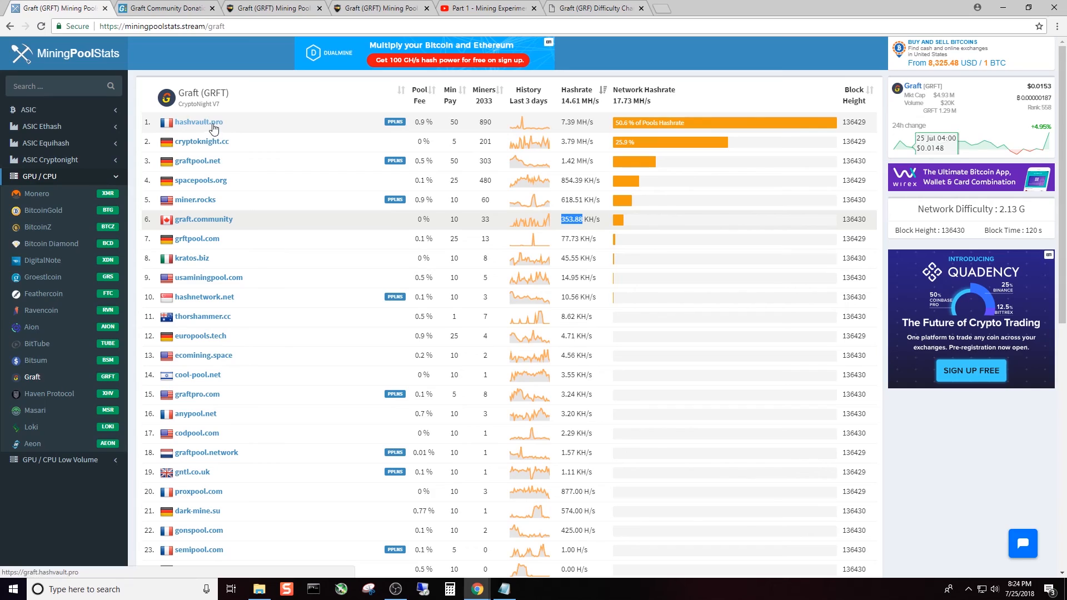
pyautogui.moveTo(238, 131)
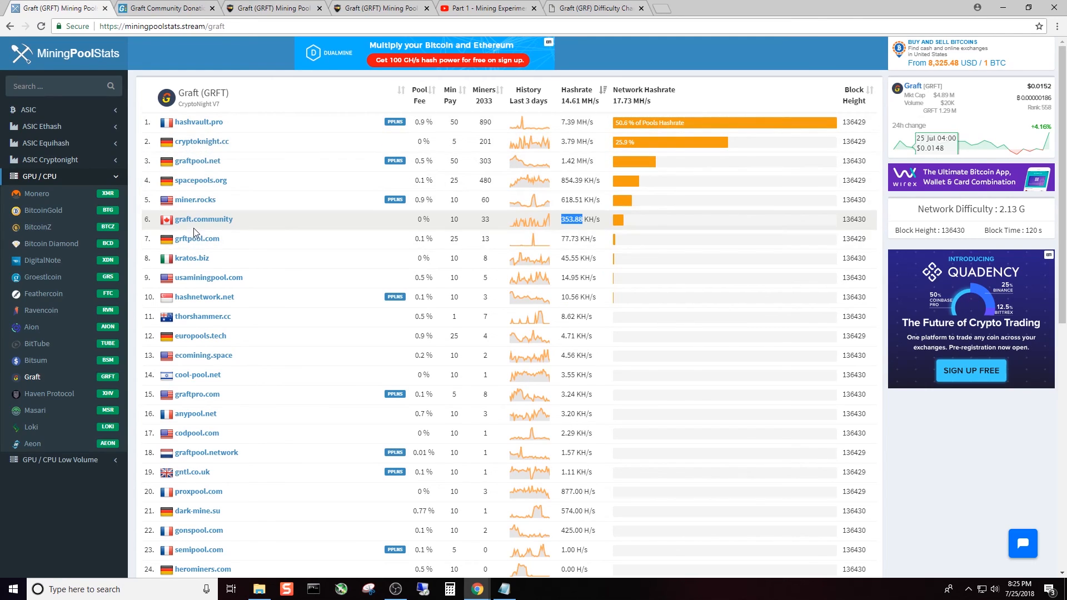
pyautogui.moveTo(268, 243)
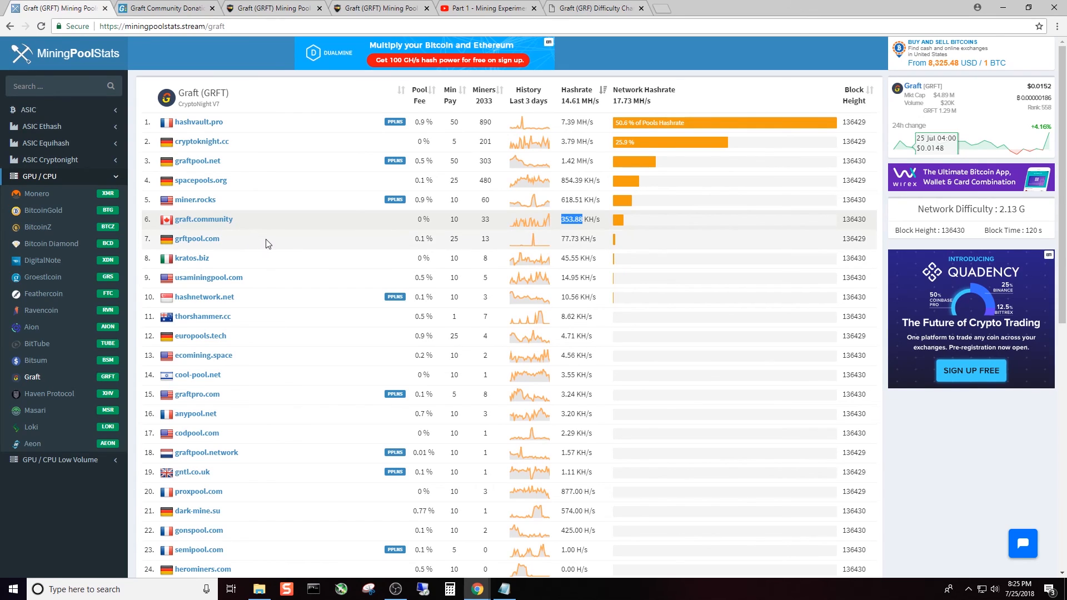
pyautogui.moveTo(330, 231)
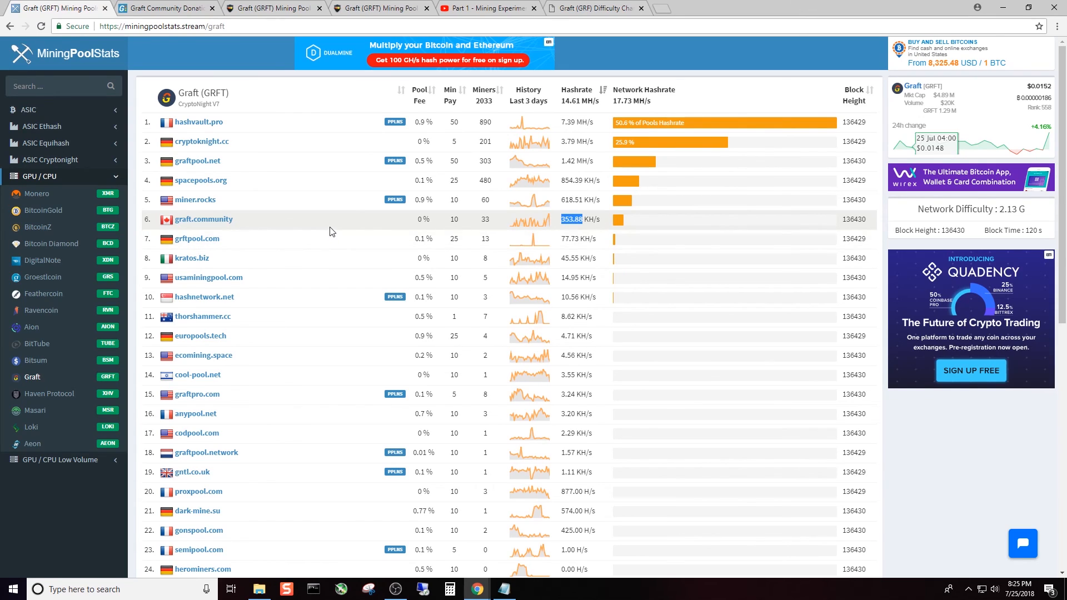
pyautogui.moveTo(344, 234)
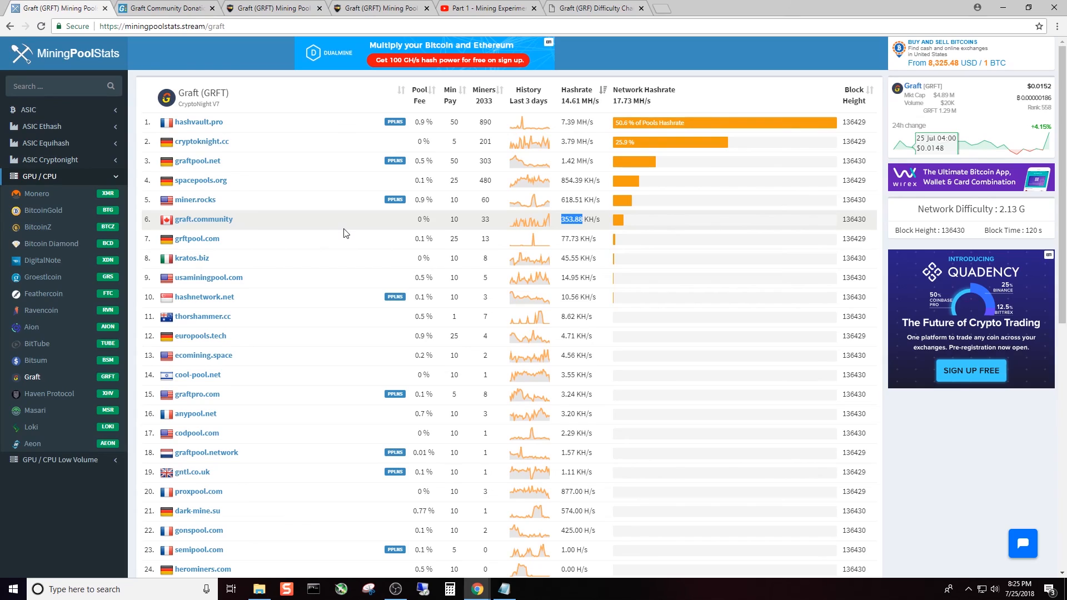
pyautogui.moveTo(352, 231)
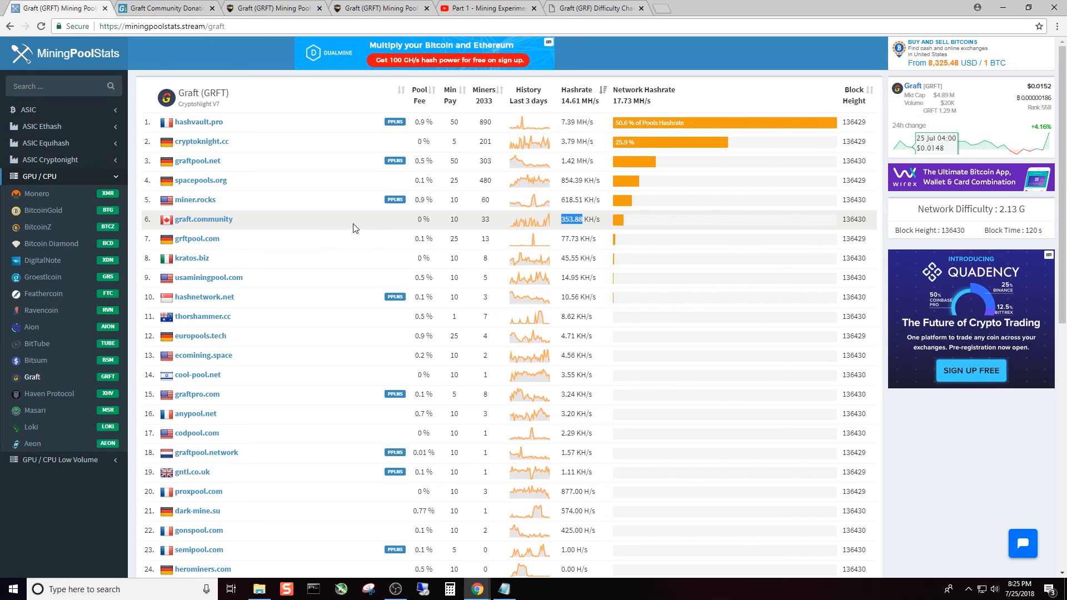
pyautogui.moveTo(354, 240)
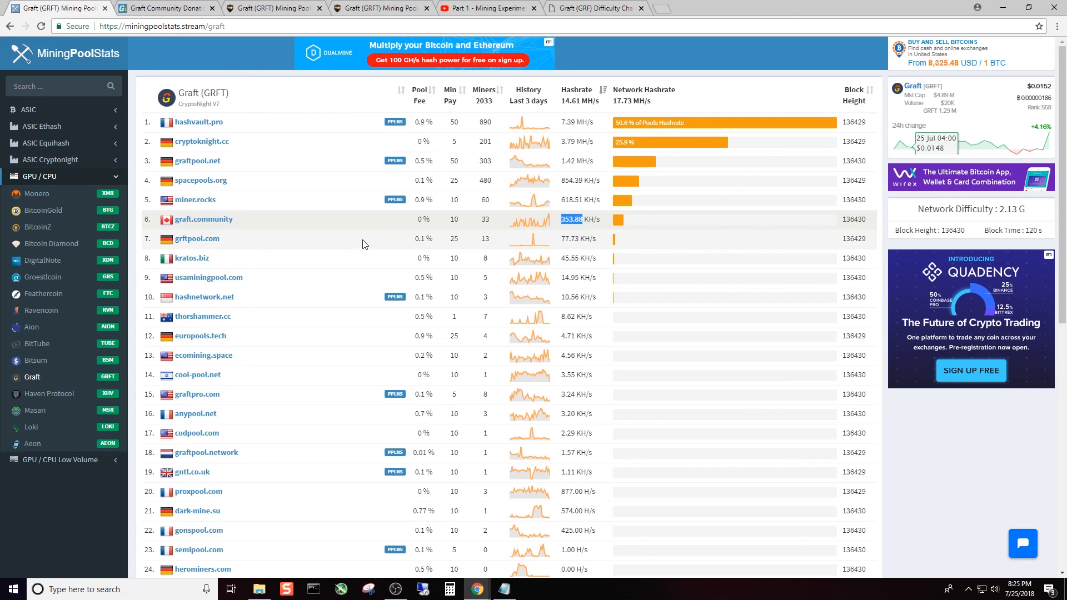
pyautogui.moveTo(369, 243)
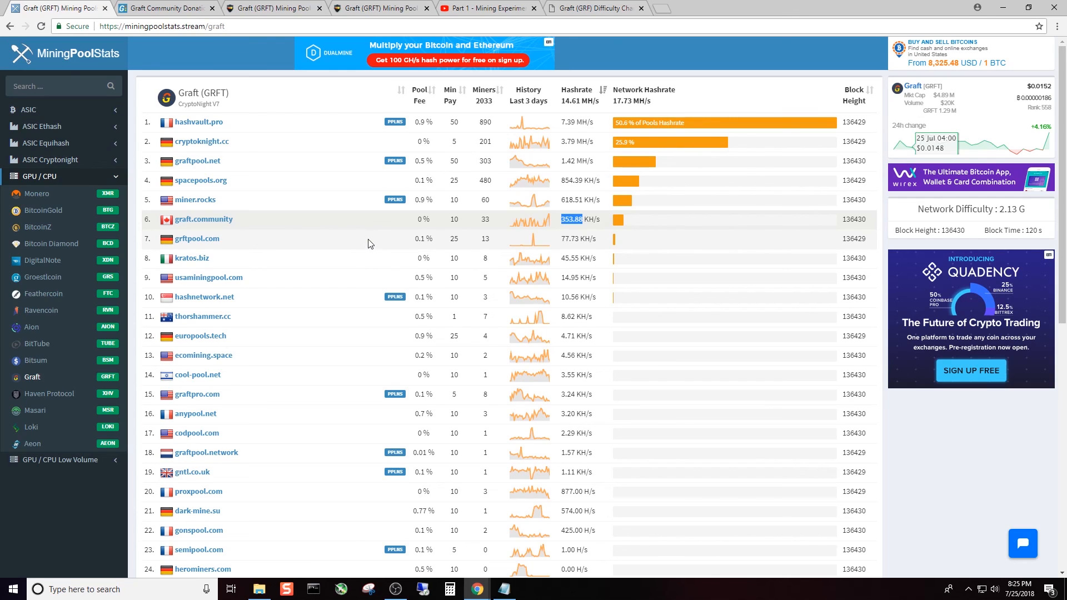